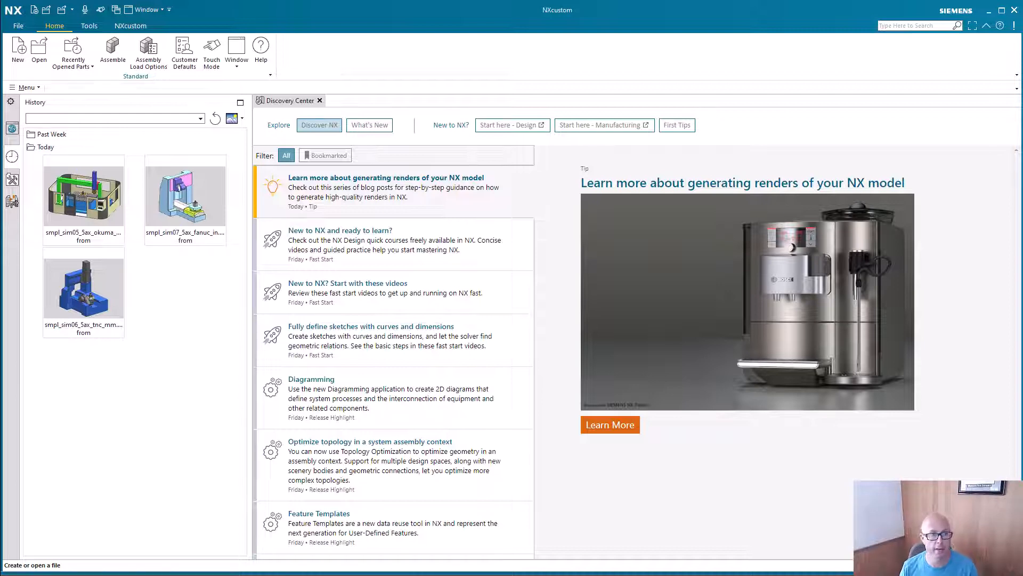
pyautogui.moveTo(649, 443)
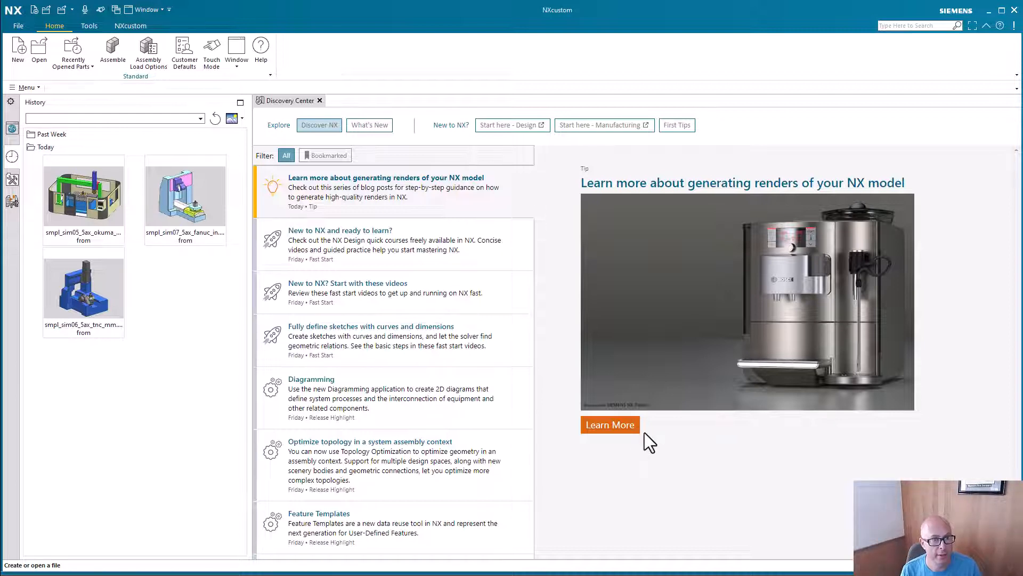
# Show the Manufacturing Machine Samples library in the resource bar.
pyautogui.click(11, 201)
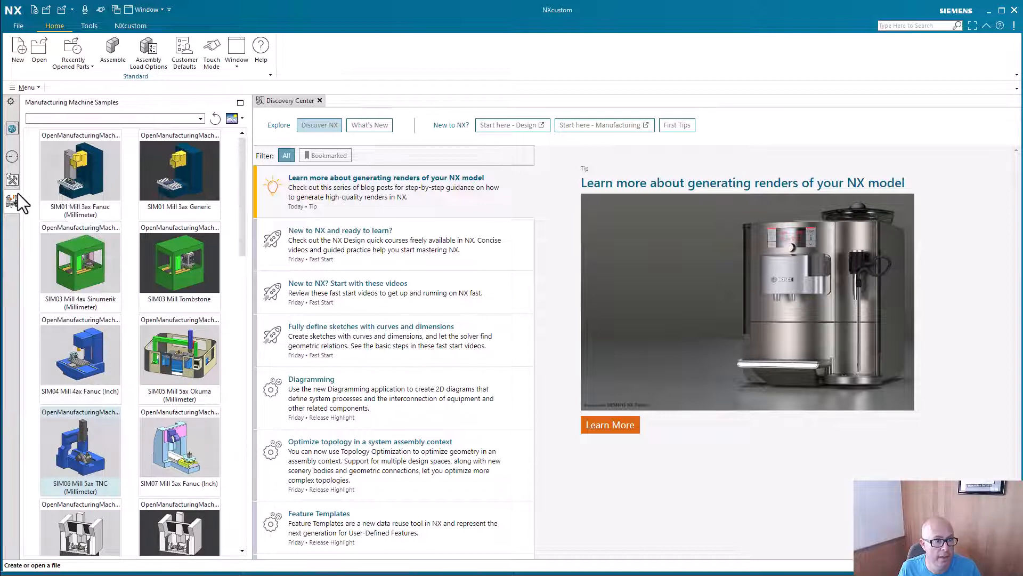
pyautogui.moveTo(13, 203)
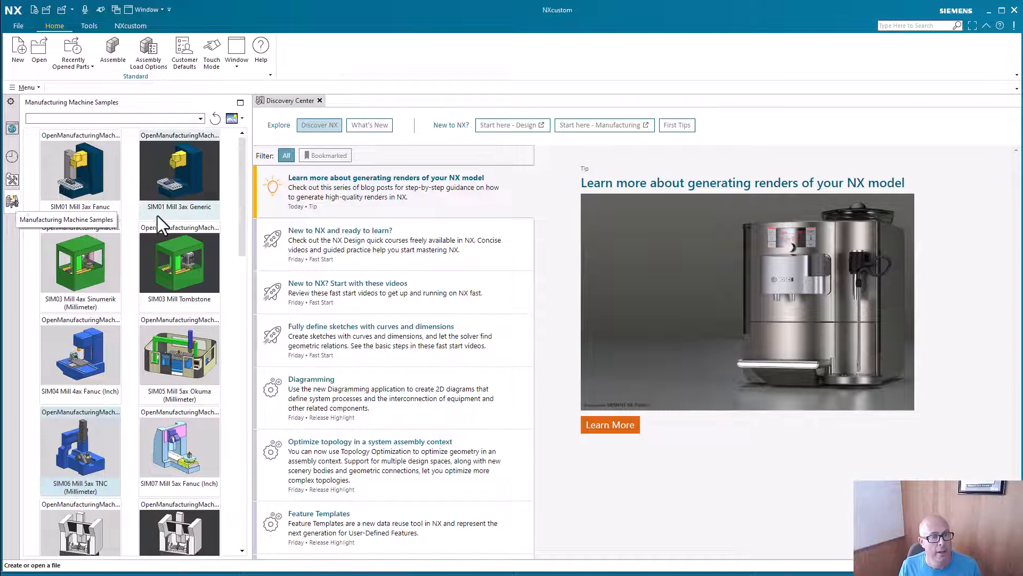
# Open smpl_sim06_5ax_tnc_mm.prt from the installed_machines cam_setup folders.
pyautogui.click(19, 26)
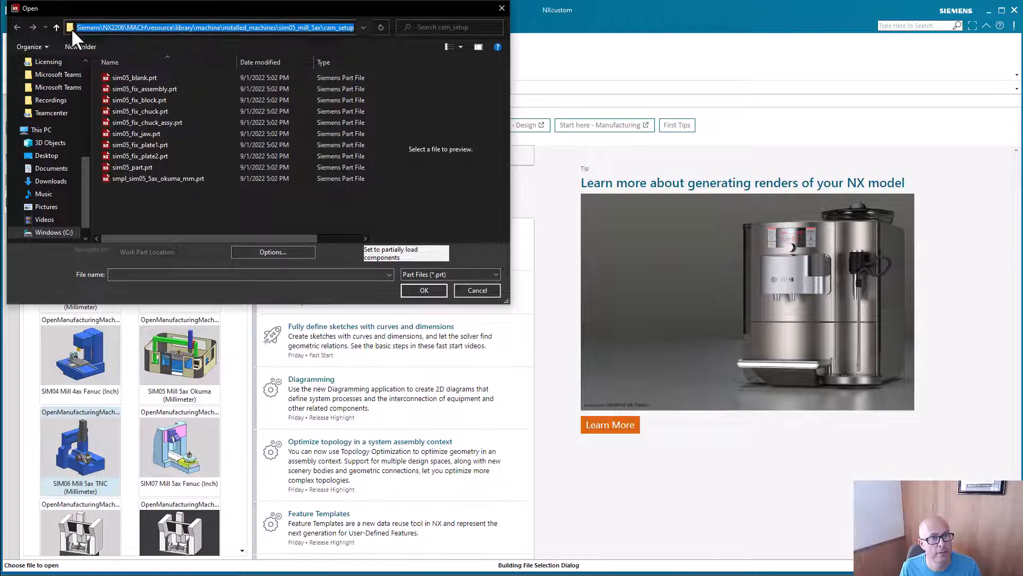
pyautogui.moveTo(140, 43)
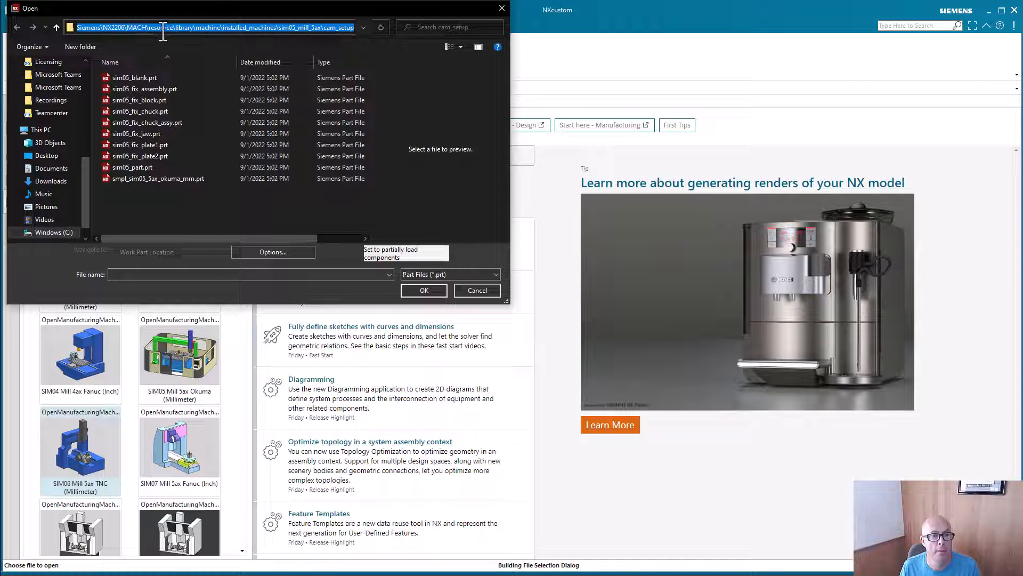
pyautogui.moveTo(218, 42)
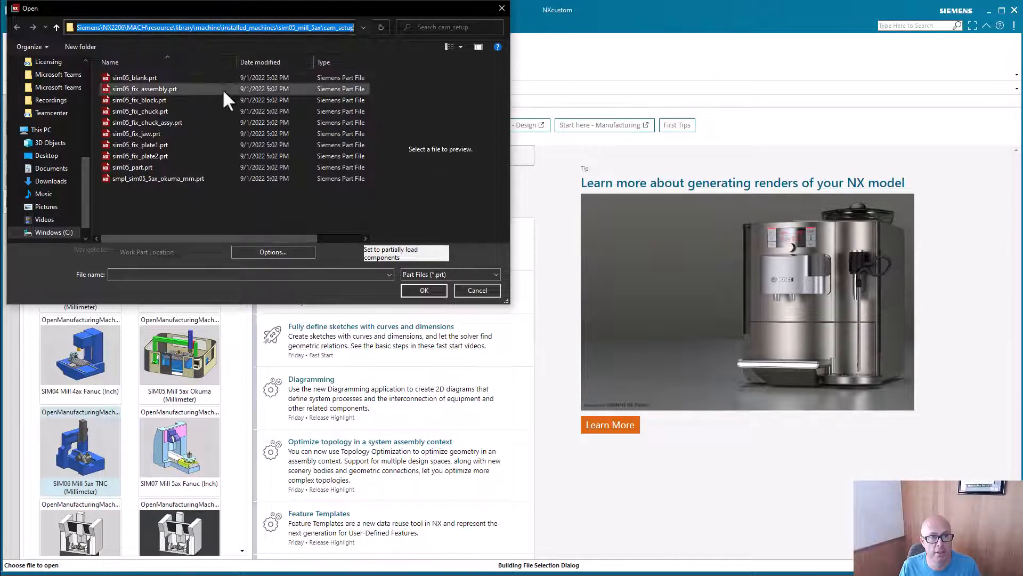
pyautogui.click(139, 100)
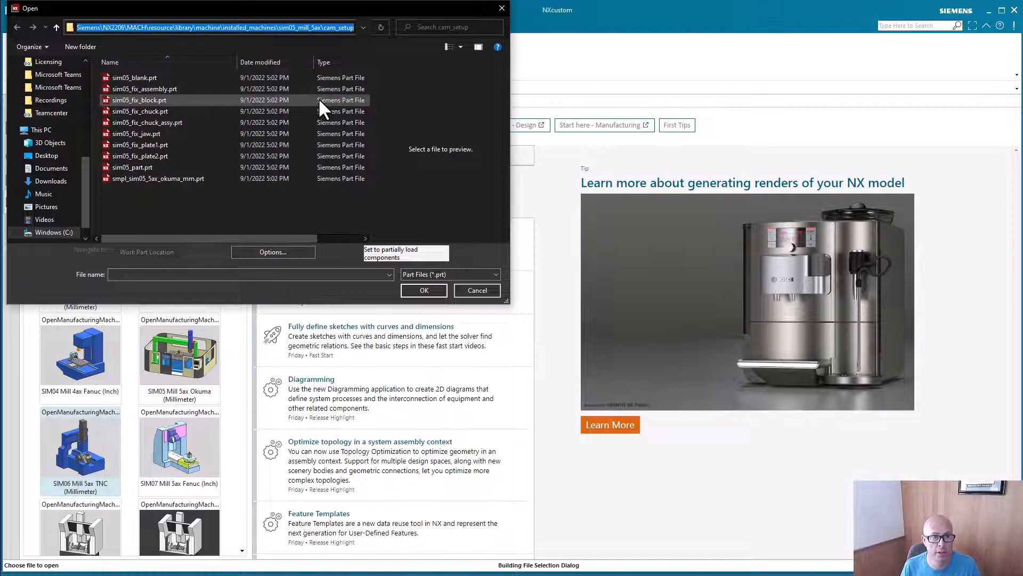
pyautogui.click(477, 290)
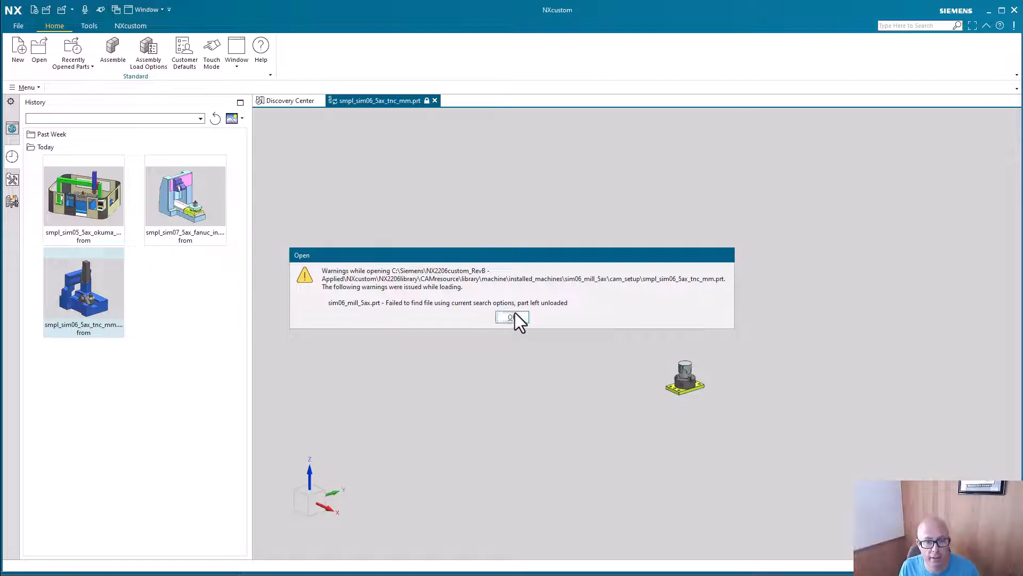
# Dismiss the load warning and list the operations in Program Order View.
pyautogui.click(512, 318)
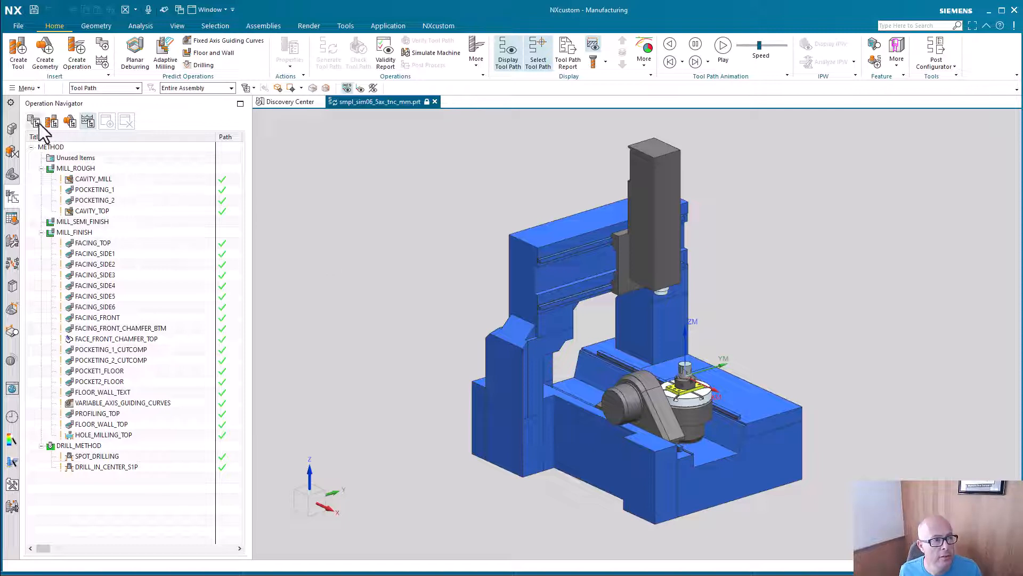
pyautogui.click(33, 121)
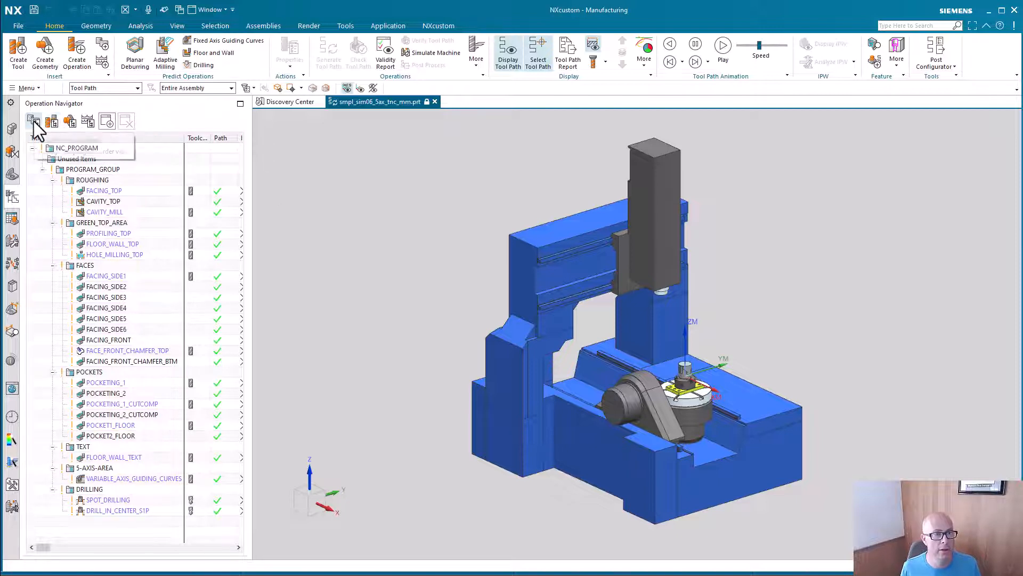
pyautogui.moveTo(377, 261)
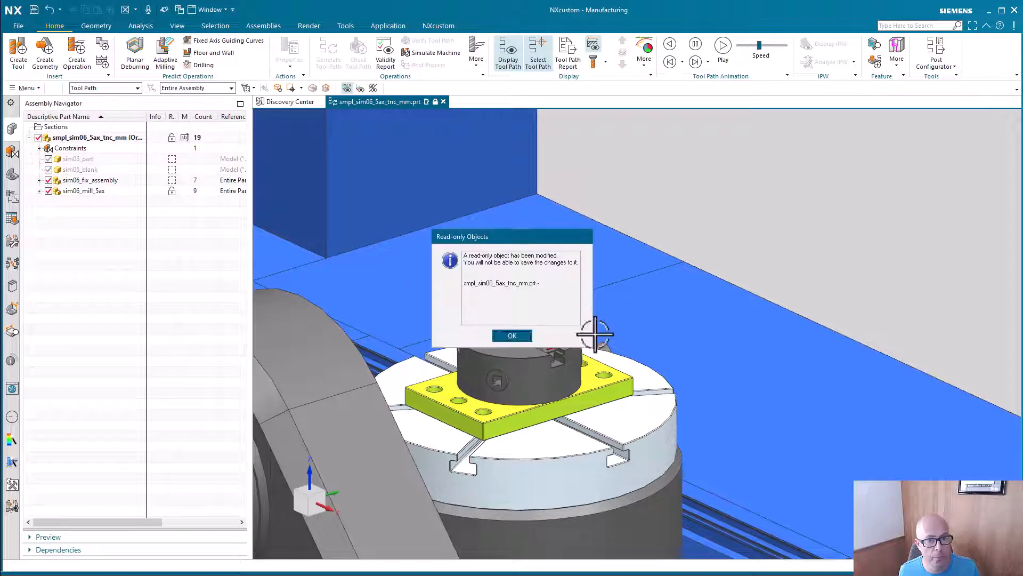
# Acknowledge the read-only message, inspect MILL_FINISH in Machining Method View and cancel without changes.
pyautogui.click(512, 335)
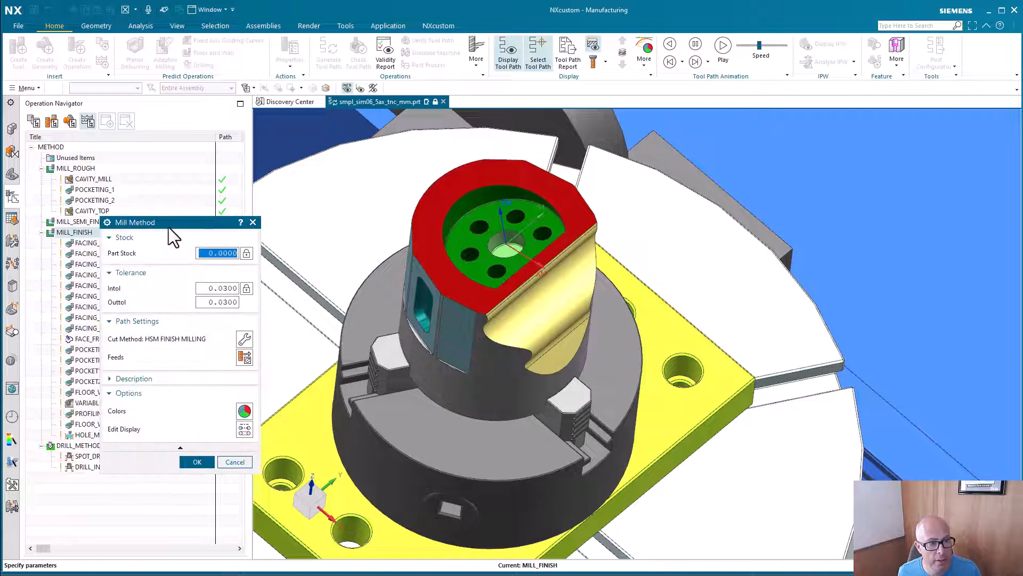
pyautogui.click(217, 252)
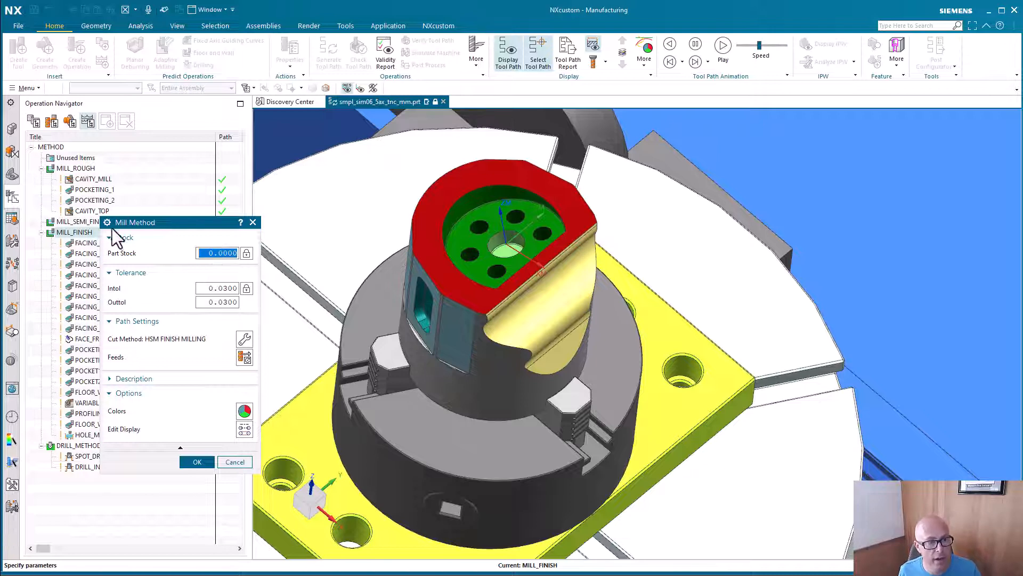
pyautogui.moveTo(226, 269)
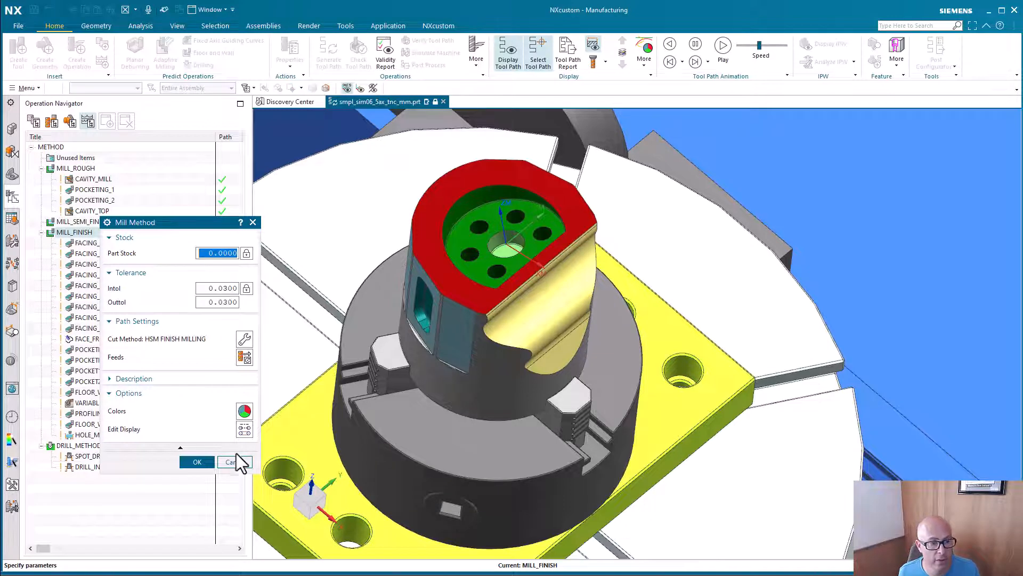
pyautogui.click(230, 462)
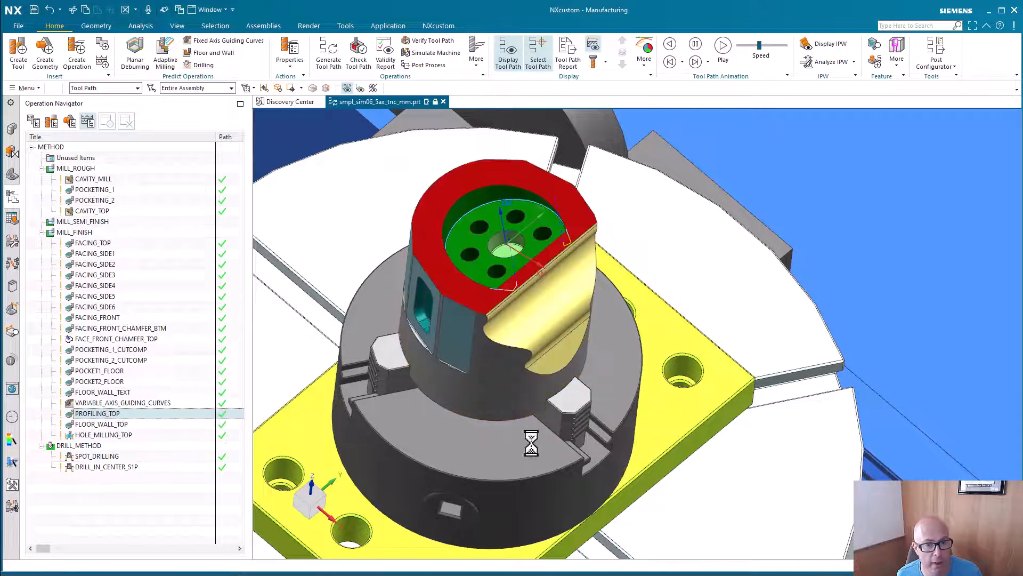
# Fill PROFILING_TOP's feeds and speeds from library machining data via Set Machining Data.
pyautogui.doubleClick(97, 414)
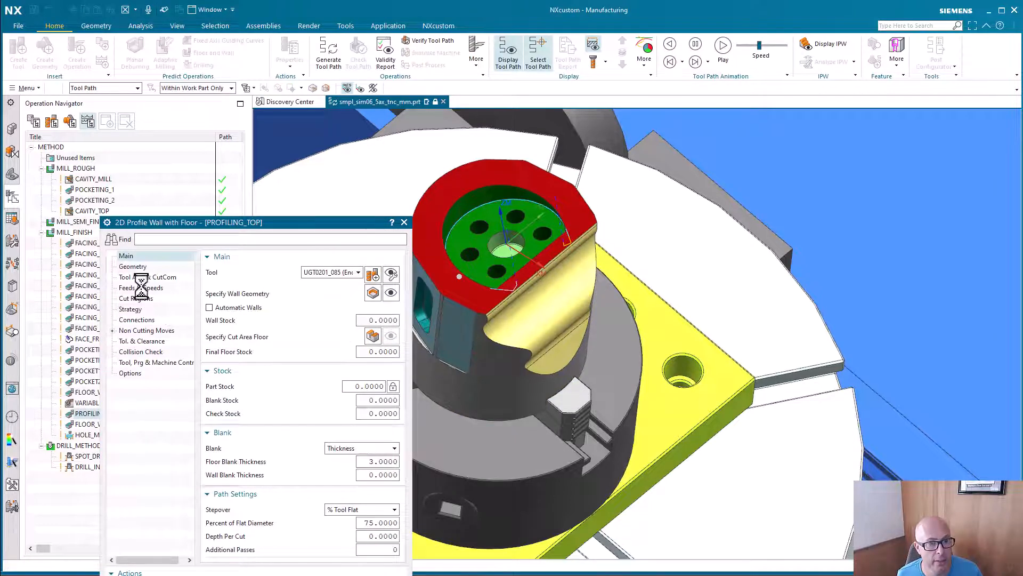
pyautogui.click(141, 288)
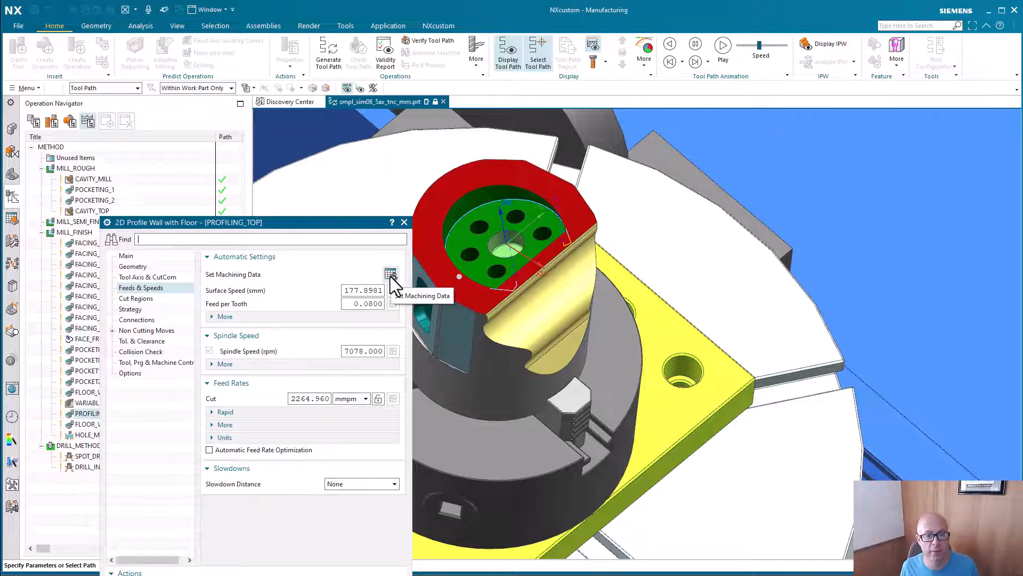
pyautogui.click(391, 273)
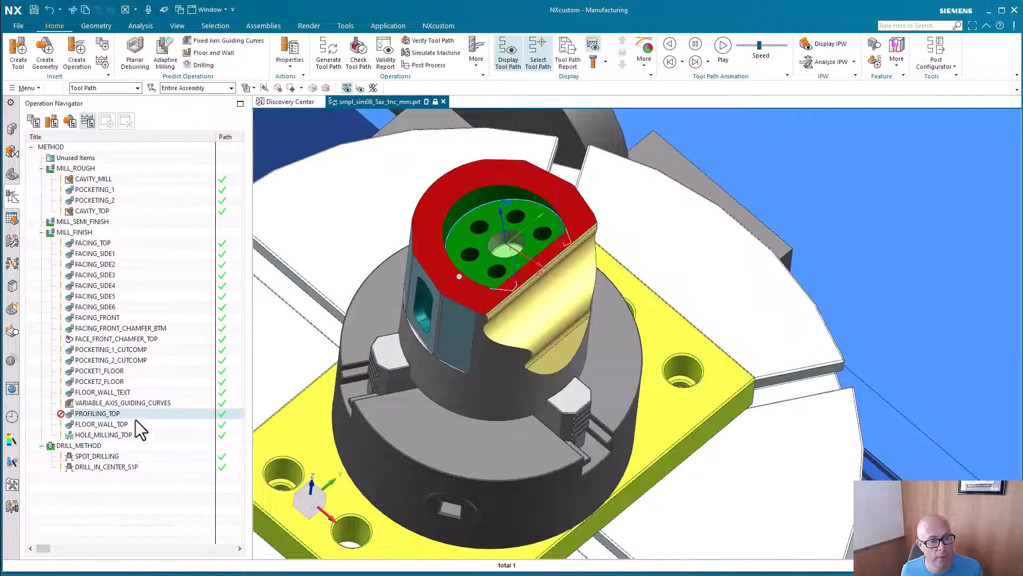
# Rename to PROFILING_TOP-FINISH and name its copy under MILL_SEMI_FINISH as PROFILING_TOP-SEMI-FINISH.
pyautogui.doubleClick(98, 413)
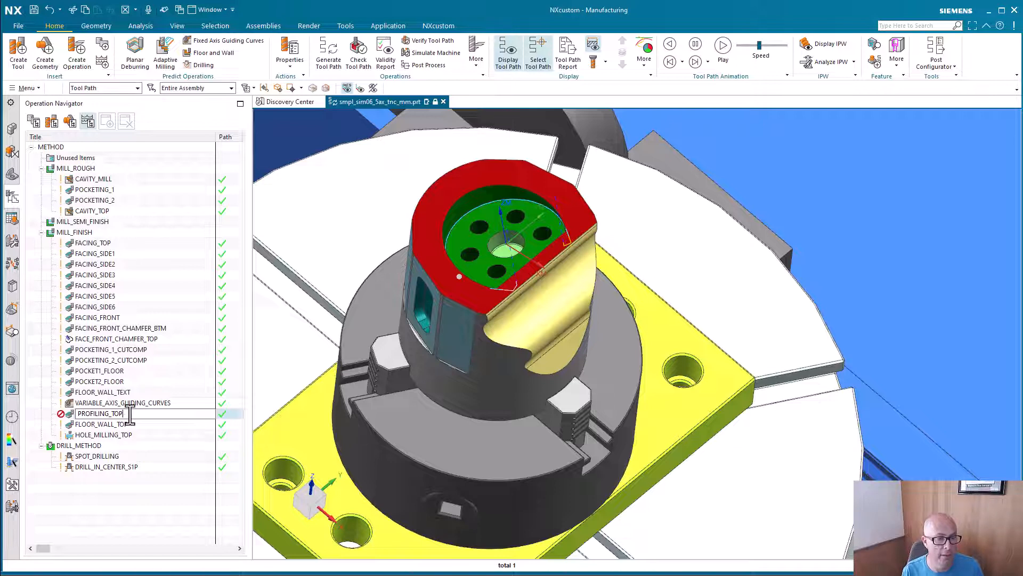
pyautogui.write('-FINISH')
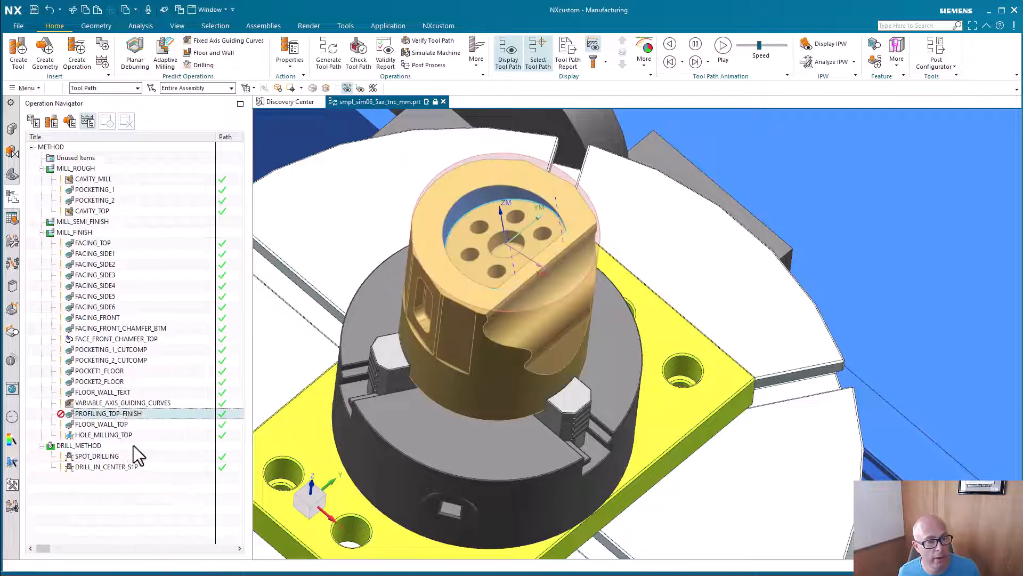
pyautogui.click(81, 222)
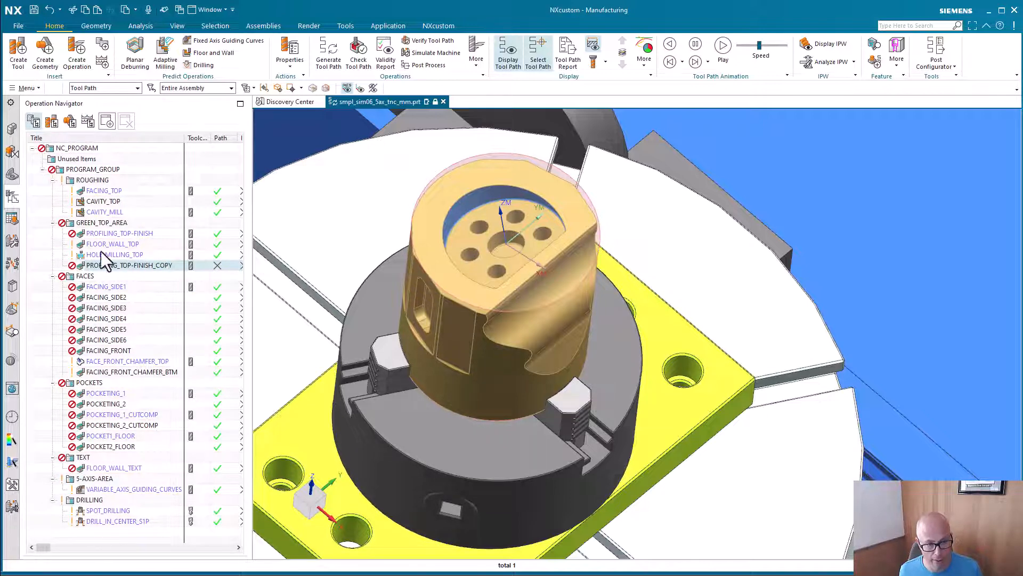
pyautogui.moveTo(114, 378)
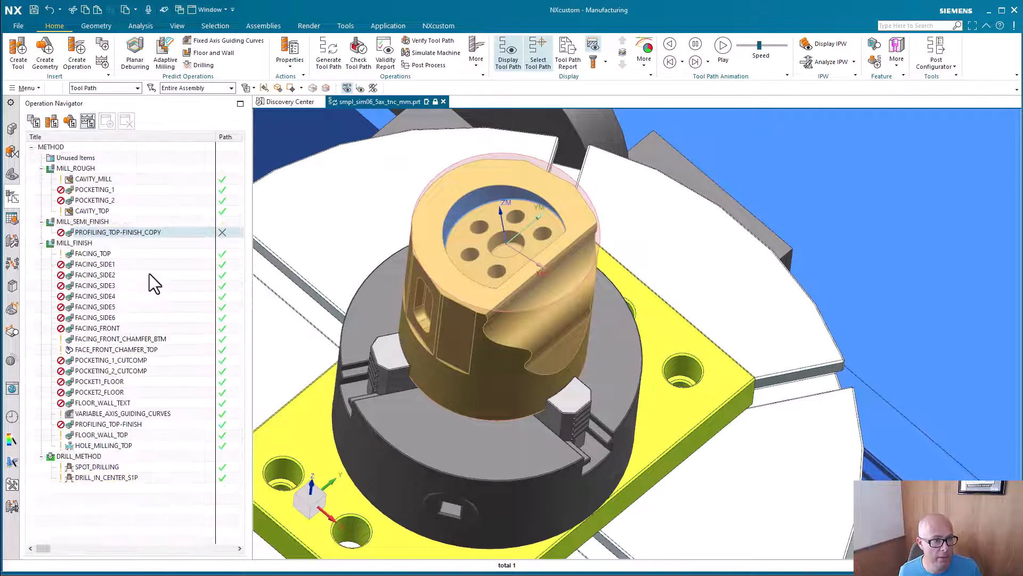
pyautogui.moveTo(94, 275)
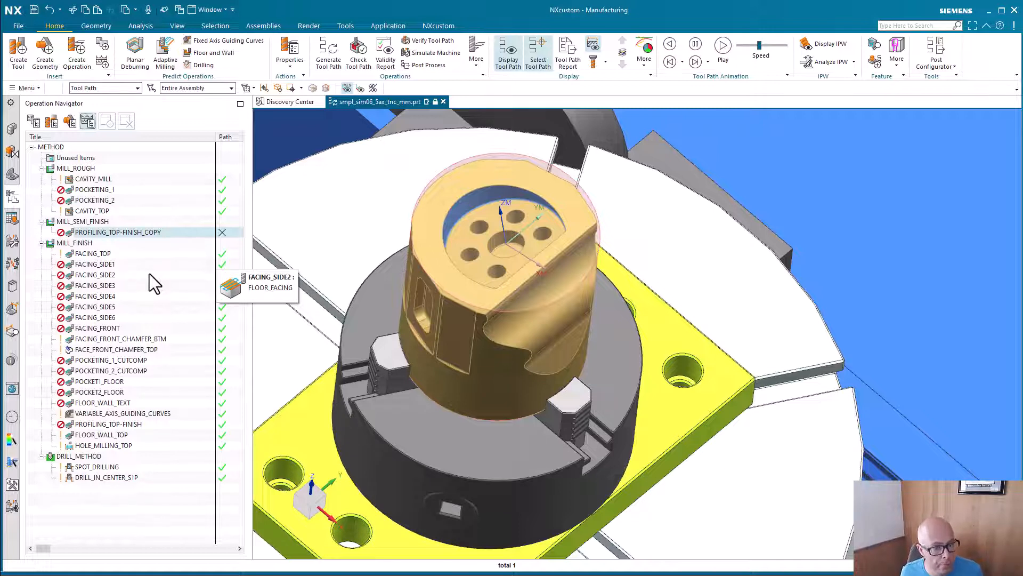
pyautogui.doubleClick(118, 231)
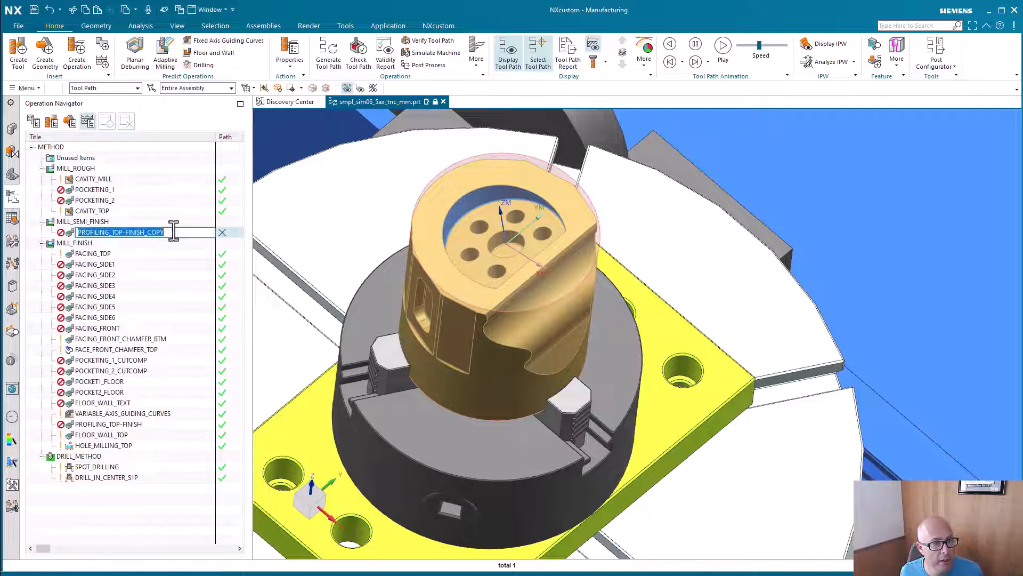
pyautogui.write('PROFILING_TOP-FINIS')
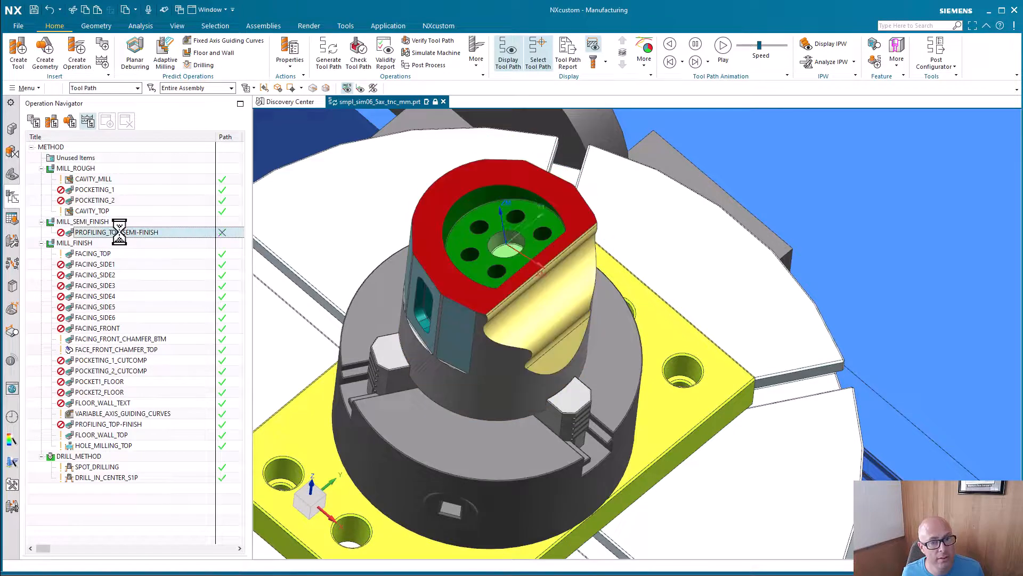
# Review the main settings of the semi-finish and PROFILING_TOP-FINISH operations.
pyautogui.doubleClick(116, 232)
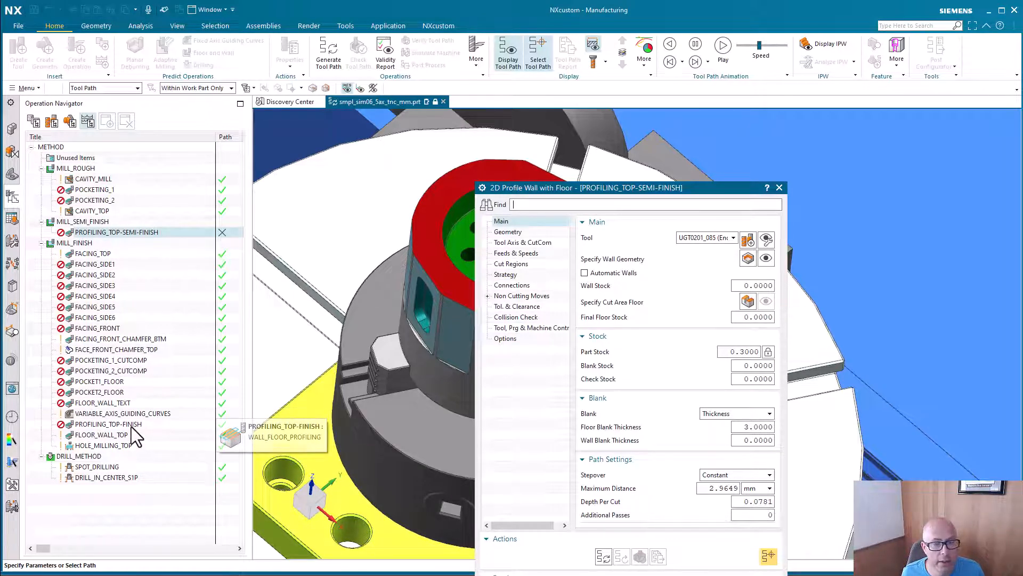
pyautogui.click(108, 423)
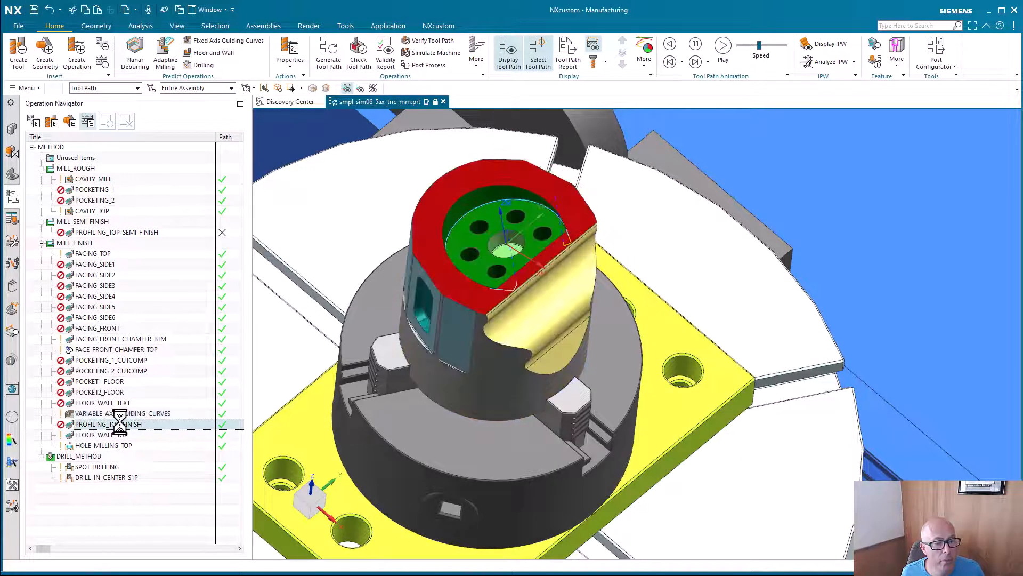
pyautogui.doubleClick(107, 424)
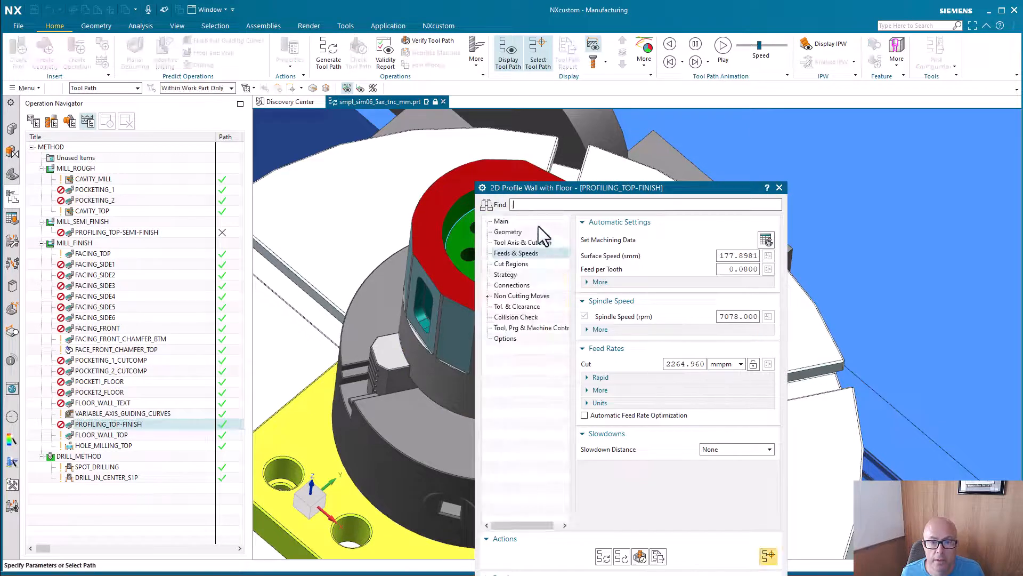
pyautogui.click(501, 222)
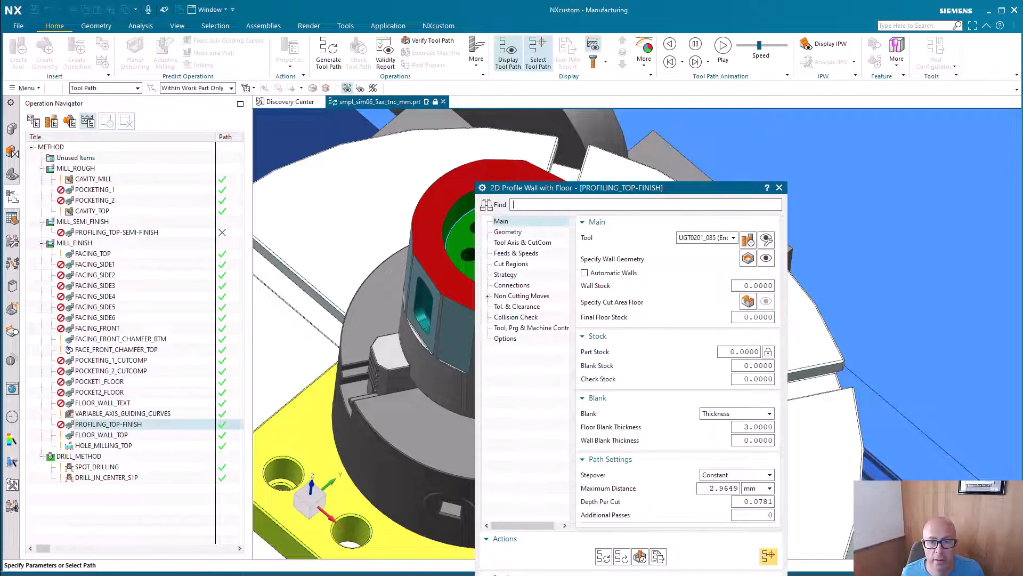
pyautogui.click(778, 187)
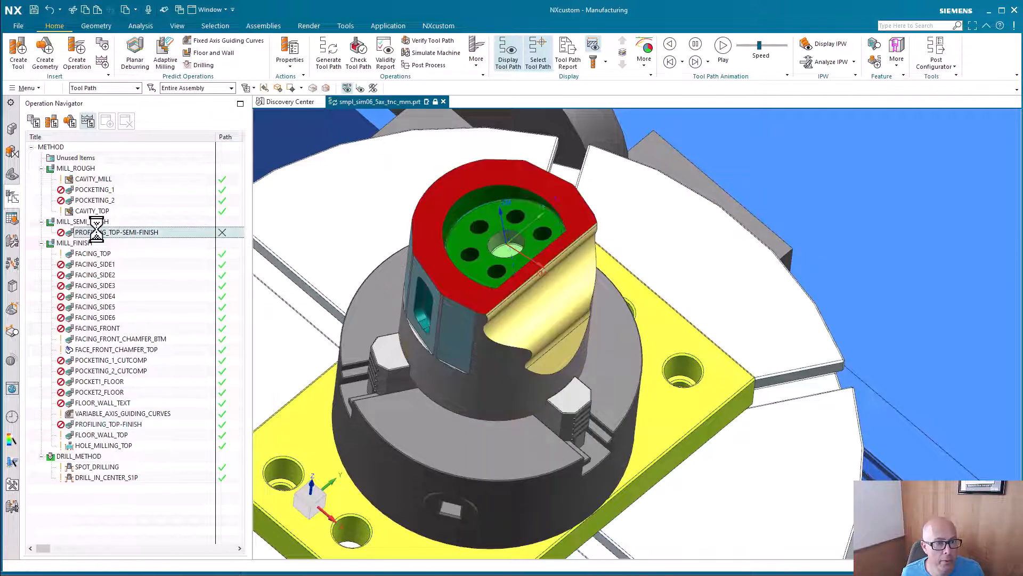
# Refresh PROFILING_TOP-SEMI-FINISH feeds and speeds from library data: 168.0149 surface speed, 6685 rpm.
pyautogui.doubleClick(117, 232)
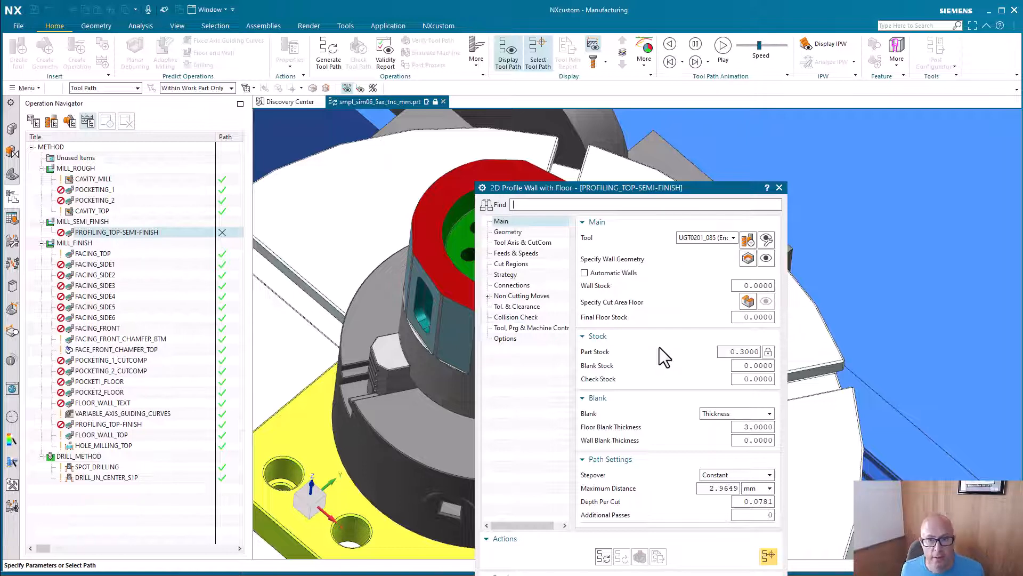
pyautogui.click(523, 242)
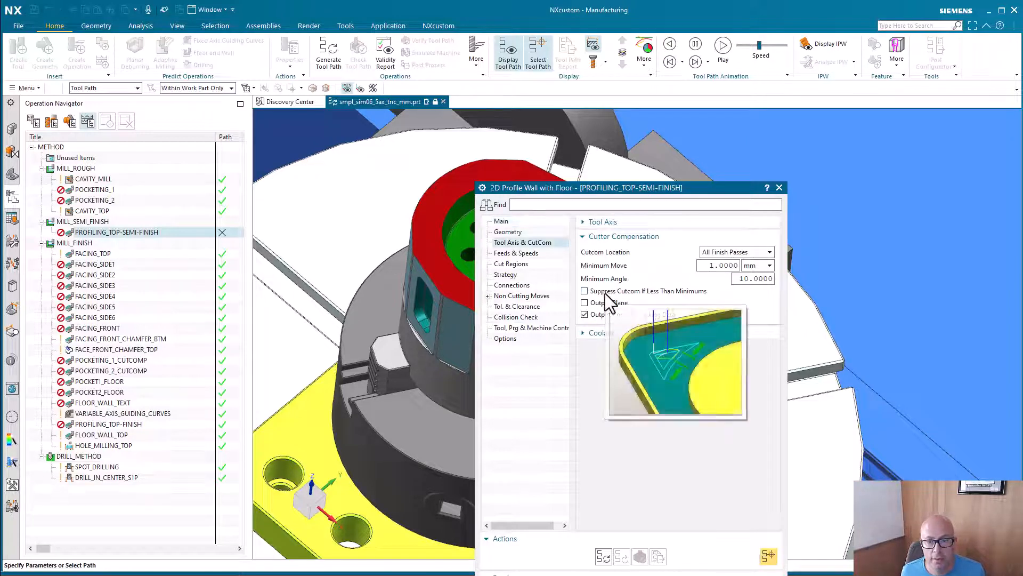
pyautogui.click(516, 253)
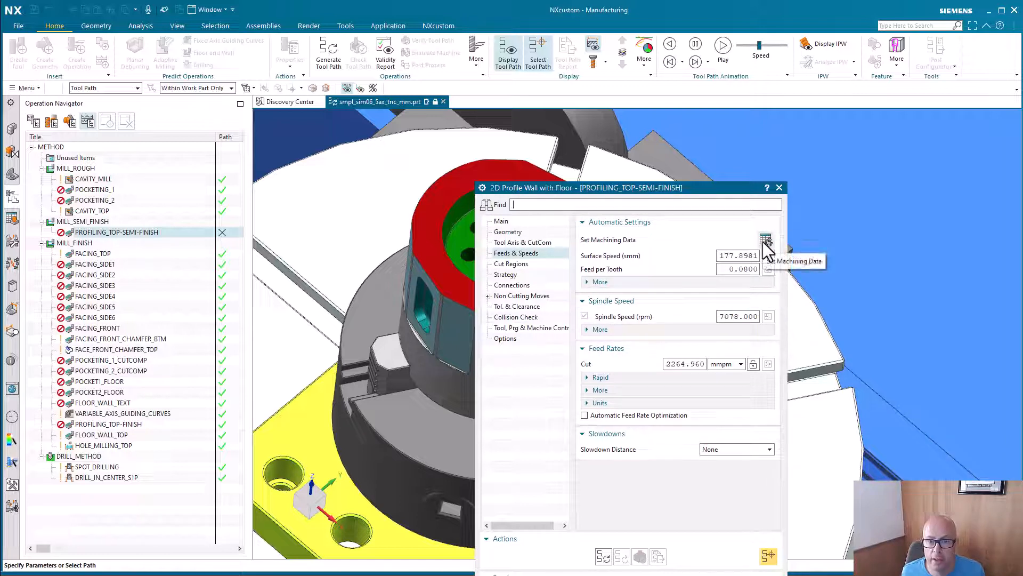
pyautogui.click(767, 240)
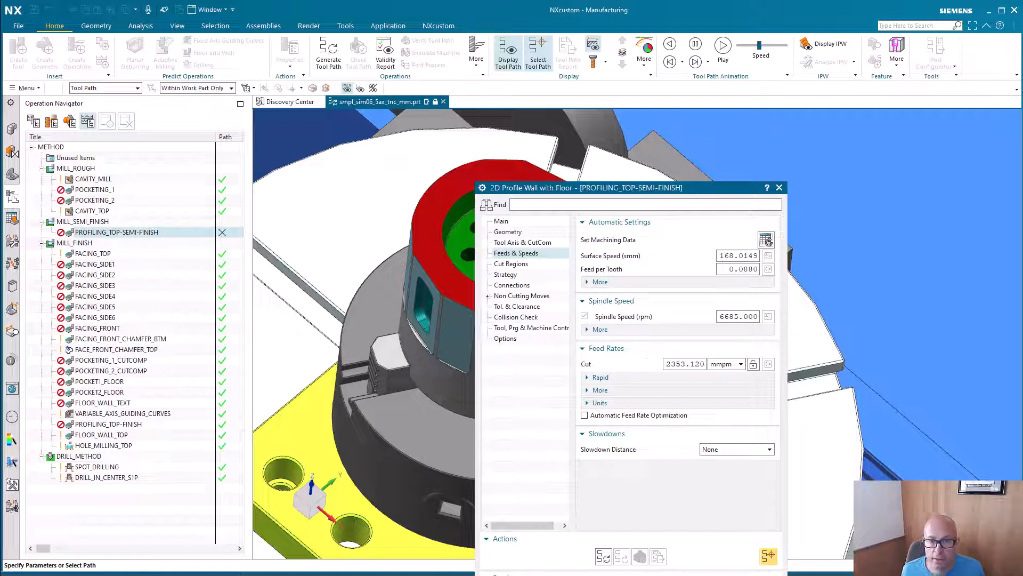
pyautogui.moveTo(528, 245)
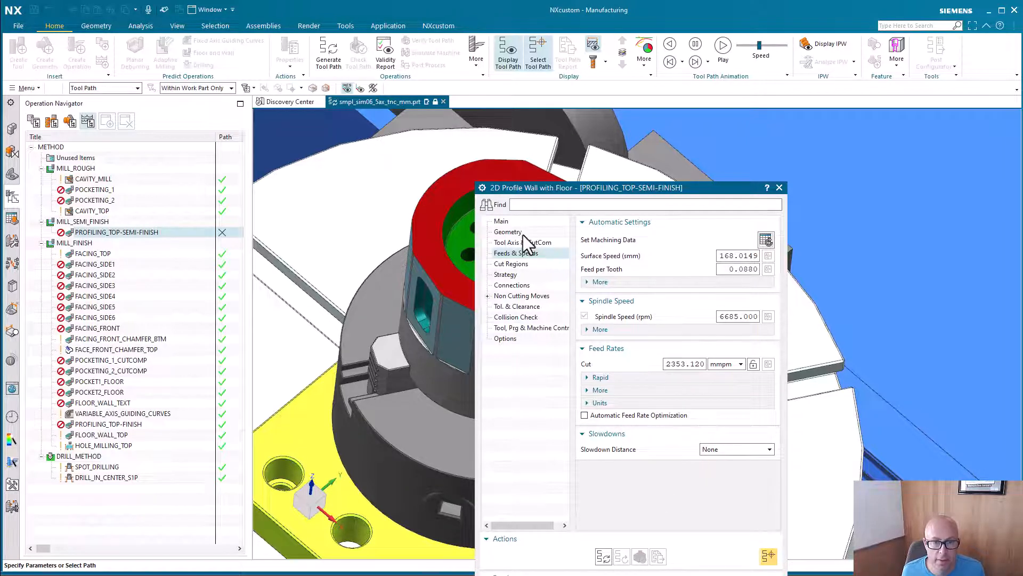
pyautogui.click(501, 222)
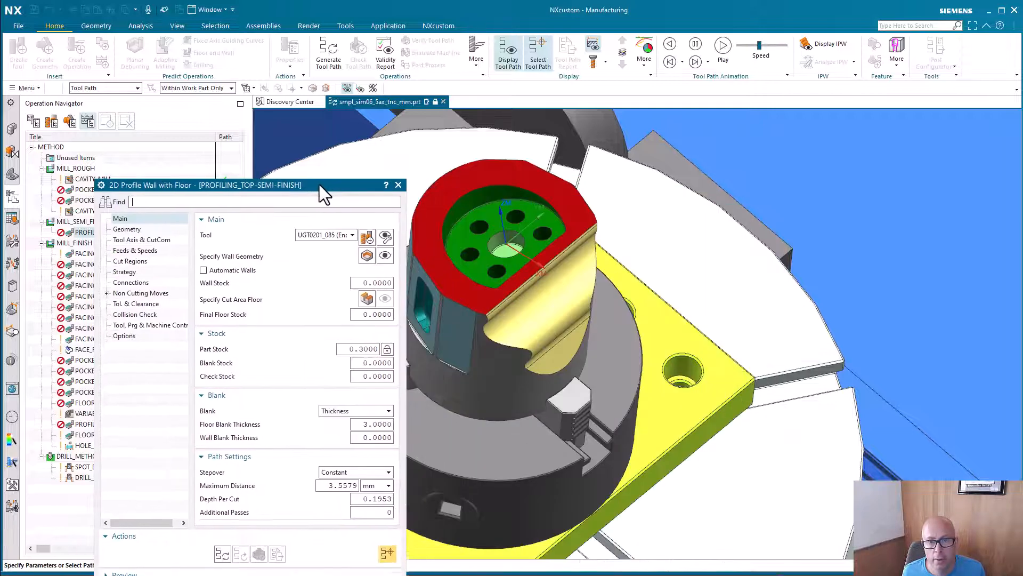
# Generate the semi-finish toolpath around the top pocket wall and reopen the operation.
pyautogui.click(223, 553)
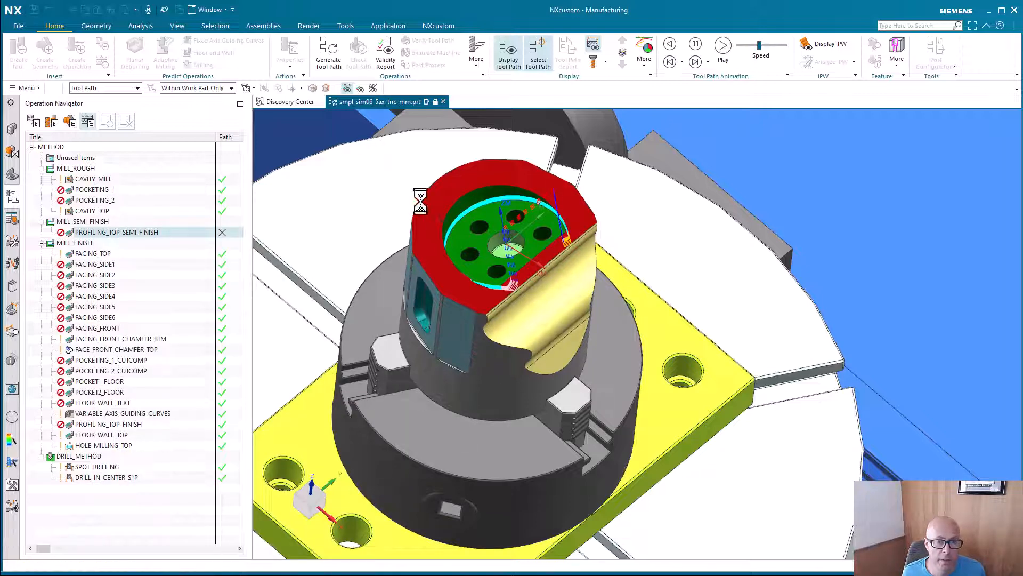
pyautogui.doubleClick(116, 231)
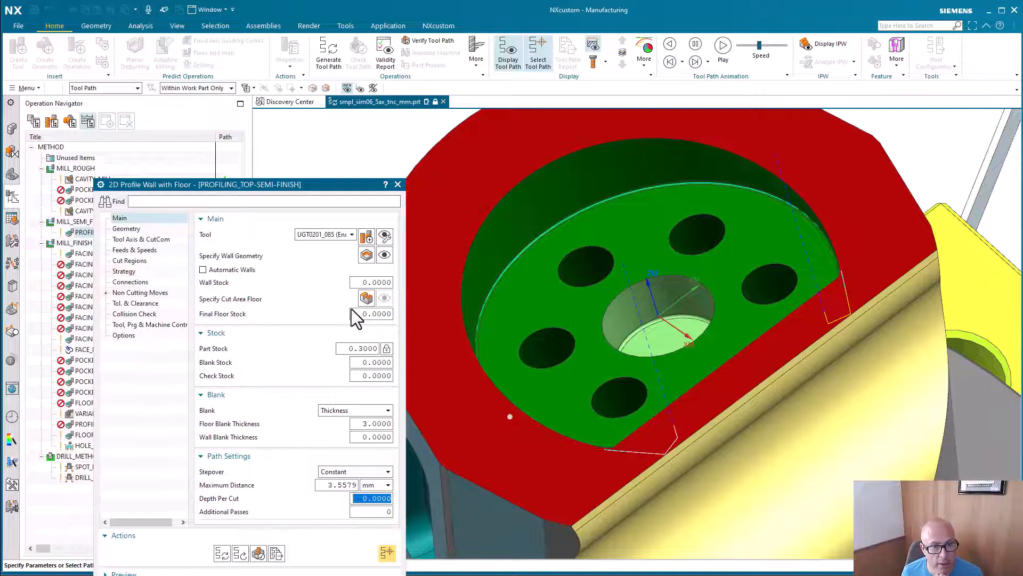
pyautogui.moveTo(323, 353)
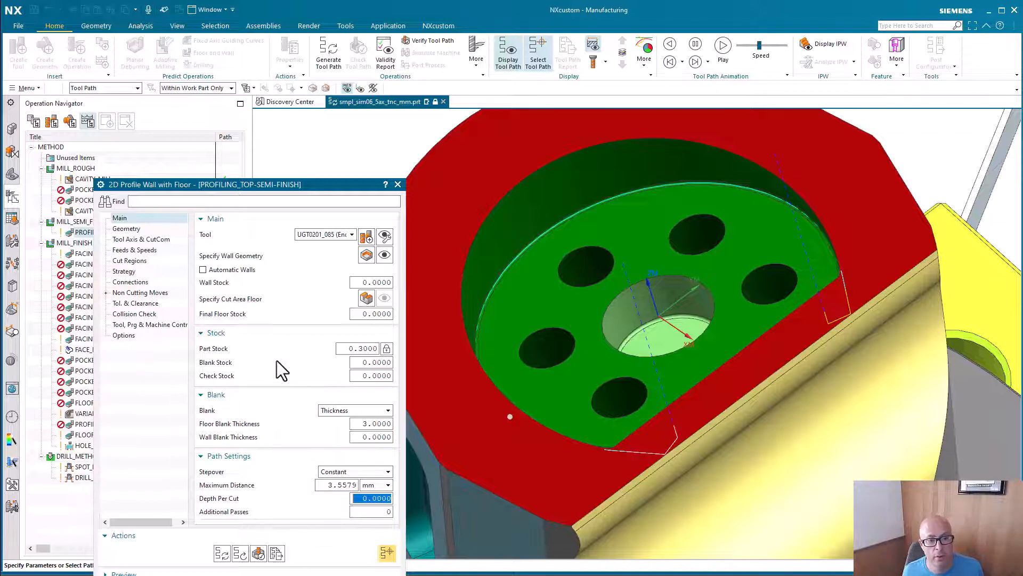
# Set depth per cut to 0 and re-enter part stock as 0.3000.
pyautogui.click(358, 347)
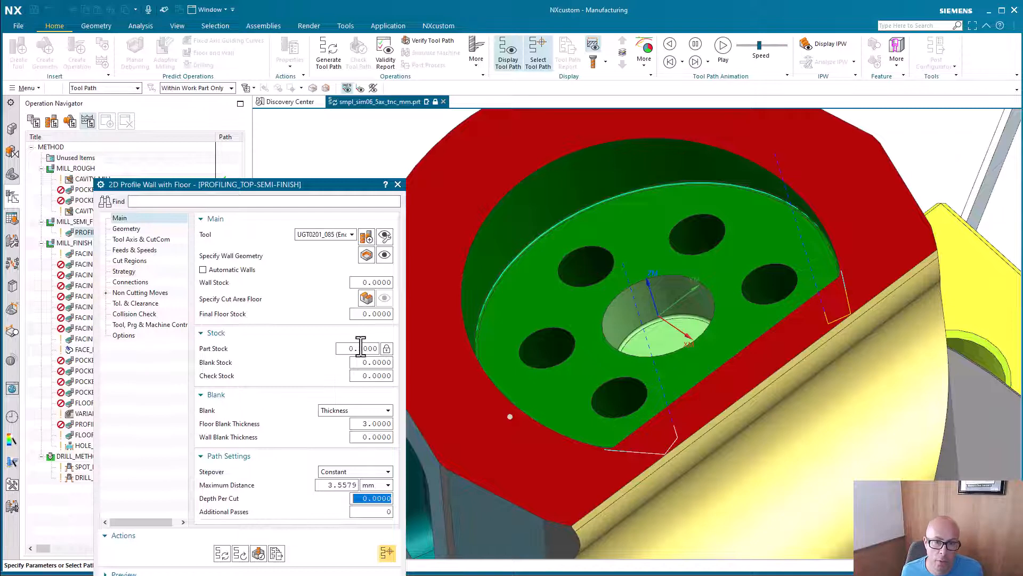
pyautogui.write('0.3000')
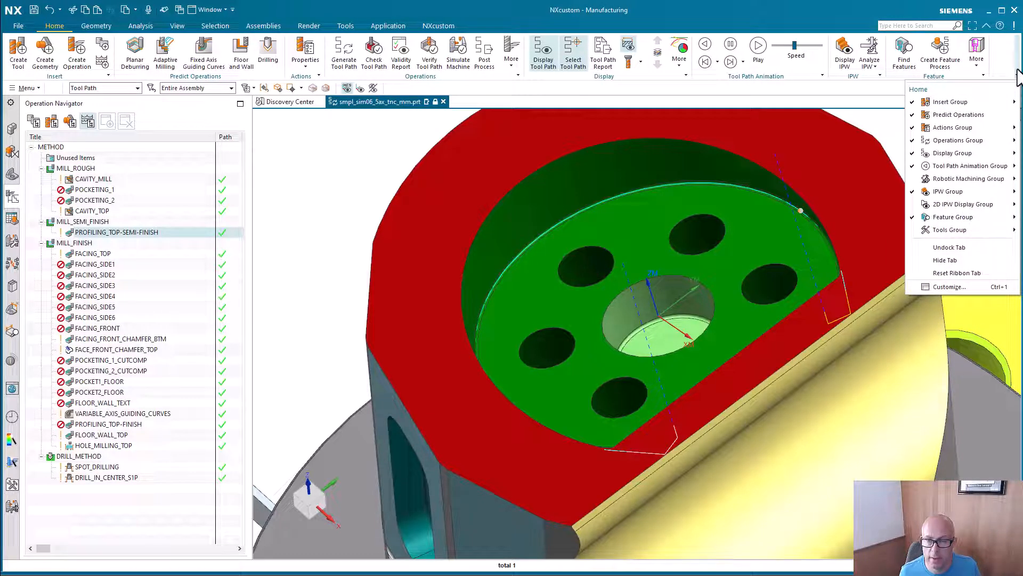
# Inspect the Tools group options and expand the Post Configurator tool utilities list.
pyautogui.click(962, 204)
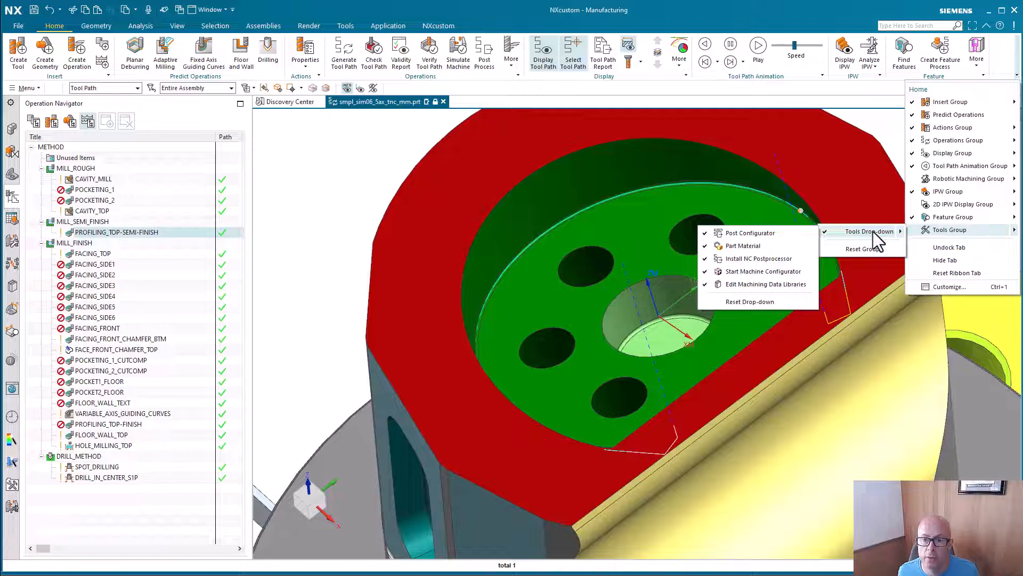
pyautogui.moveTo(752, 294)
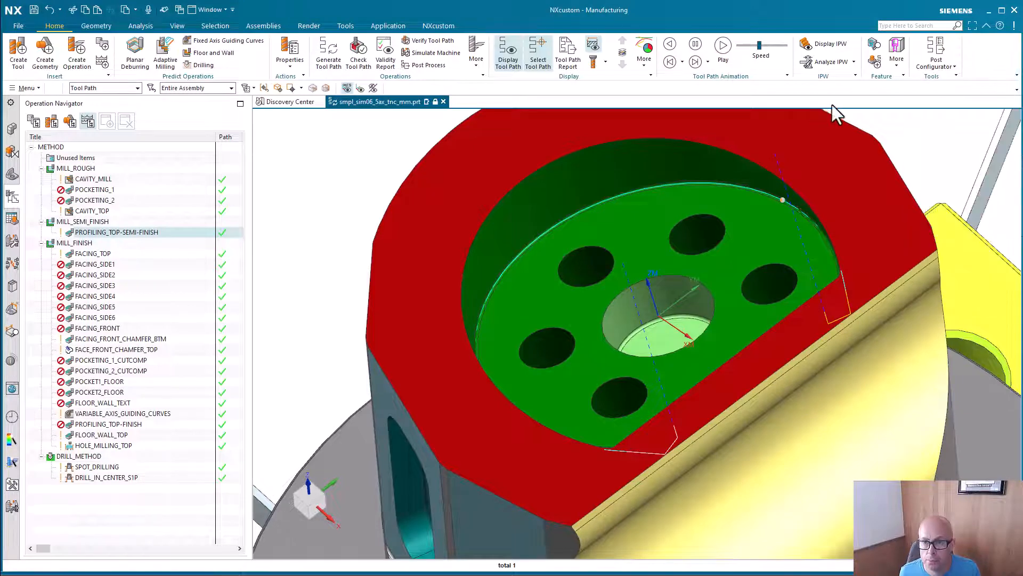
pyautogui.moveTo(959, 85)
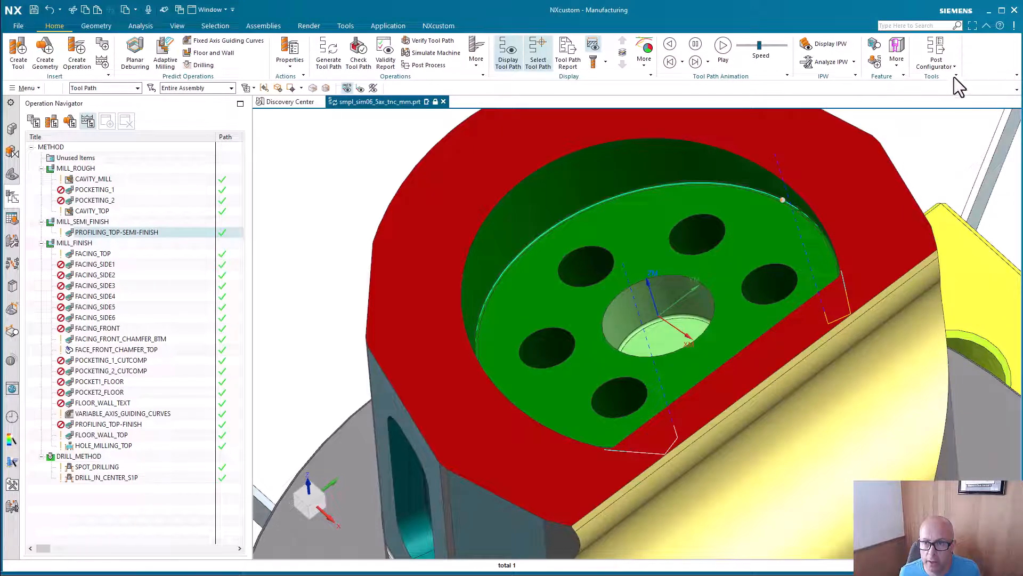
pyautogui.click(936, 55)
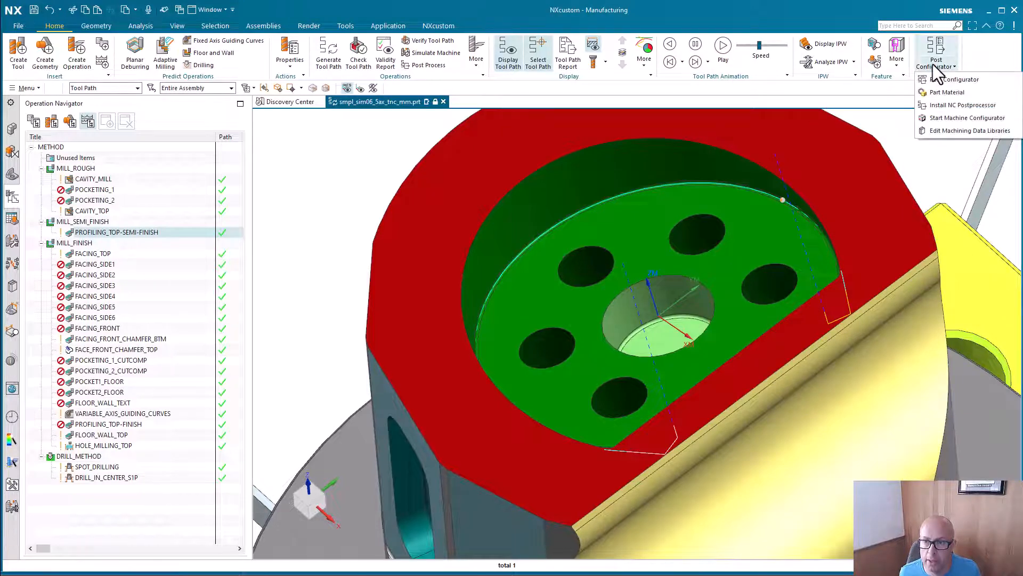
pyautogui.click(972, 130)
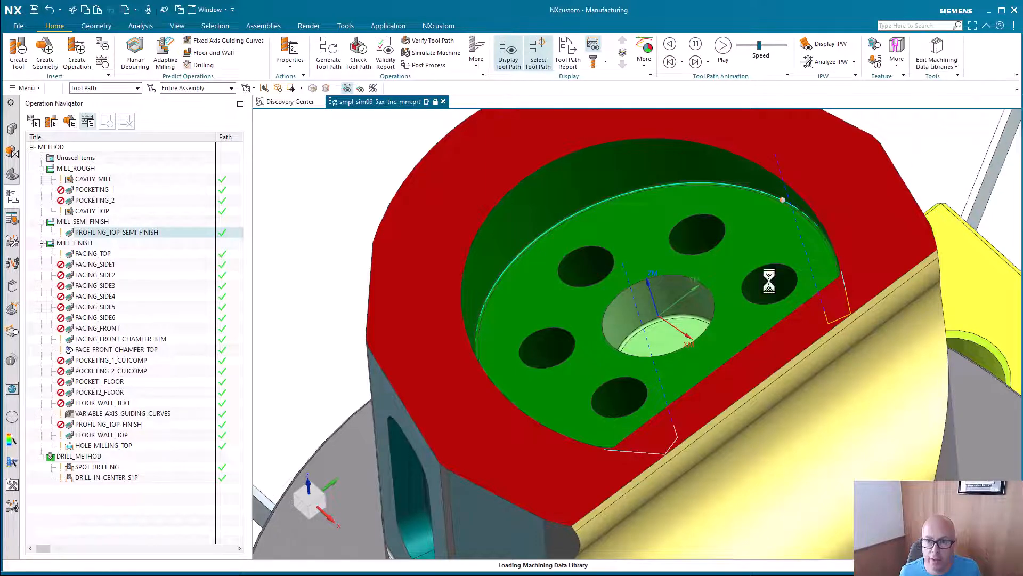
pyautogui.click(936, 54)
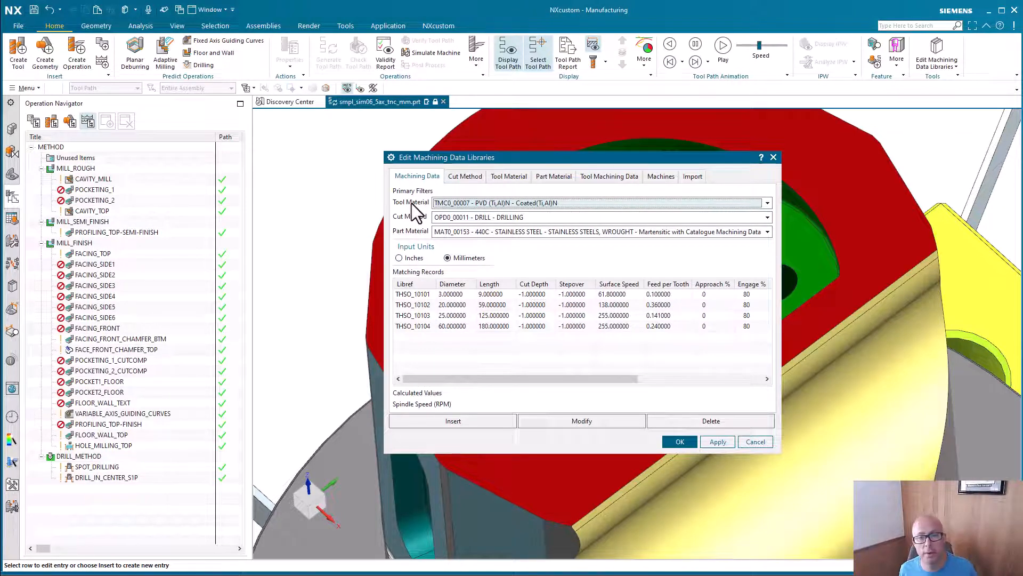
pyautogui.moveTo(488, 202)
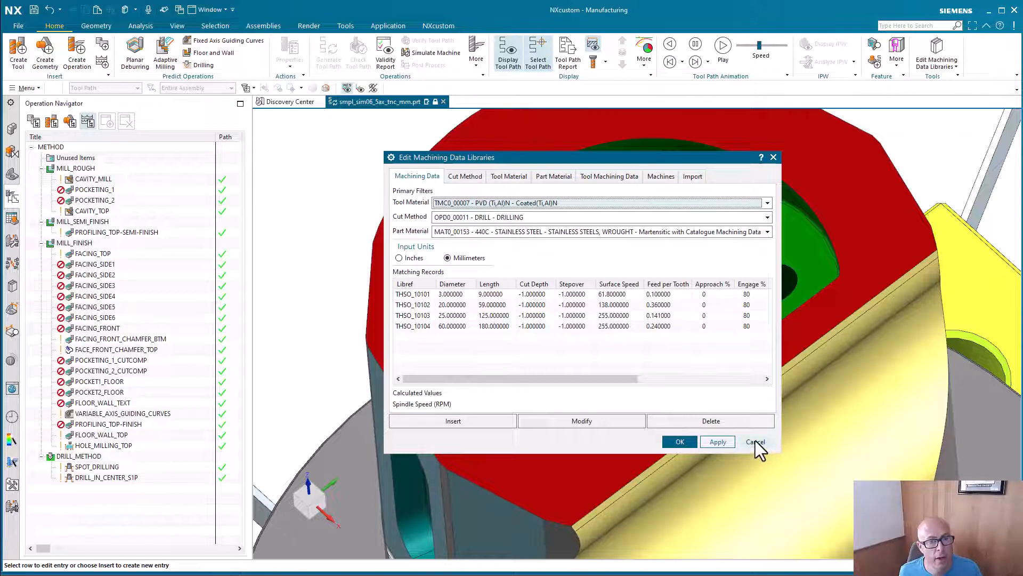
pyautogui.click(754, 441)
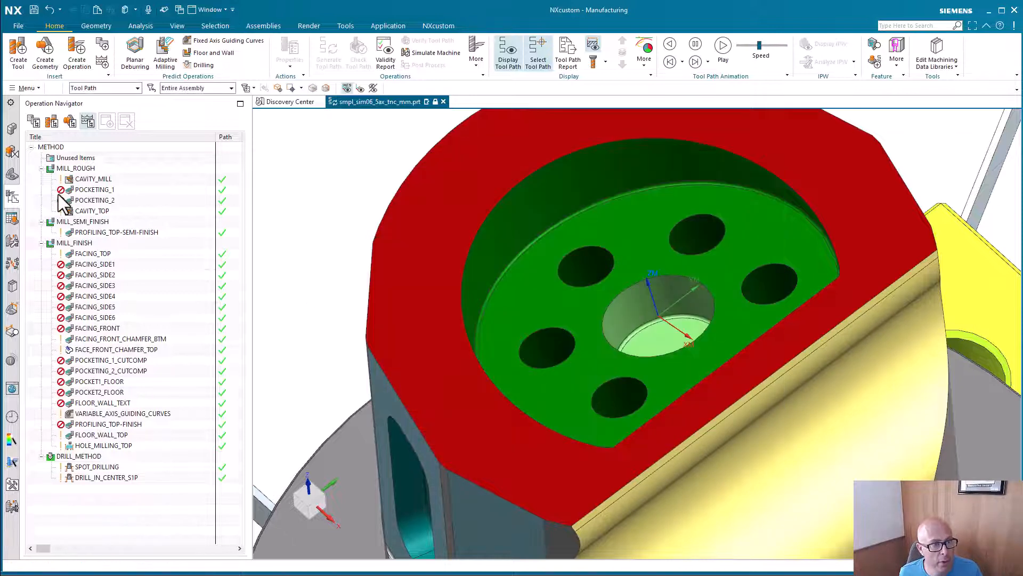
pyautogui.moveTo(69, 121)
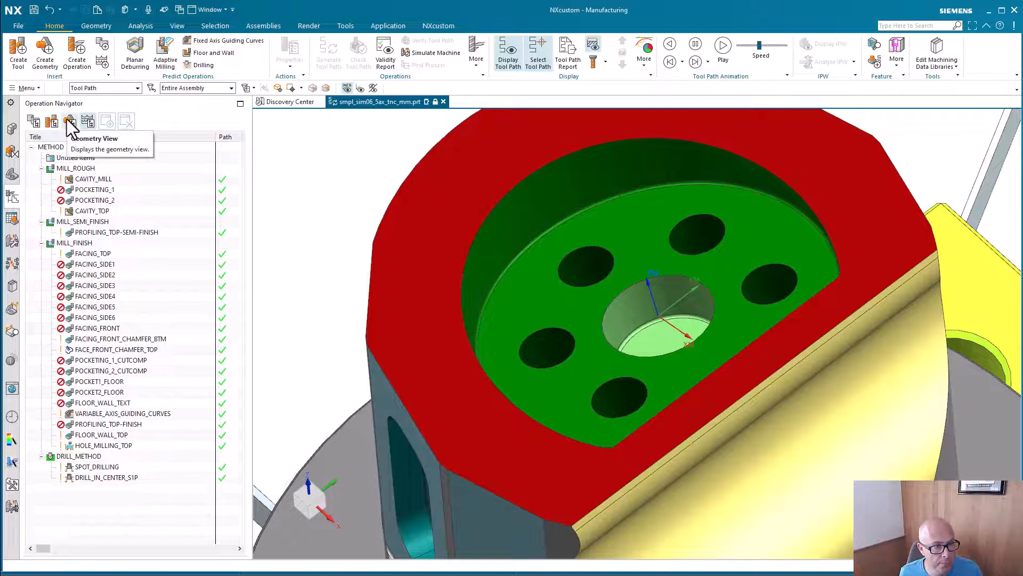
# In Geometry View, confirm the WORKPIECE material is HSM P20 PREHARDENED and close the Mill Geom dialog.
pyautogui.click(71, 122)
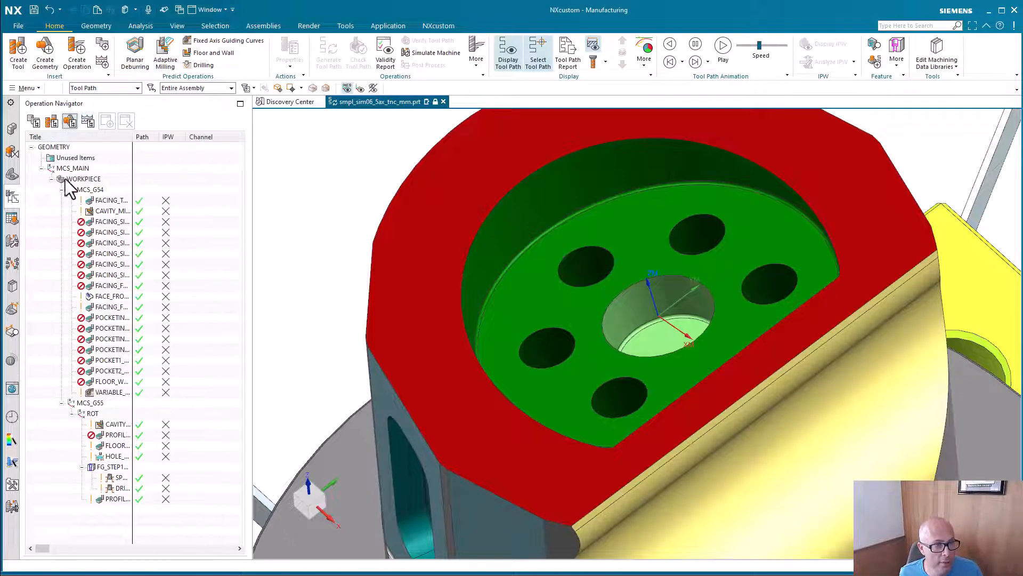
pyautogui.doubleClick(82, 178)
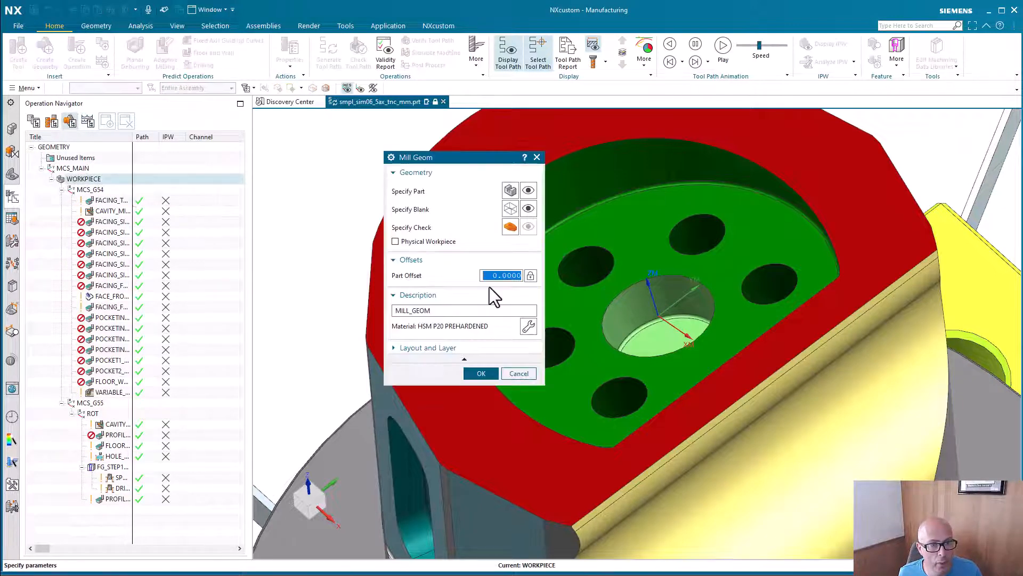
pyautogui.moveTo(411, 339)
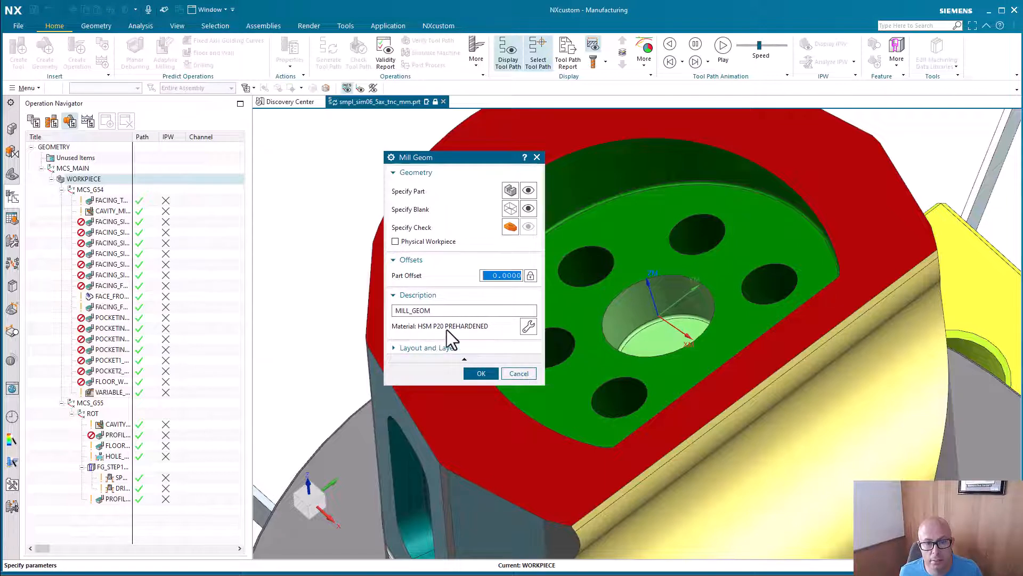
pyautogui.click(481, 373)
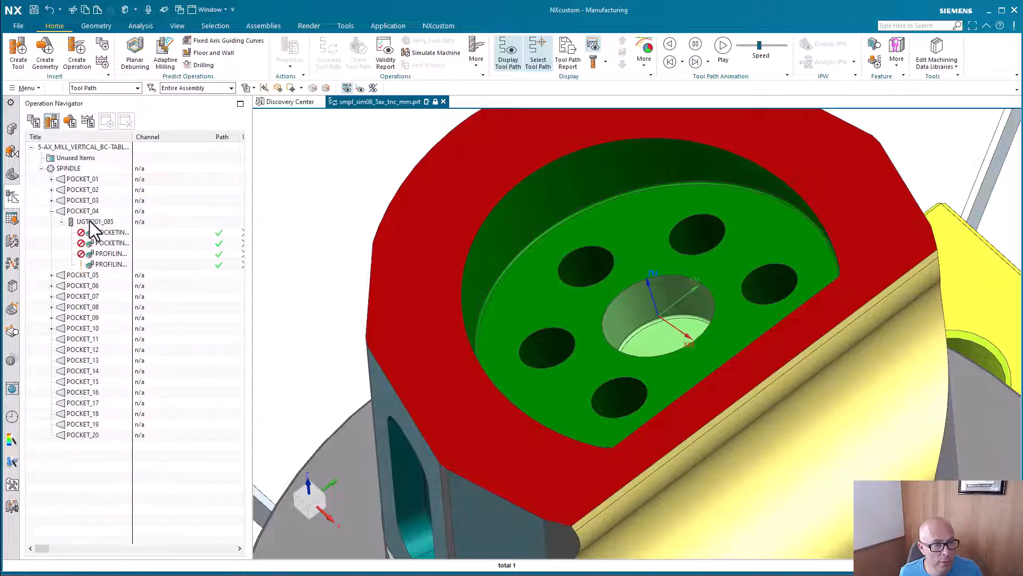
pyautogui.moveTo(87, 120)
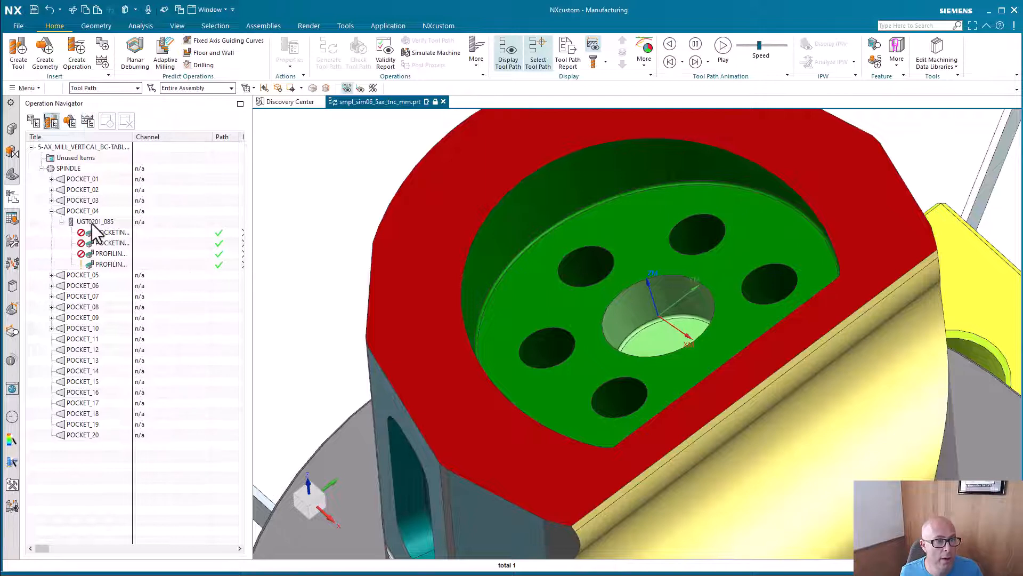
pyautogui.moveTo(95, 222)
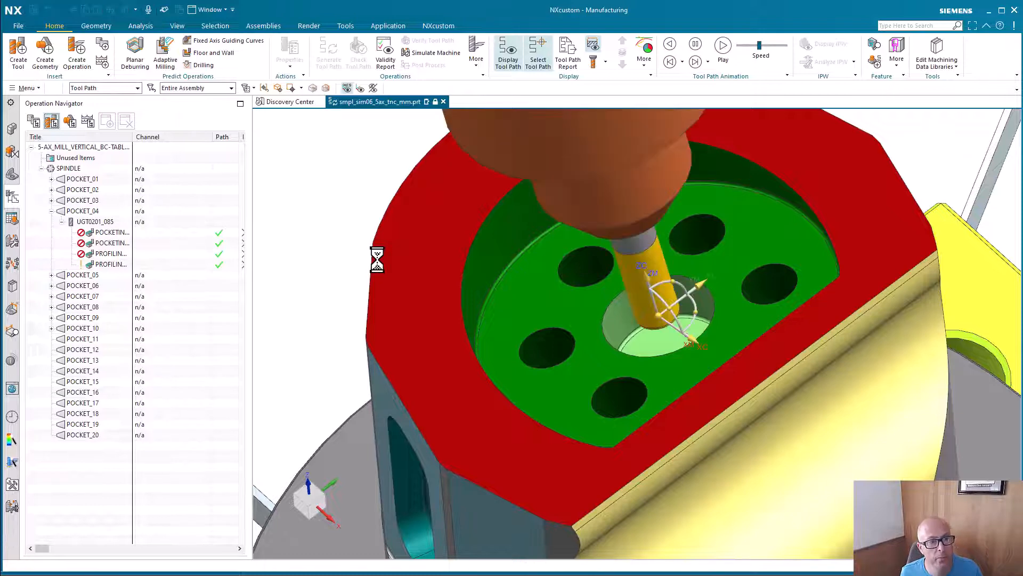
# Review the End Mill 8 mm (UGT0201_085) in POCKET_04, including its dimensions.
pyautogui.doubleClick(95, 222)
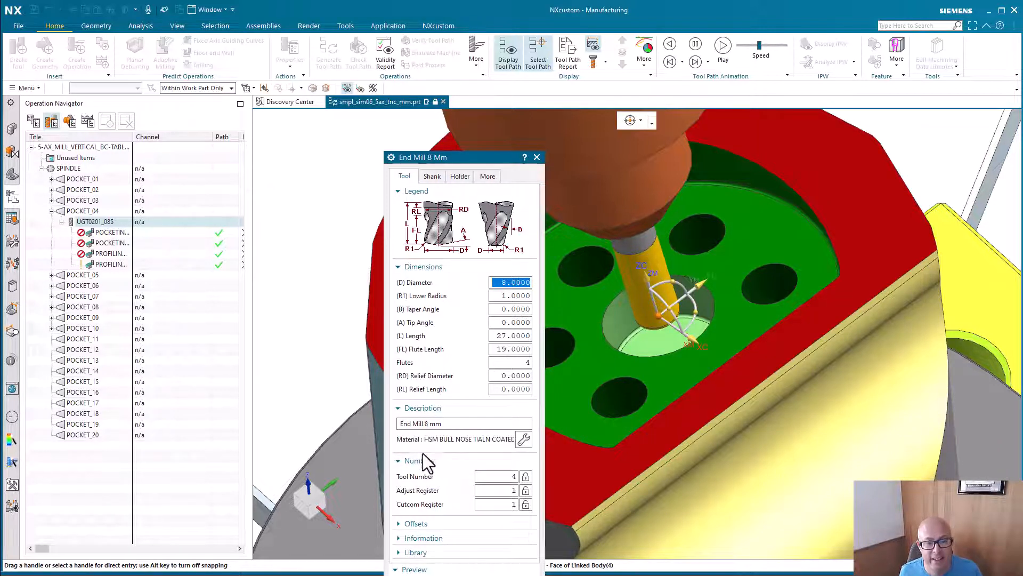
pyautogui.moveTo(445, 454)
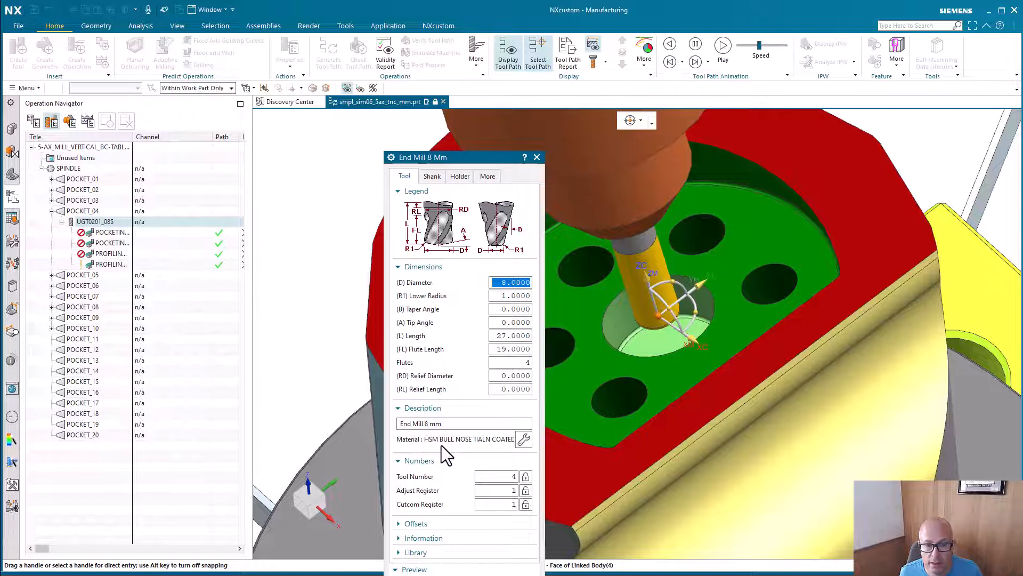
pyautogui.moveTo(499, 464)
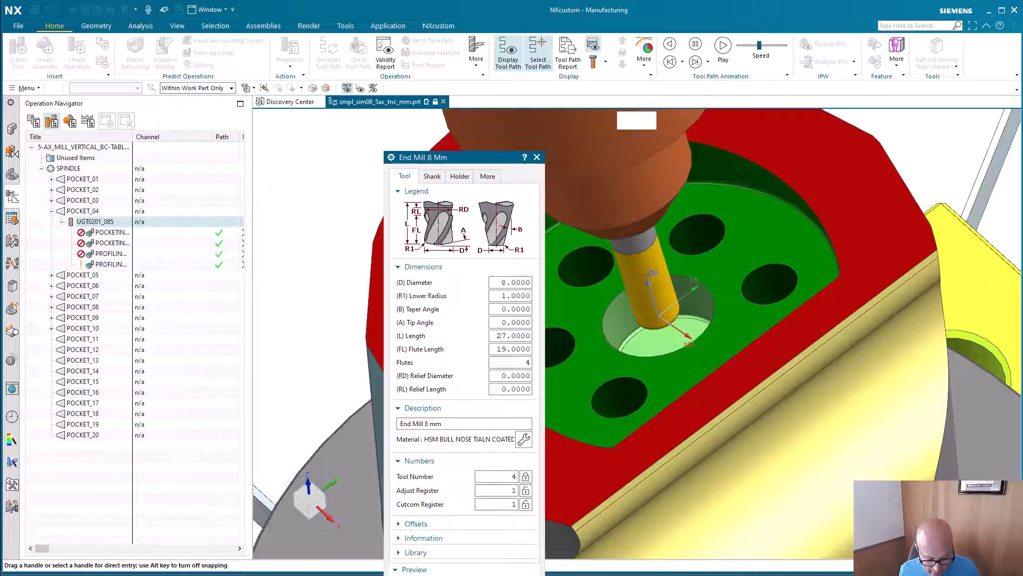
pyautogui.click(536, 157)
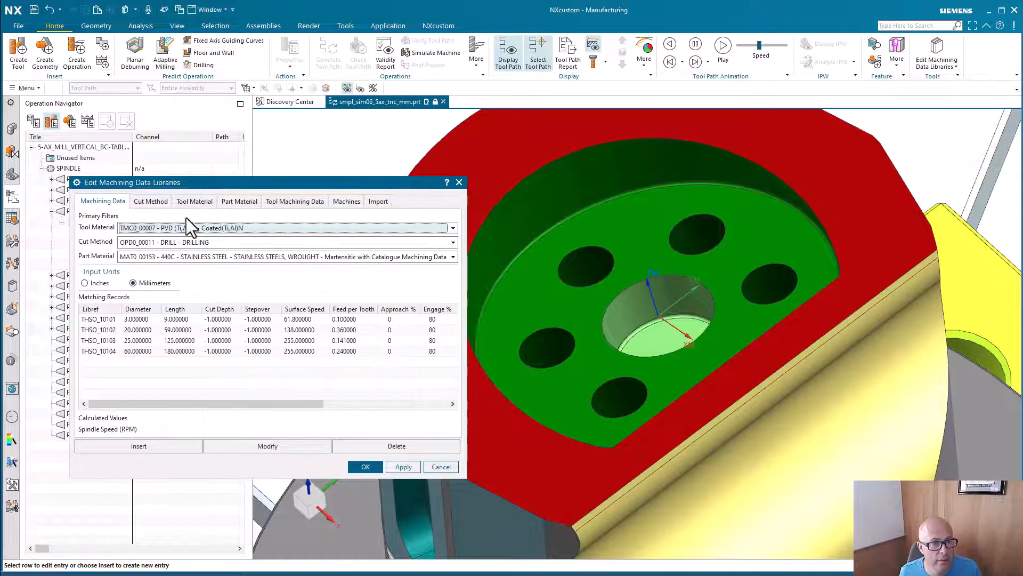
# Filter the machining library to HSM Bull Nose TiAlN Coated, semi-finish milling and P20 prehardened.
pyautogui.click(452, 227)
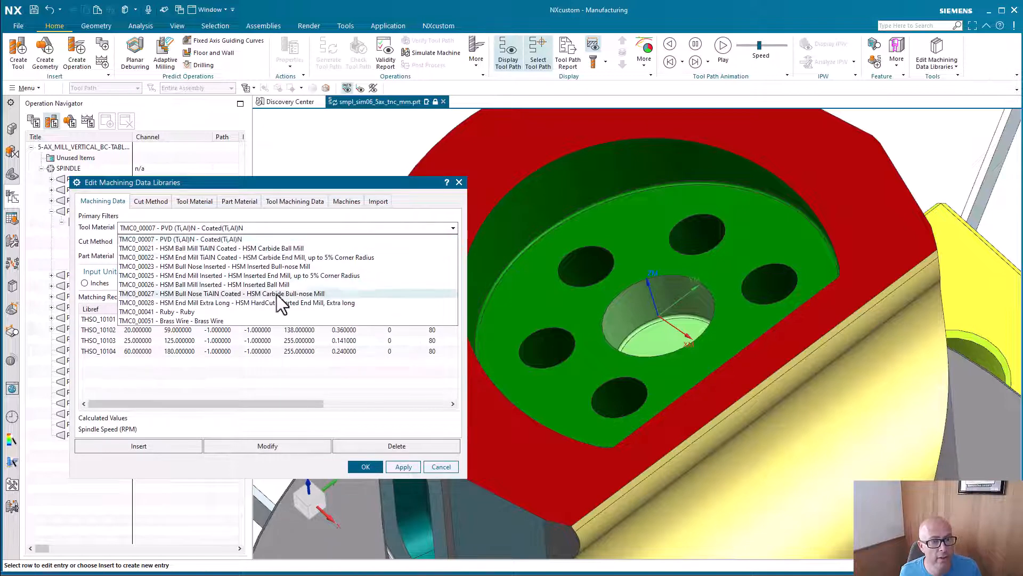
pyautogui.click(285, 294)
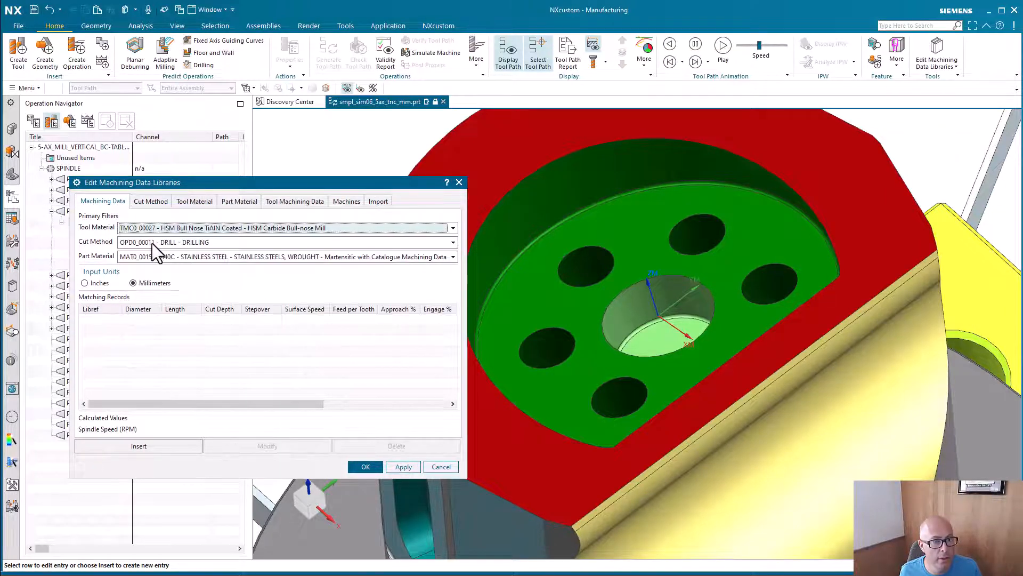
pyautogui.click(452, 242)
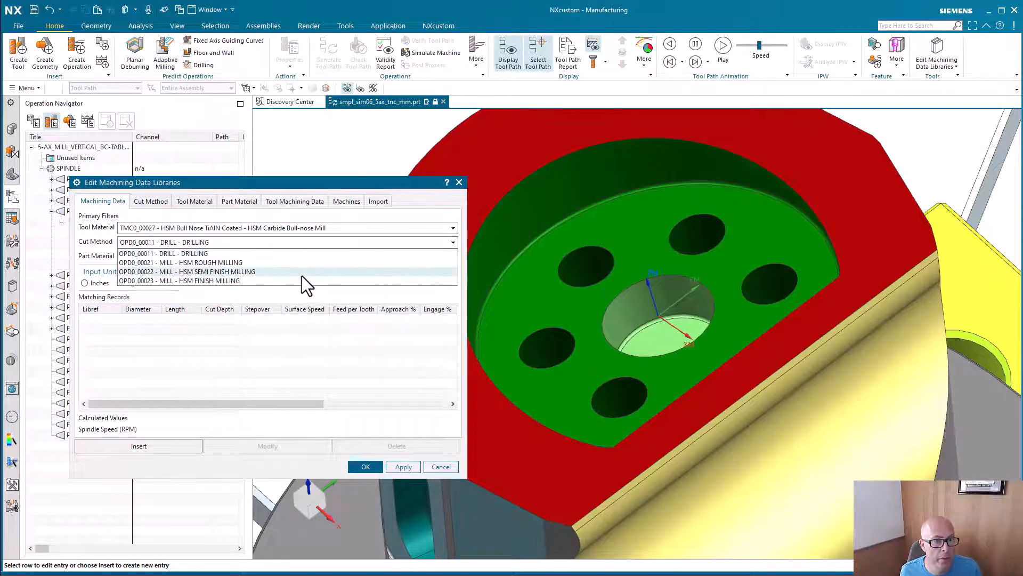
pyautogui.click(179, 272)
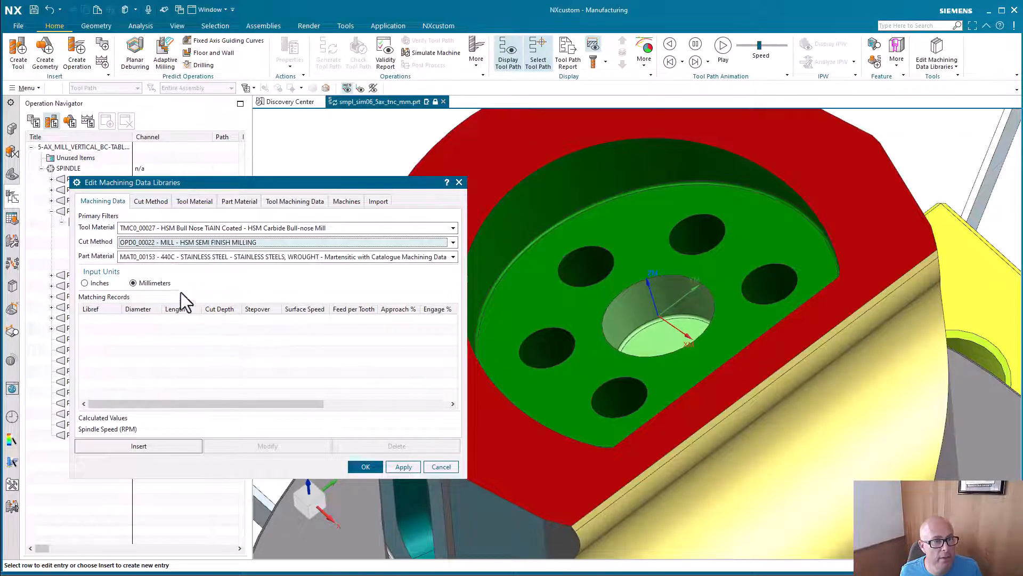
pyautogui.click(452, 256)
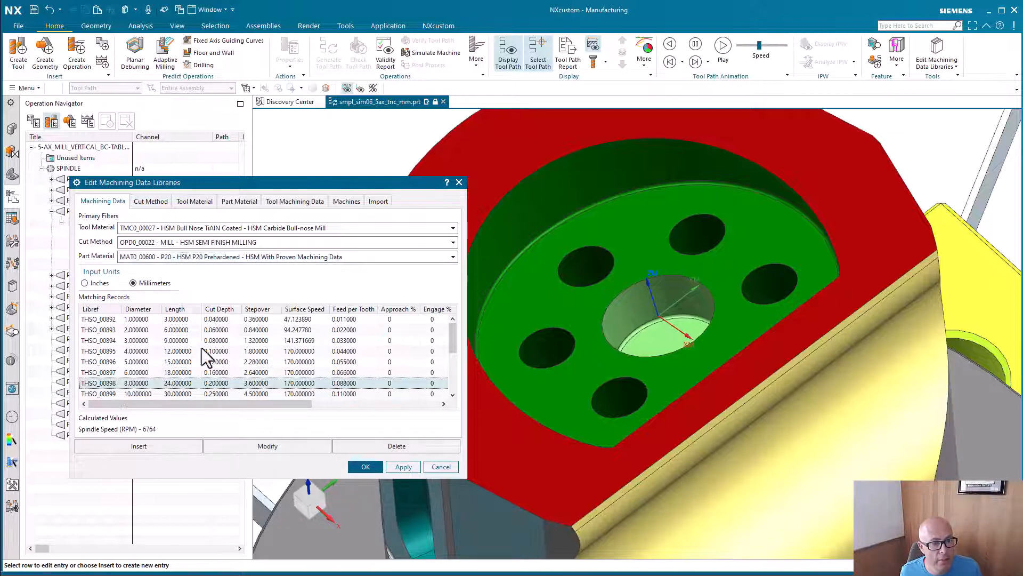
# Sort records by tool diameter and select the 8 mm diameter, 40 length record THSO_00907.
pyautogui.click(139, 309)
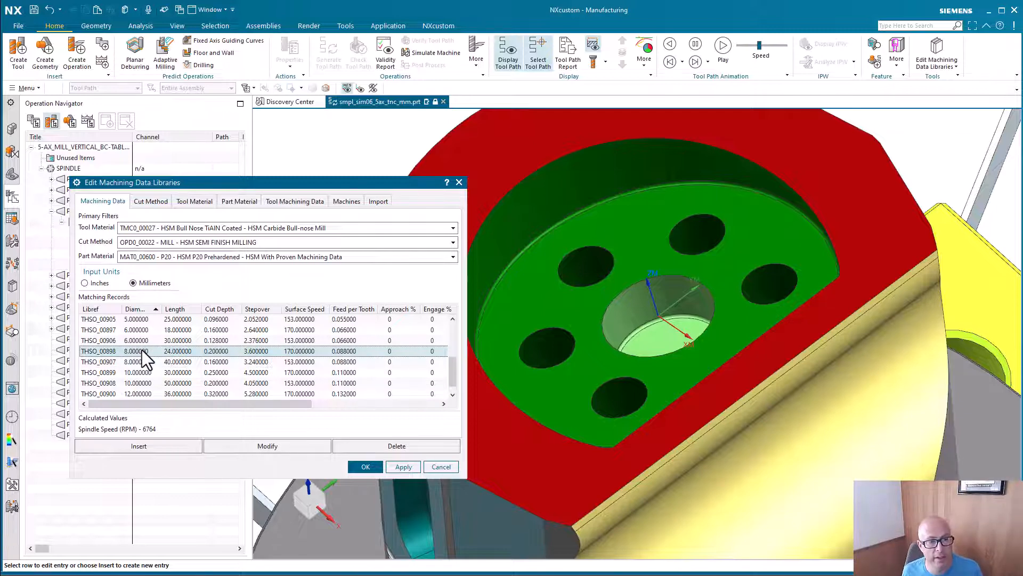
pyautogui.moveTo(200, 360)
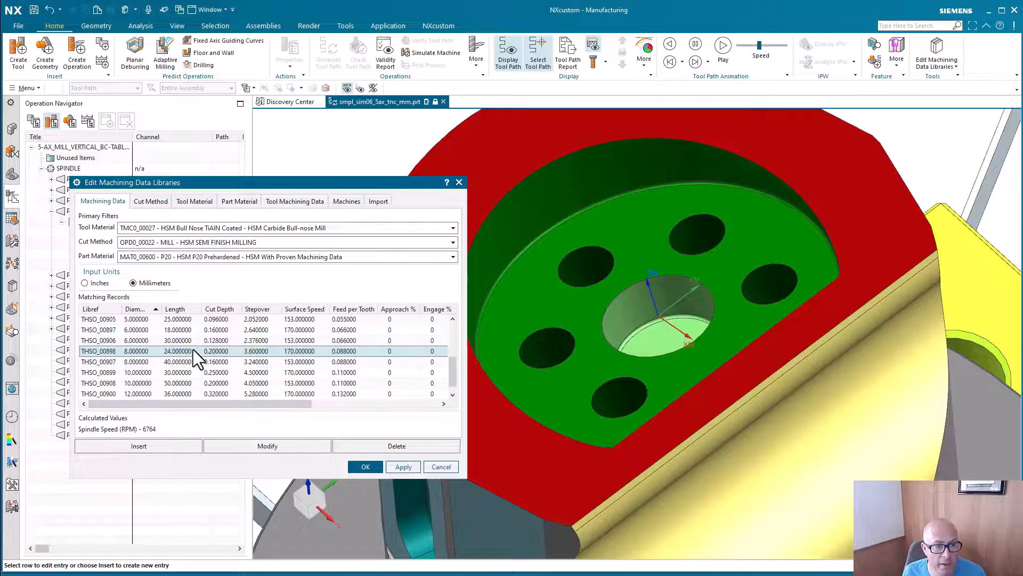
pyautogui.click(175, 361)
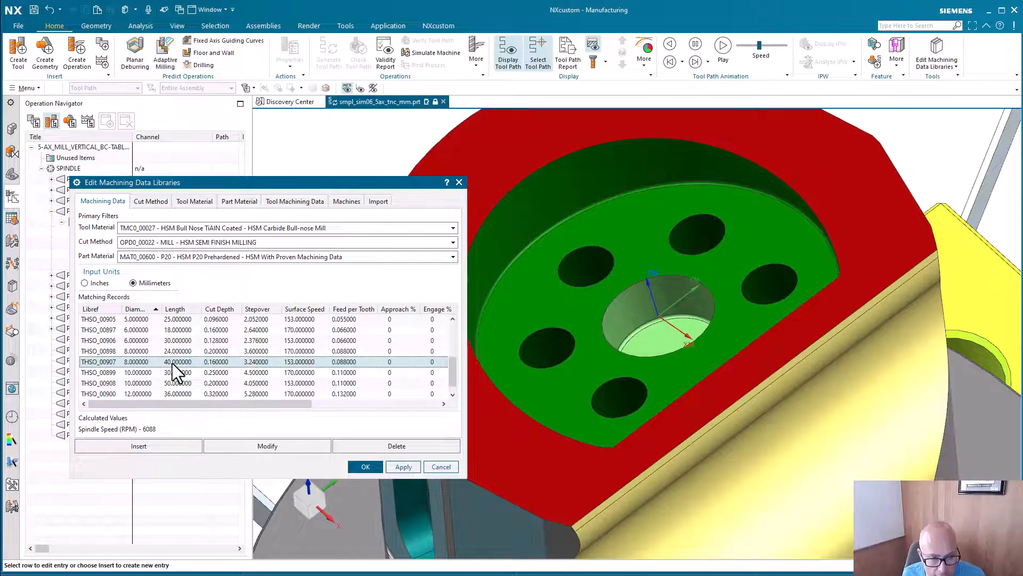
pyautogui.moveTo(222, 362)
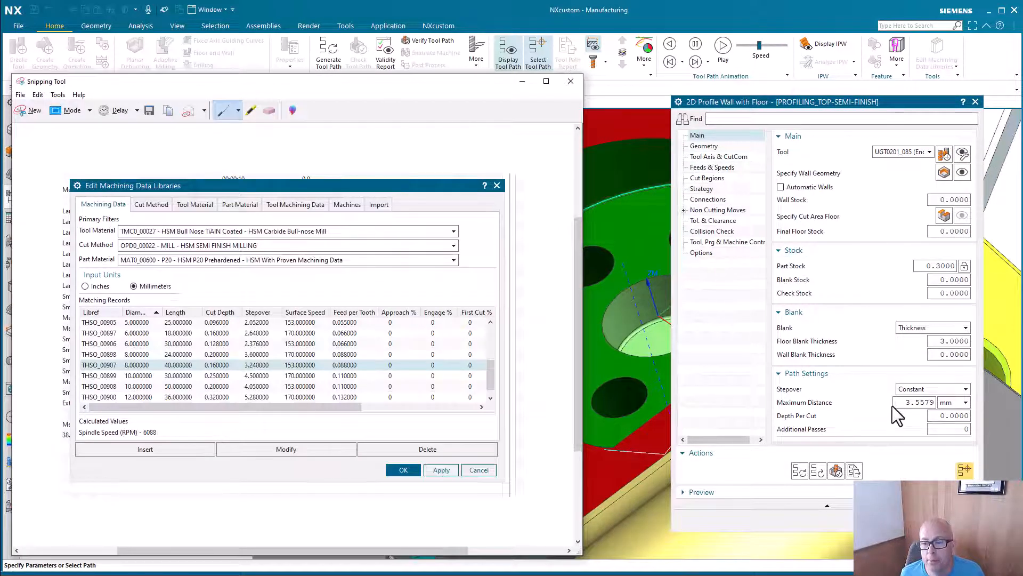
pyautogui.moveTo(943, 433)
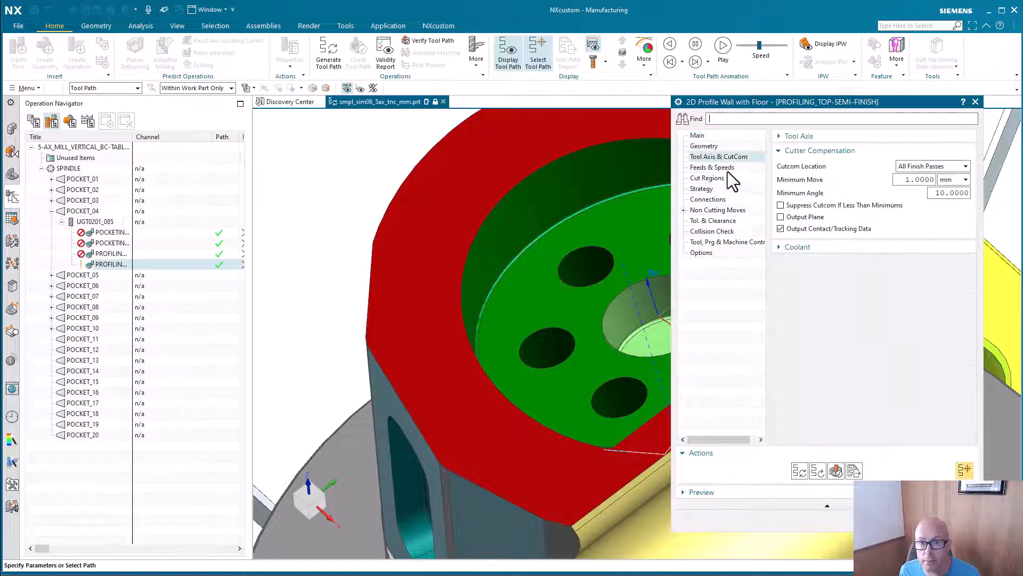
# Load library feeds and speeds for the semi-finish profile: 0.0880 feed per tooth, 6685 rpm.
pyautogui.click(712, 168)
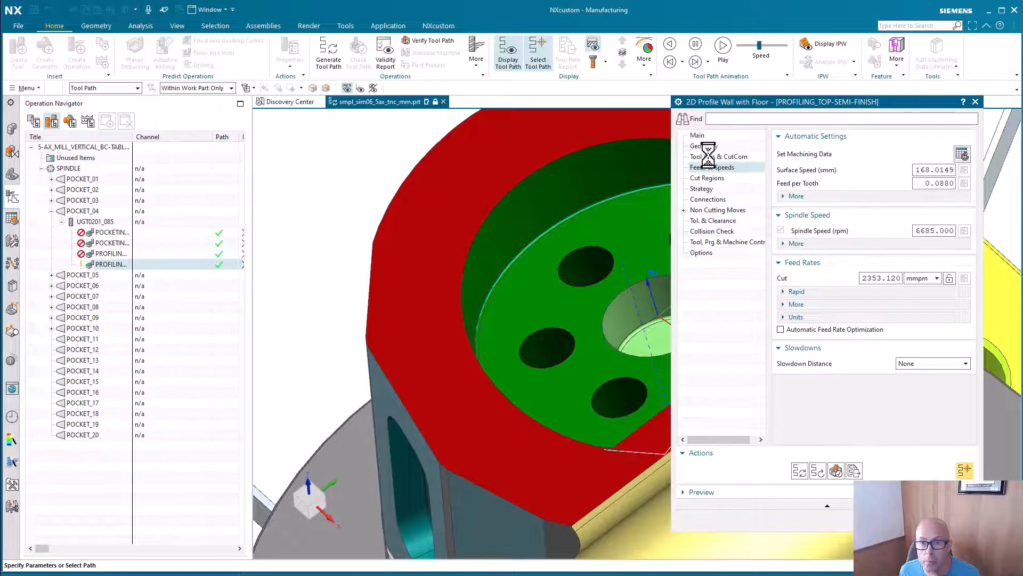
pyautogui.click(697, 135)
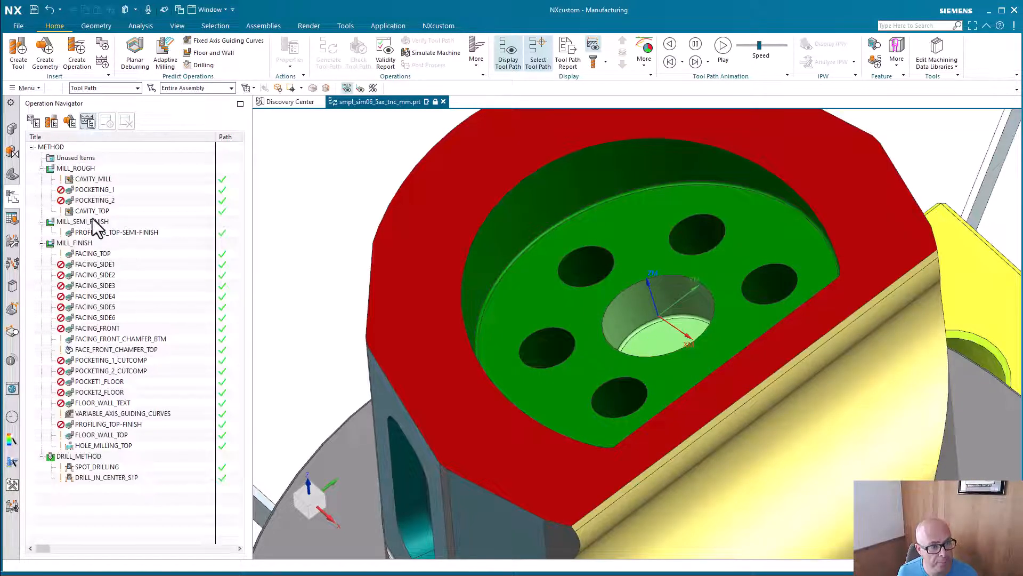
pyautogui.doubleClick(82, 222)
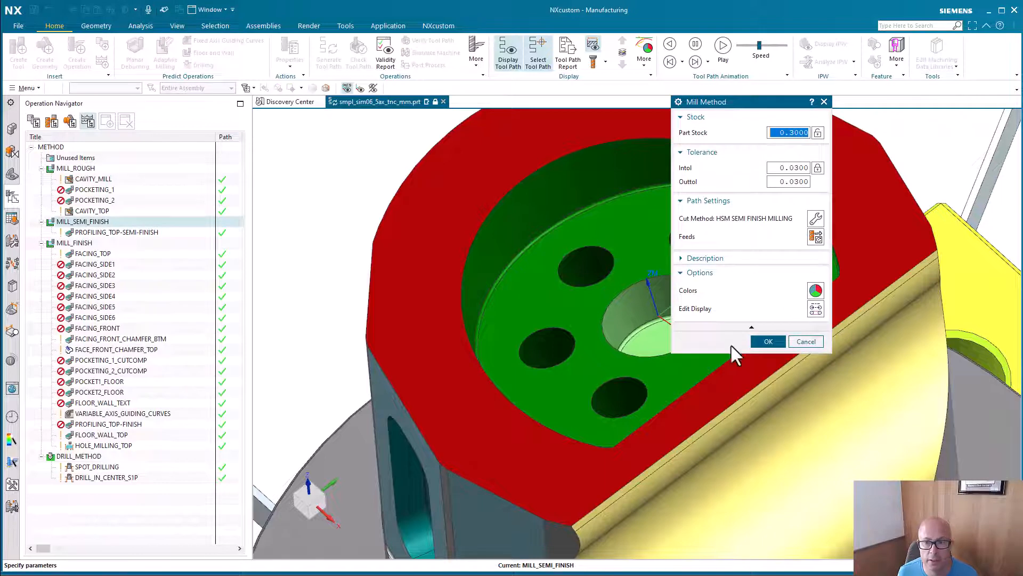
pyautogui.moveTo(789, 238)
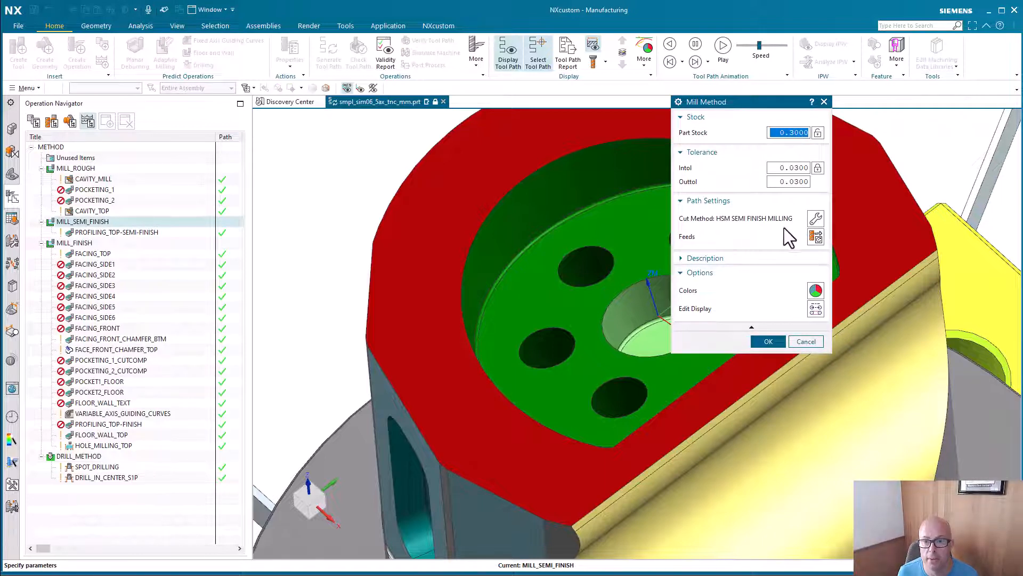
pyautogui.click(816, 219)
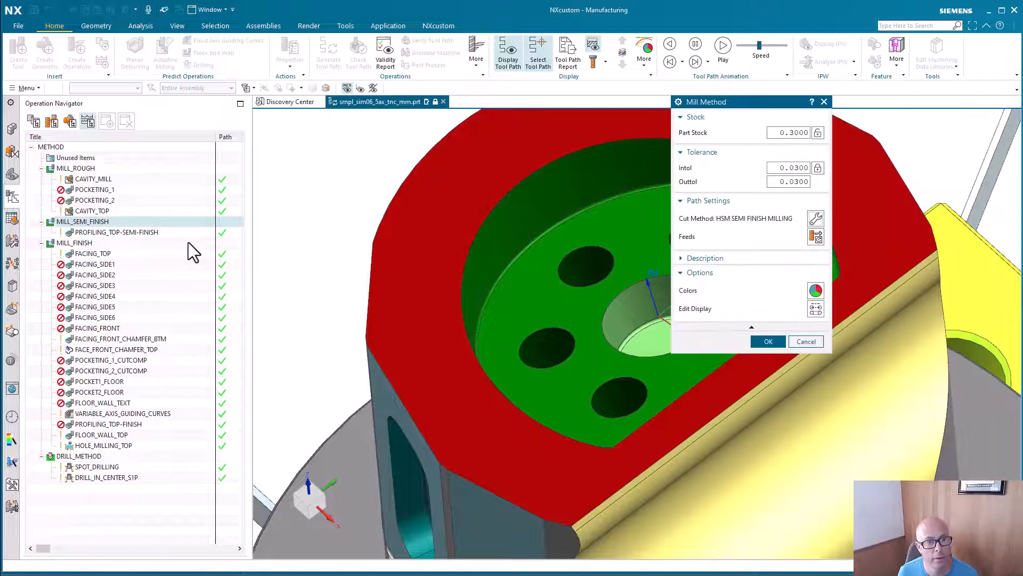
pyautogui.click(767, 341)
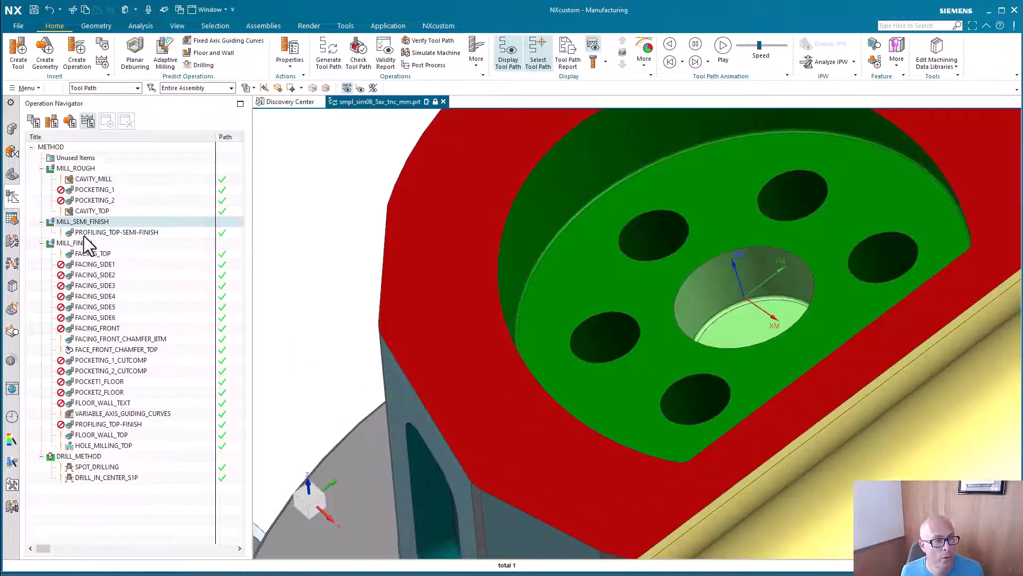
# Show the context actions for the MILL_FINISH method group.
pyautogui.rightClick(70, 243)
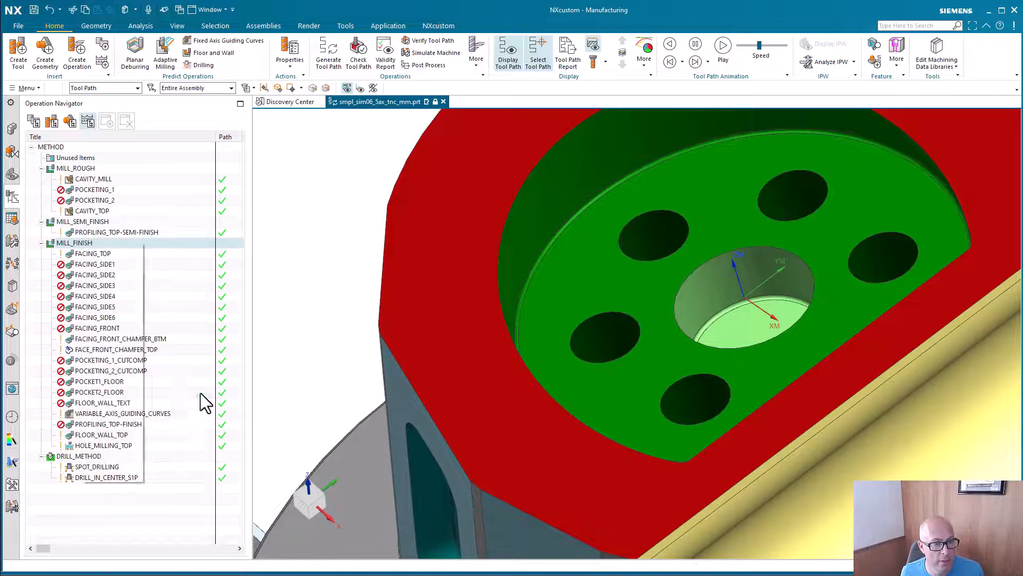
# Create ZLEVEL_PROFILE_STEEP operation ZLEVEL_PROFILE_FINISH with tool UGT0201_085 under MILL_FINISH.
pyautogui.click(77, 51)
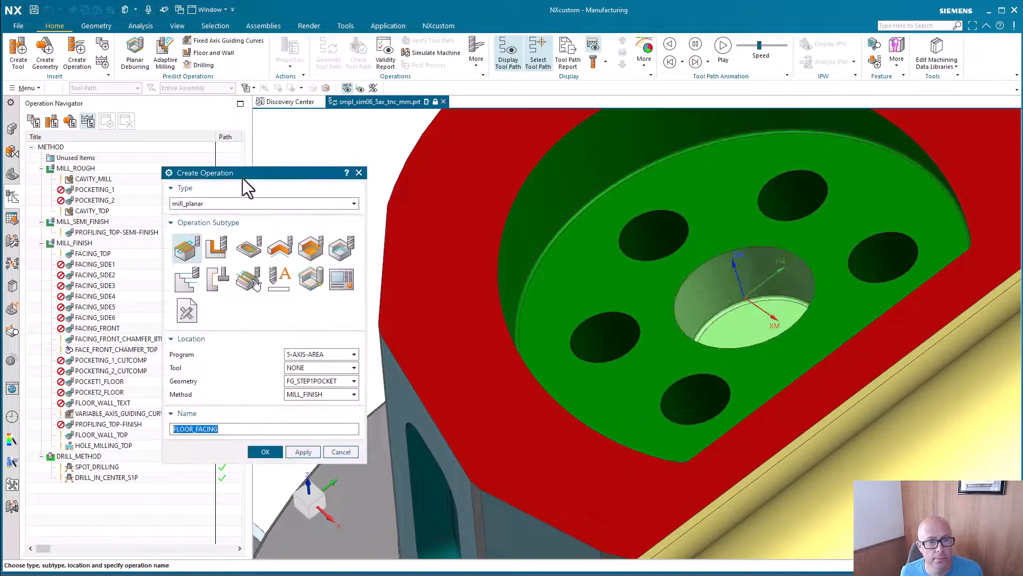
pyautogui.moveTo(279, 247)
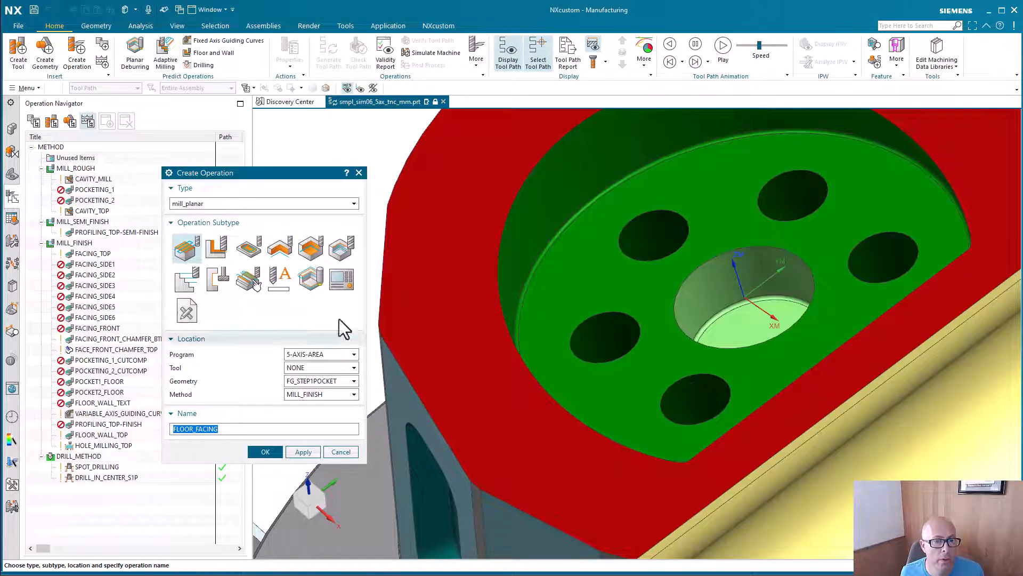
pyautogui.click(354, 202)
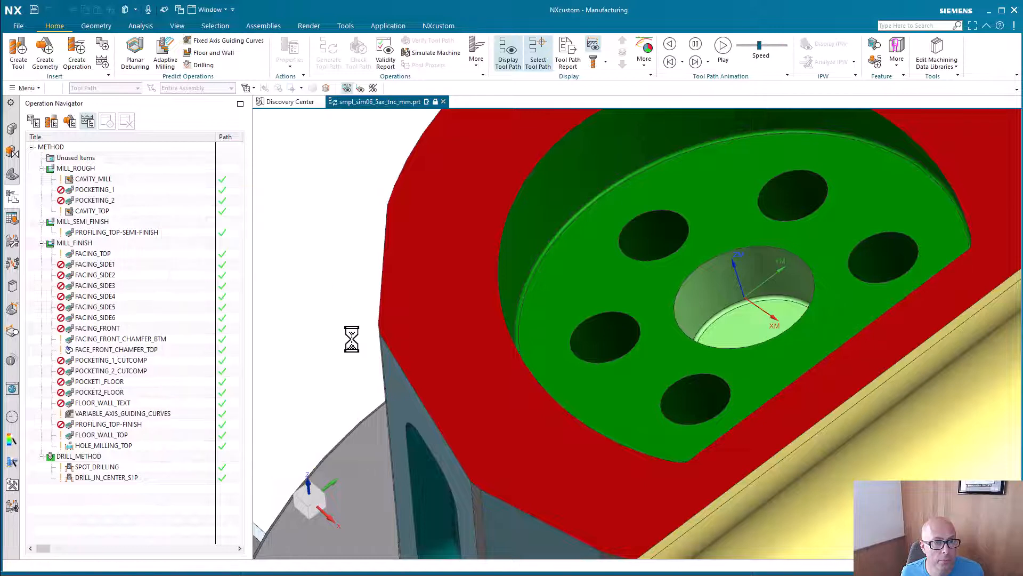
pyautogui.click(76, 52)
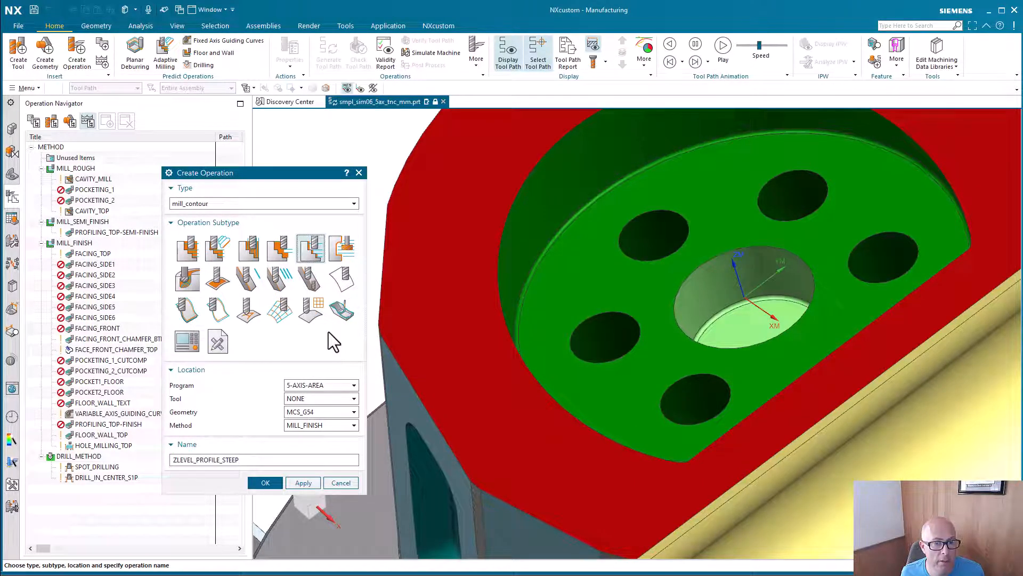
pyautogui.moveTo(311, 248)
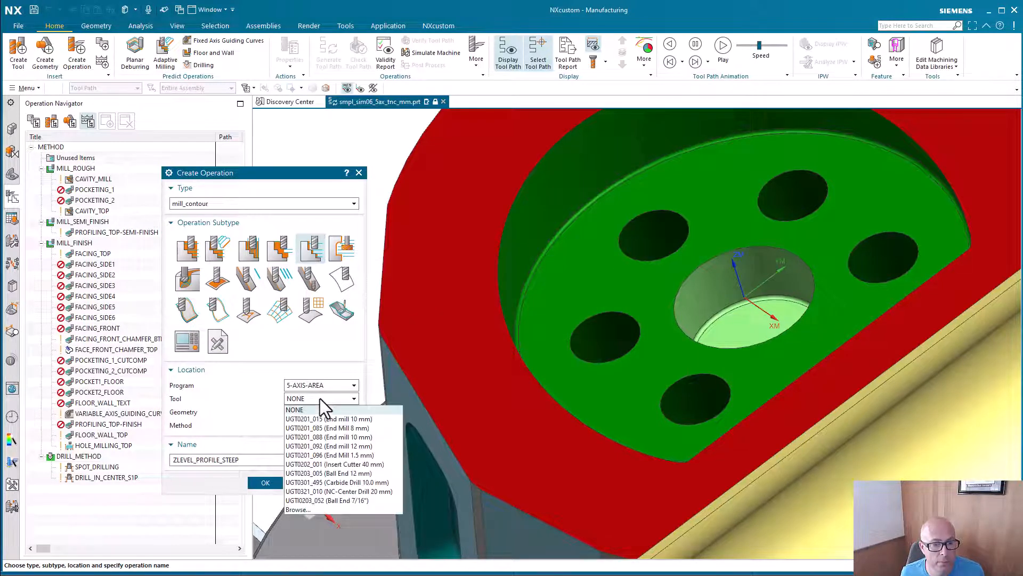
pyautogui.moveTo(368, 444)
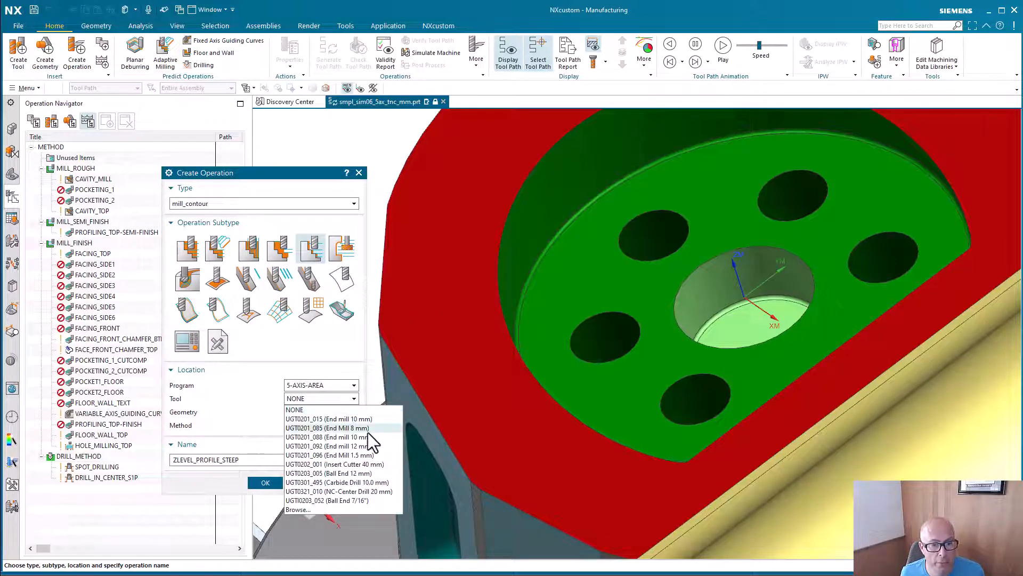
pyautogui.click(338, 427)
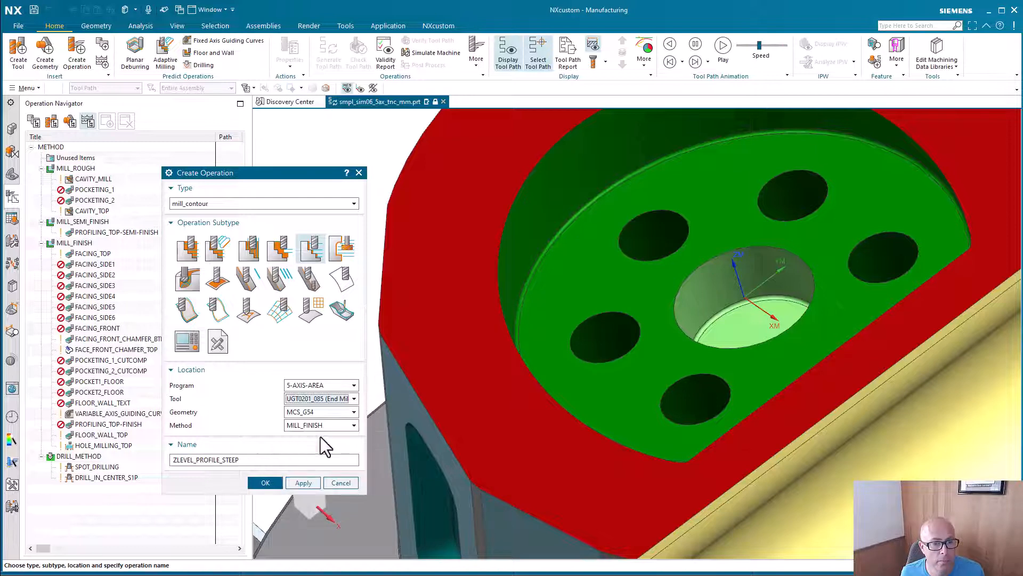
pyautogui.moveTo(250, 396)
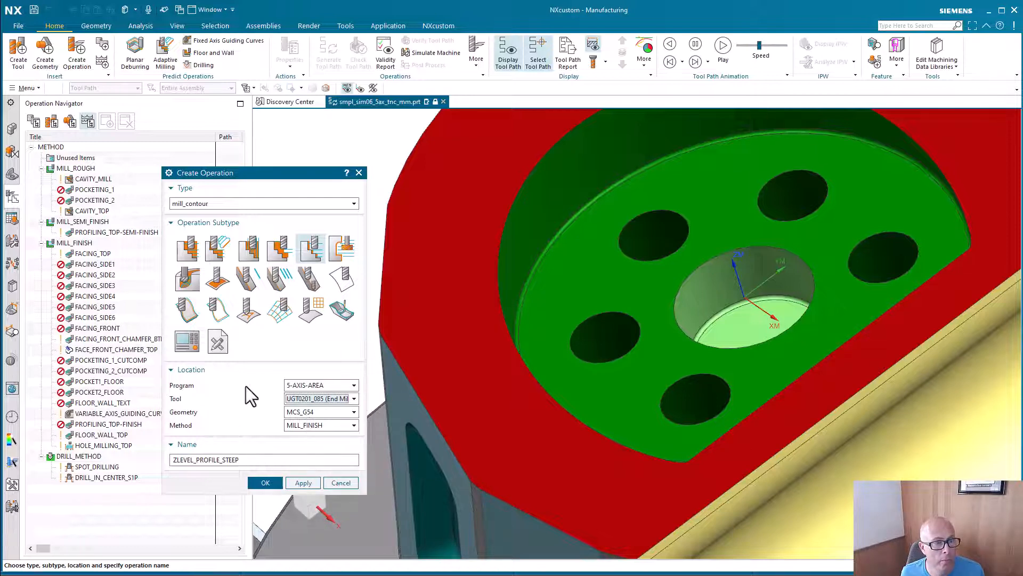
pyautogui.moveTo(71, 121)
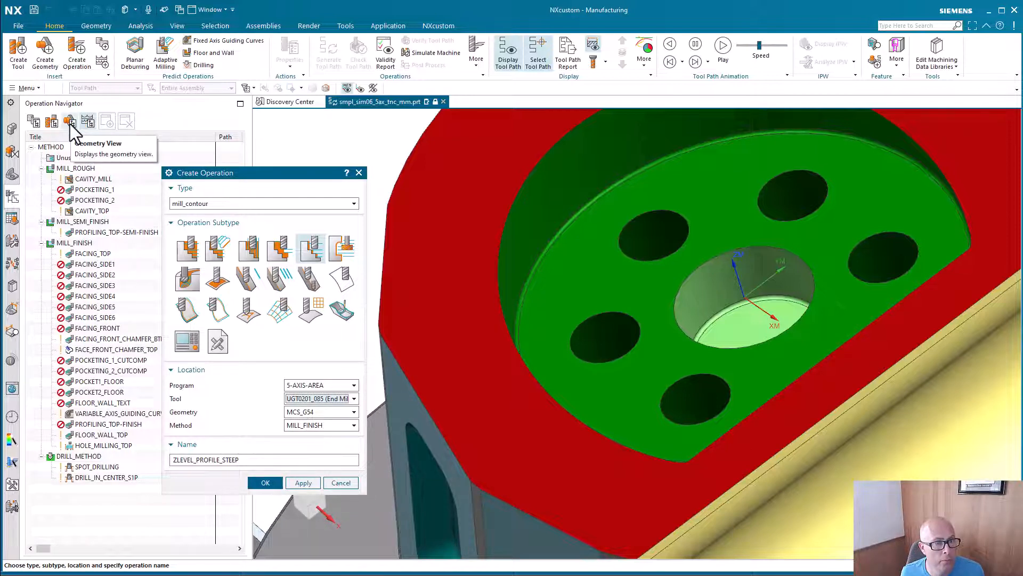
pyautogui.click(70, 120)
pyautogui.write('FI')
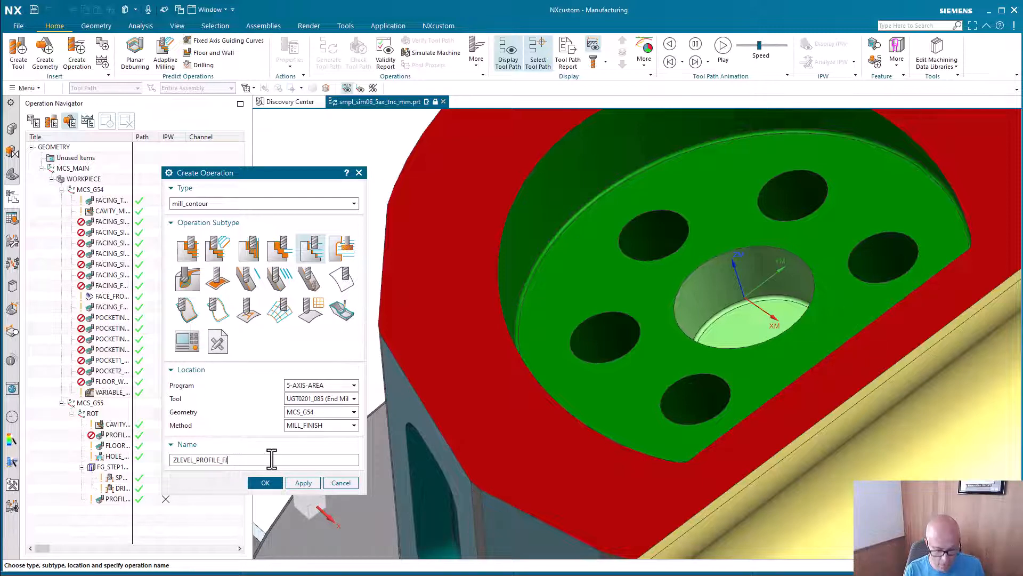
pyautogui.click(264, 482)
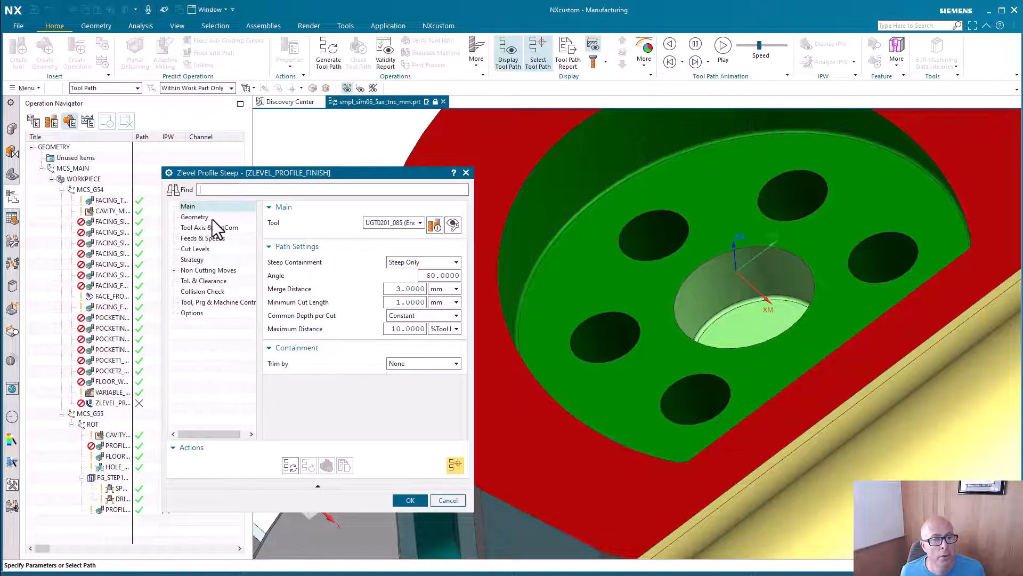
# Specify the selected face as the cut area of ZLEVEL_PROFILE_FINISH.
pyautogui.click(194, 216)
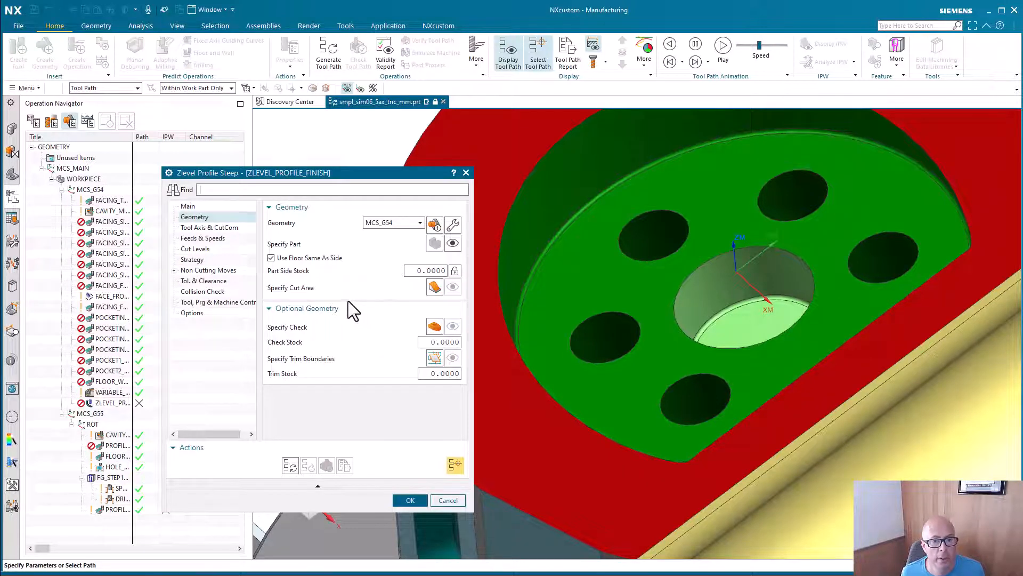
pyautogui.click(434, 287)
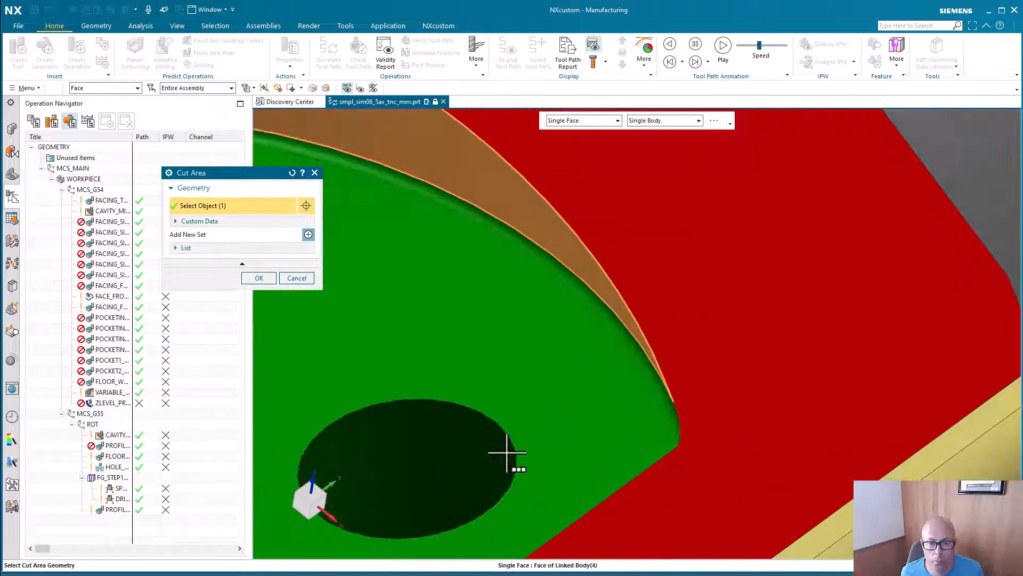
pyautogui.click(735, 362)
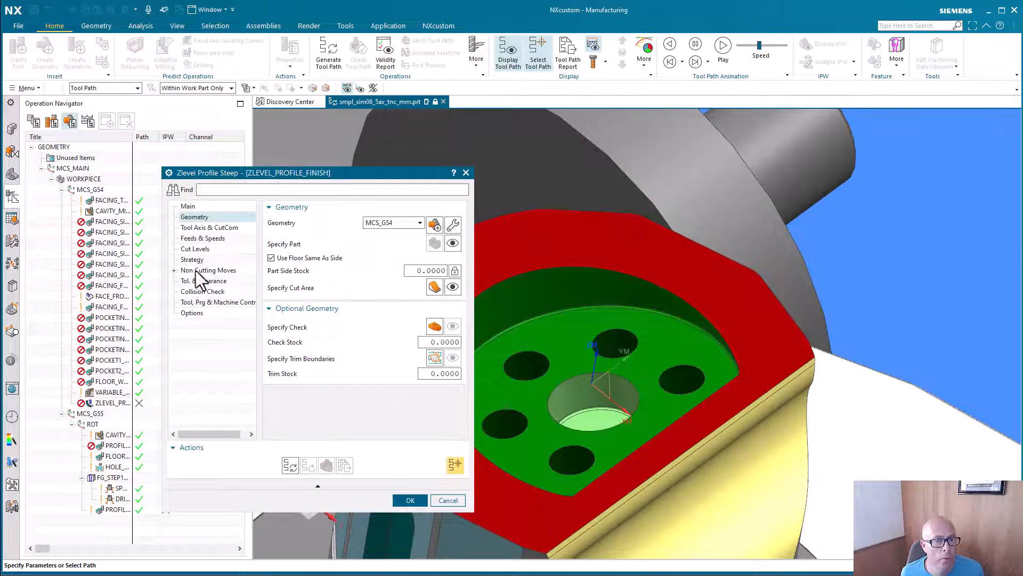
# Review Tool Axis & CutCom, close the dialog and place the operation under the ROT geometry group.
pyautogui.click(209, 227)
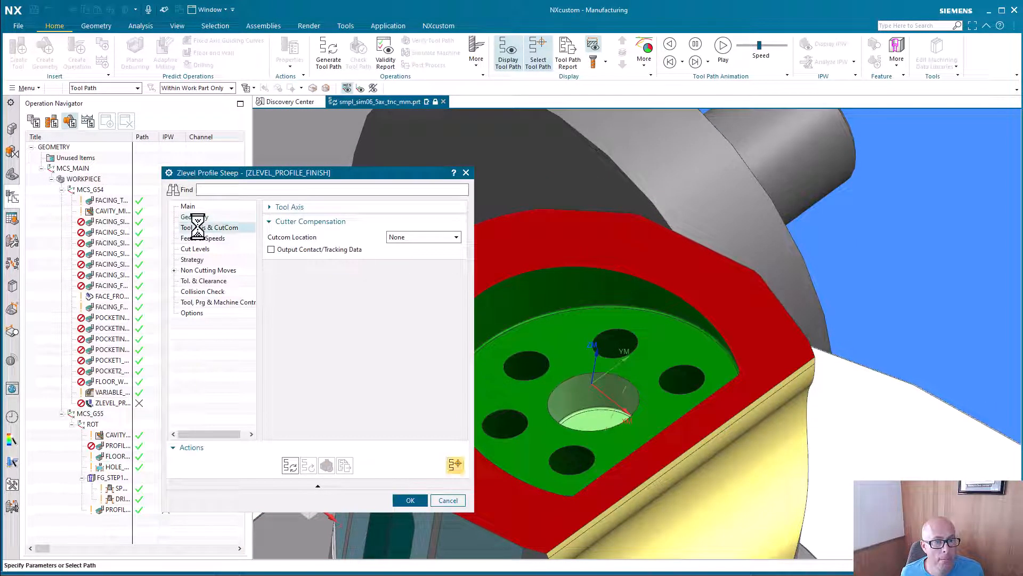
pyautogui.click(210, 227)
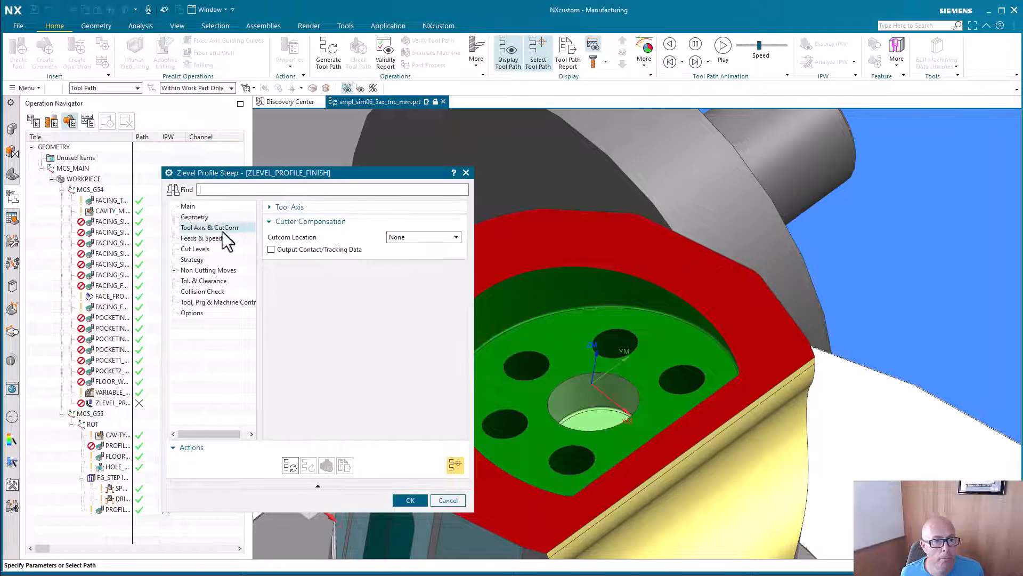
pyautogui.click(194, 217)
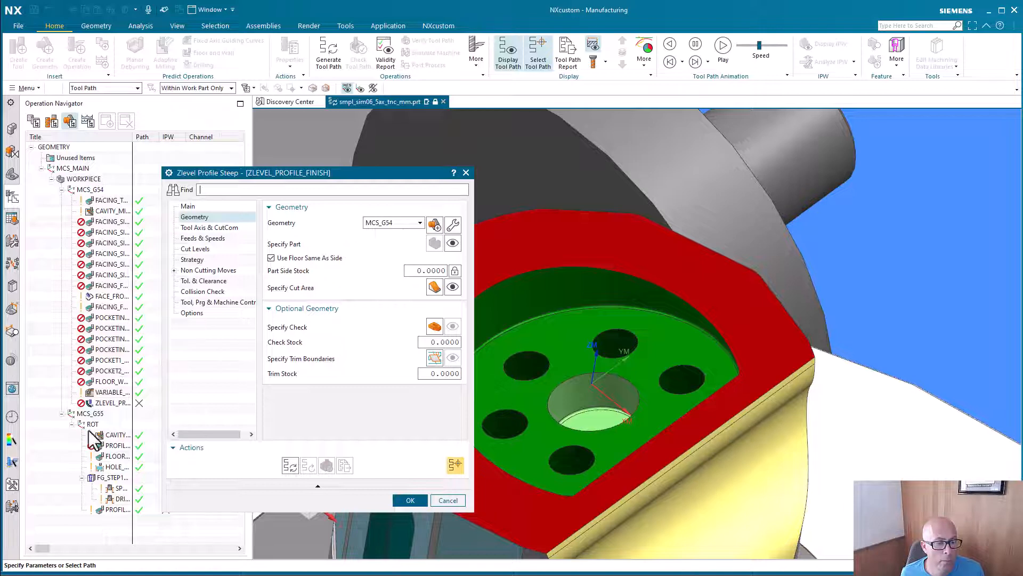
pyautogui.click(409, 500)
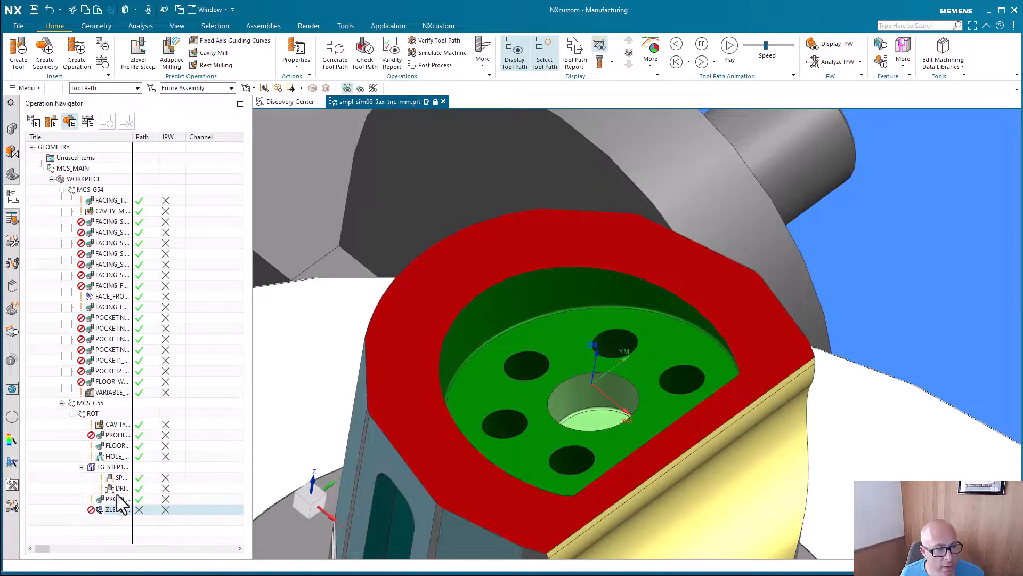
# Pick the pocket face as cut area and generate the Z-level steep toolpath around the pocket wall.
pyautogui.doubleClick(117, 509)
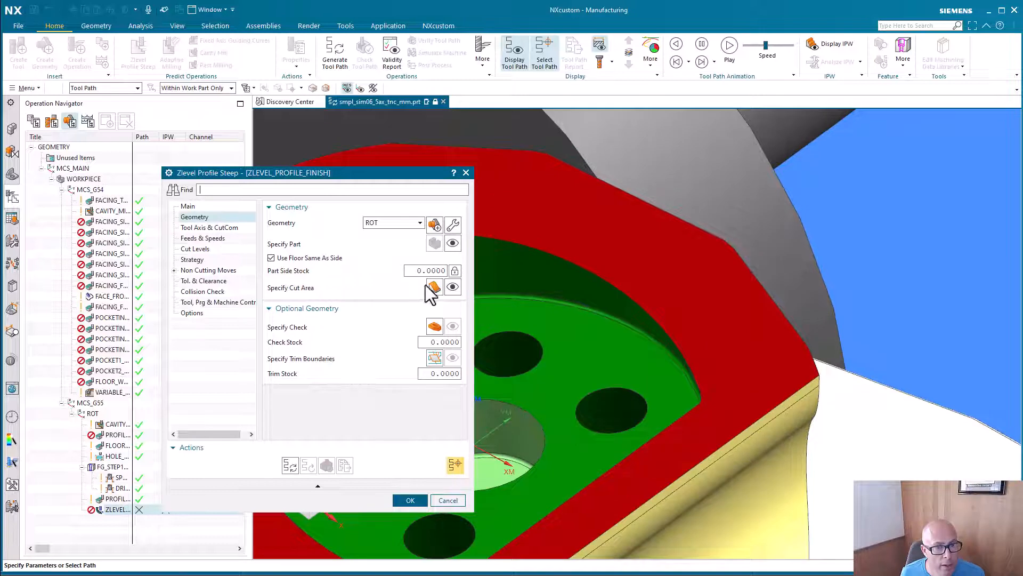
pyautogui.click(434, 286)
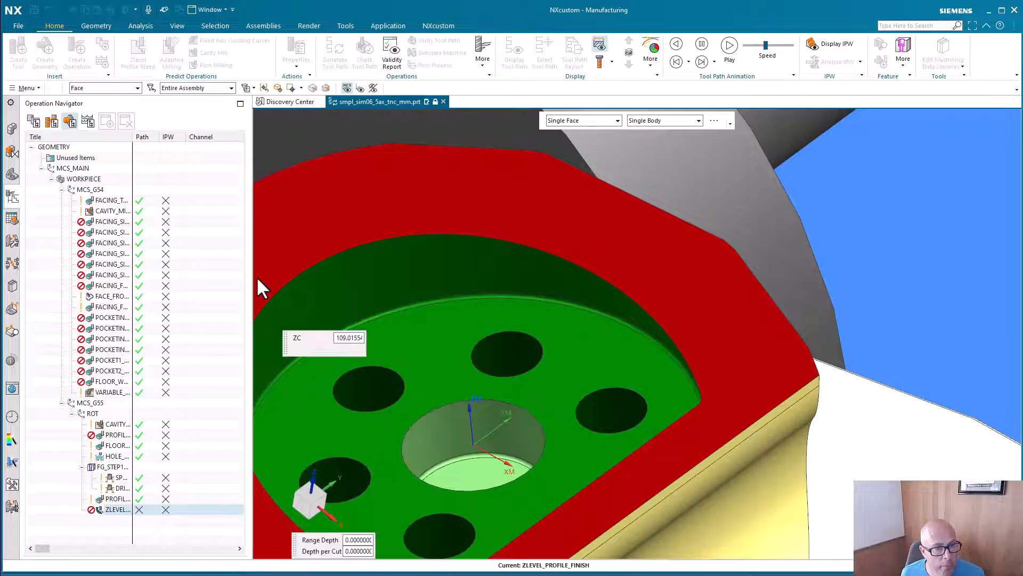
pyautogui.doubleClick(120, 508)
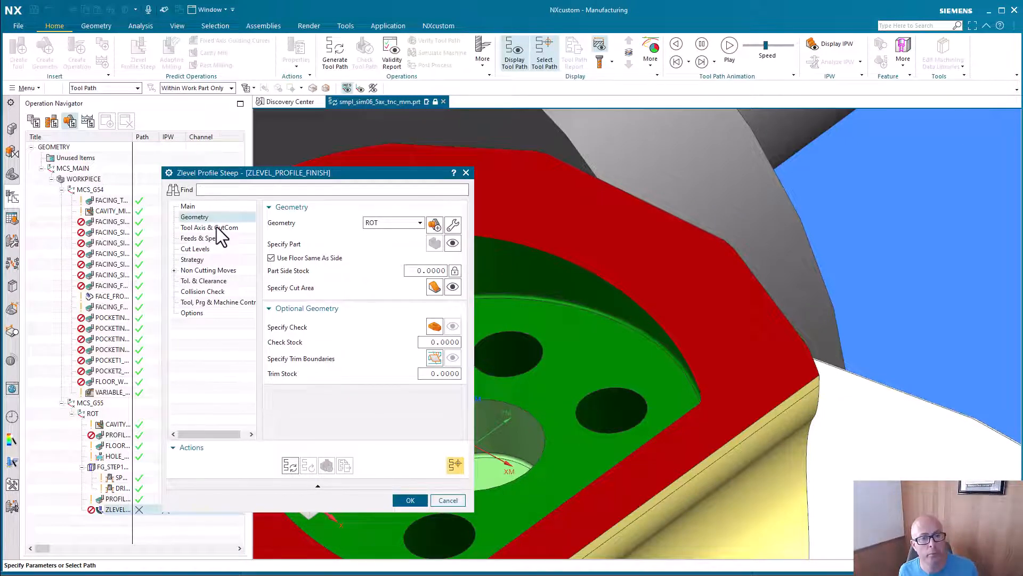
pyautogui.click(187, 206)
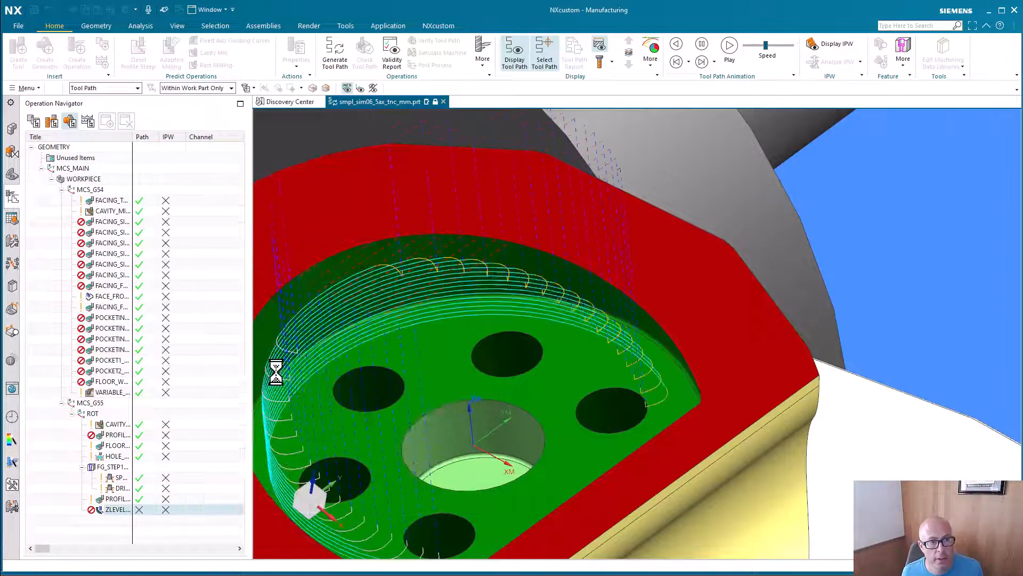
pyautogui.doubleClick(118, 510)
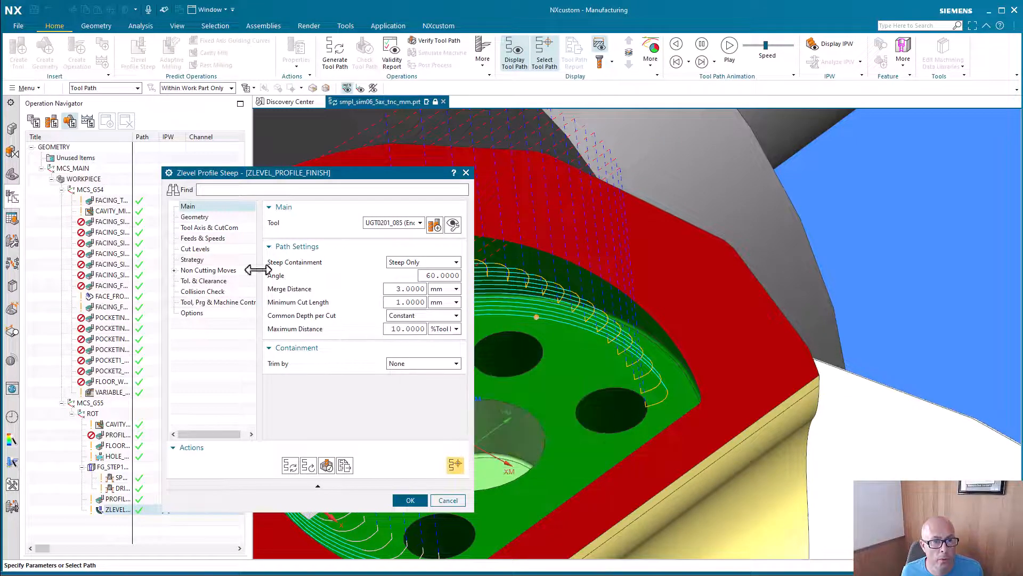
# Apply library feeds and speeds, 7078 rpm and 2264.960 mmpm, and regenerate the finishing toolpath.
pyautogui.click(202, 238)
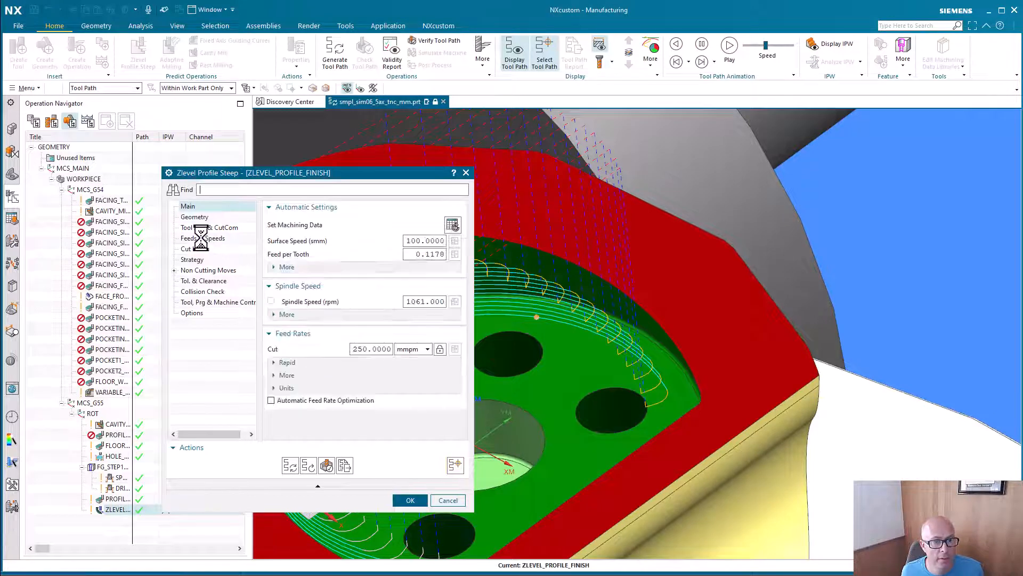
pyautogui.click(203, 237)
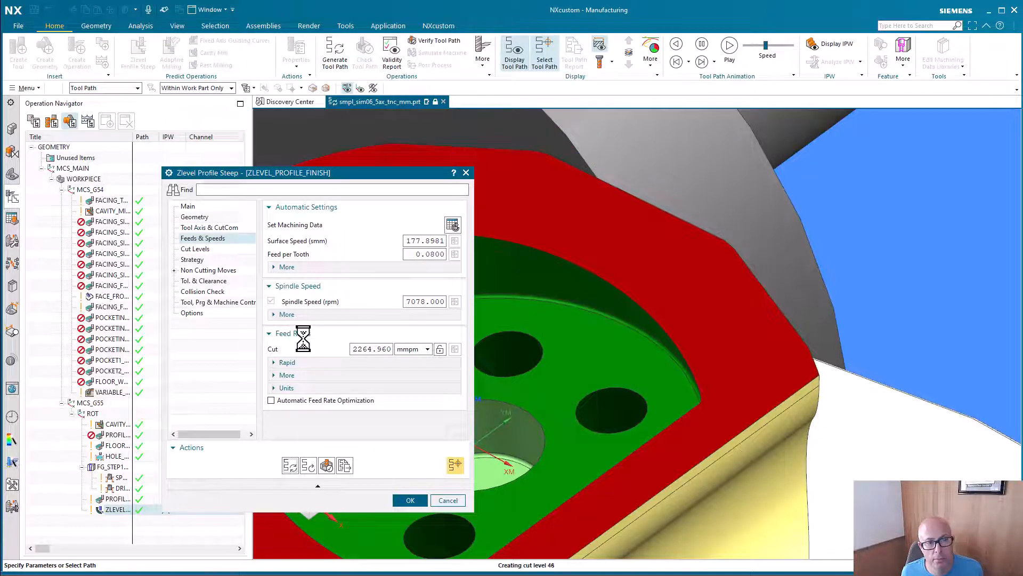
pyautogui.click(410, 500)
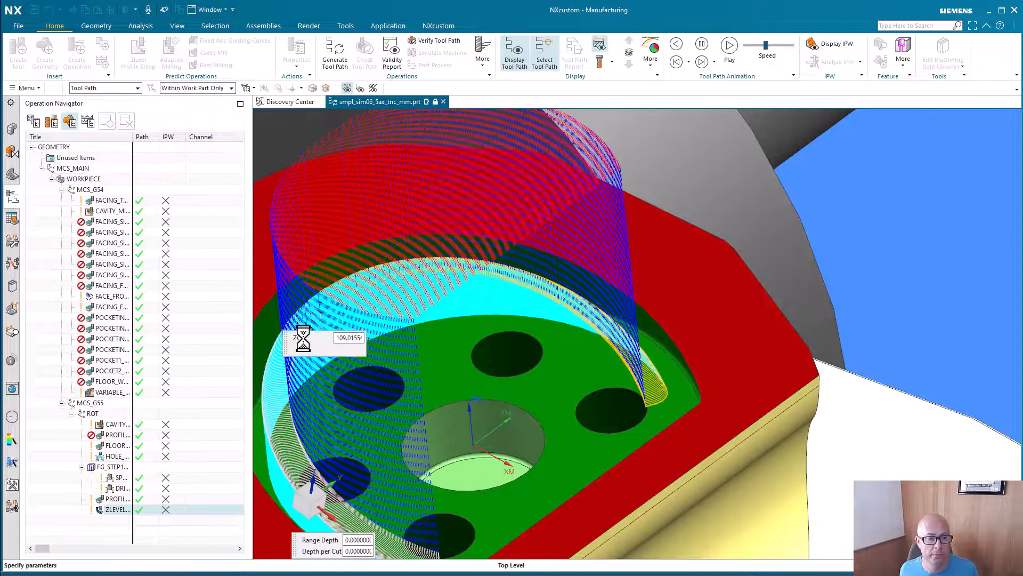
pyautogui.doubleClick(119, 509)
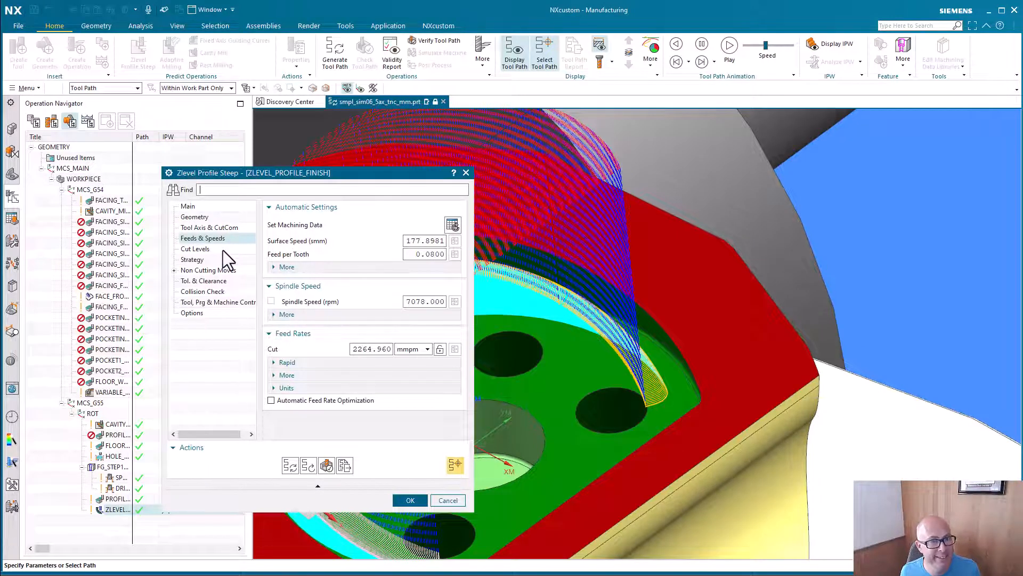
pyautogui.click(194, 248)
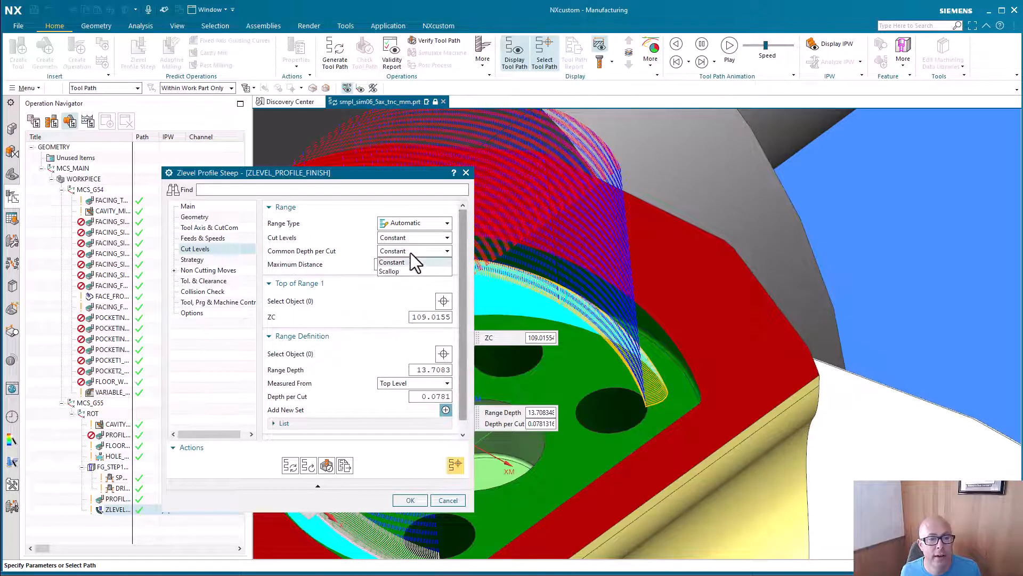
# Set Cut Levels to Only at Range Bottom, regenerate the single wall pass and accept the operation.
pyautogui.click(392, 262)
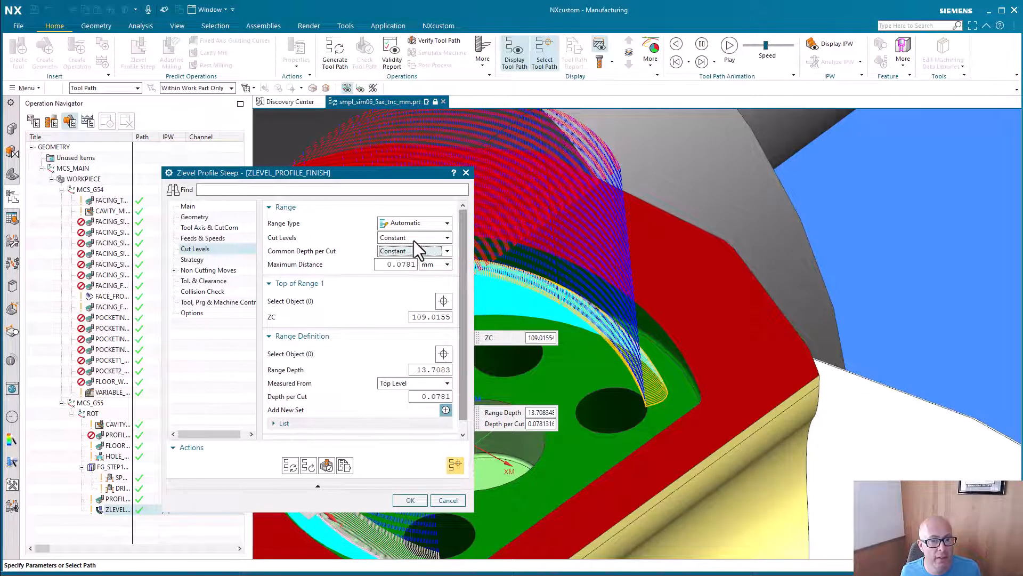
pyautogui.click(414, 236)
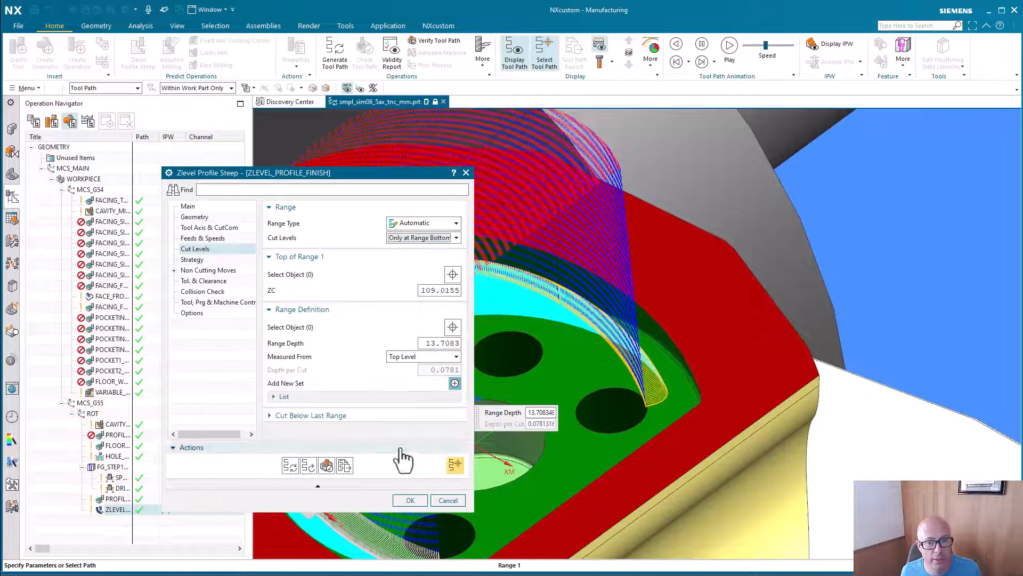
pyautogui.click(410, 500)
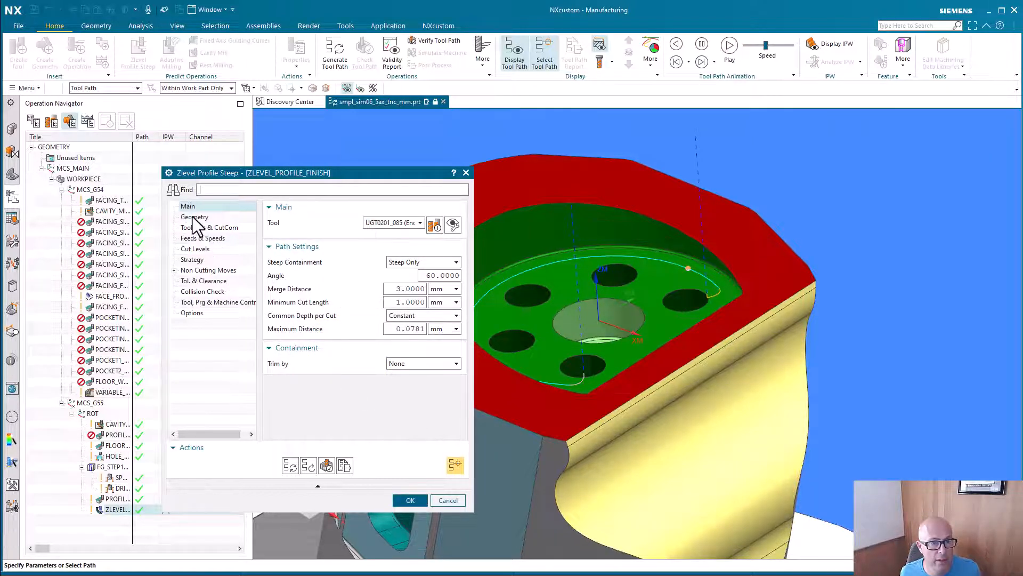
pyautogui.click(194, 216)
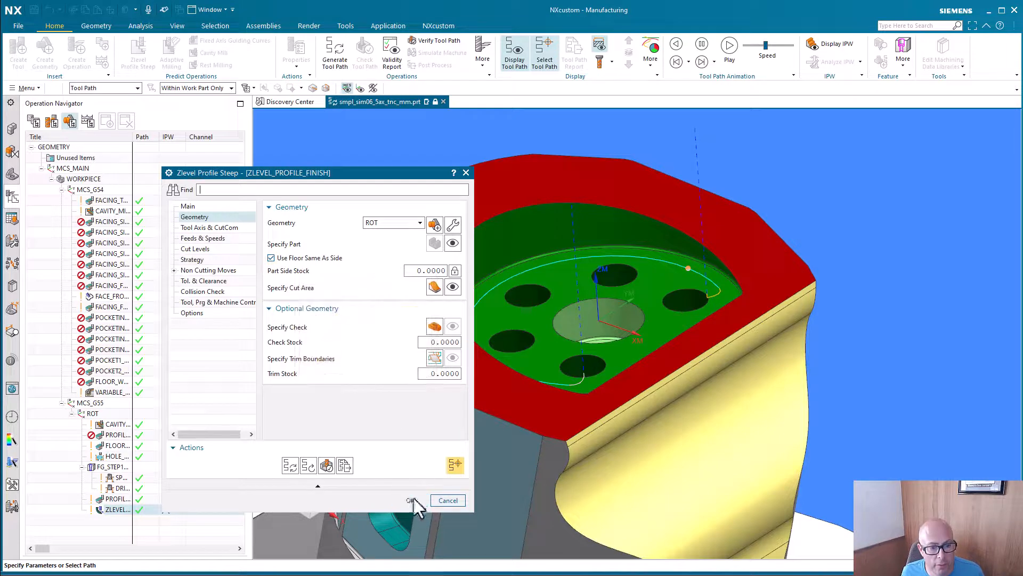
pyautogui.click(411, 500)
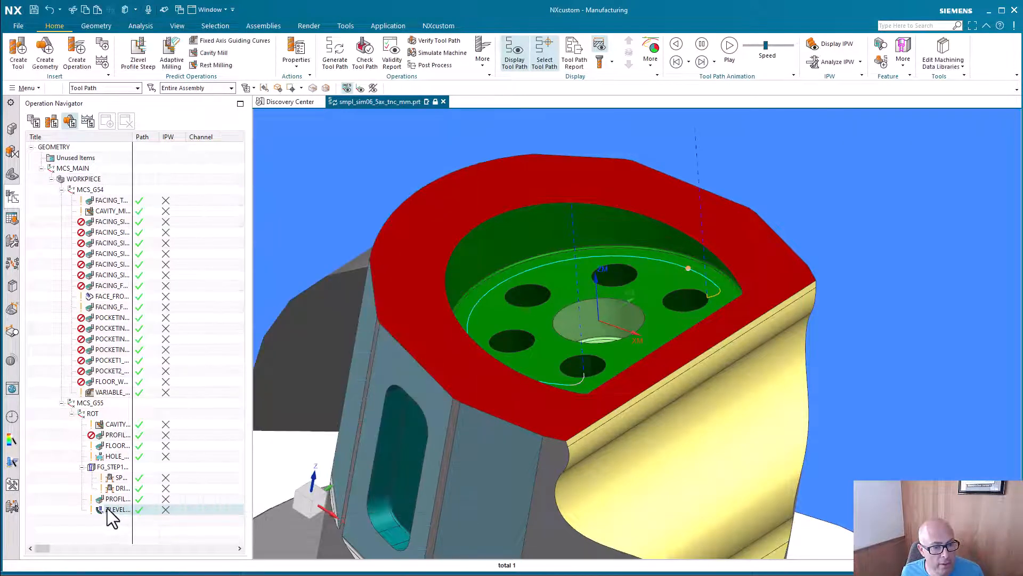
# Copy the operation into the semi-finish method and bring up ZLEVEL_PROFILE_SEMI-FINISH settings showing 0.3000 part stock.
pyautogui.rightClick(118, 510)
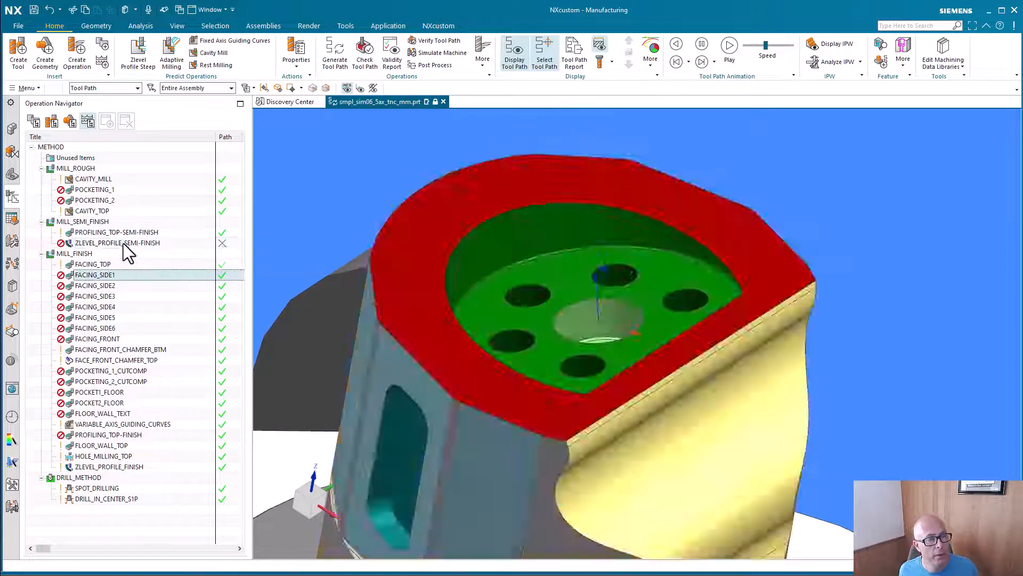
pyautogui.click(118, 242)
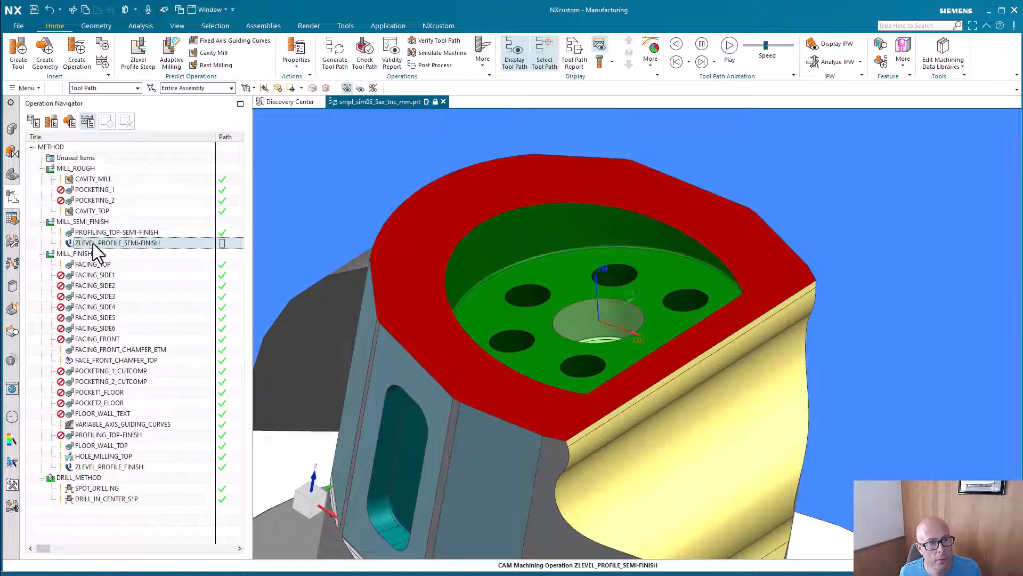
pyautogui.doubleClick(118, 242)
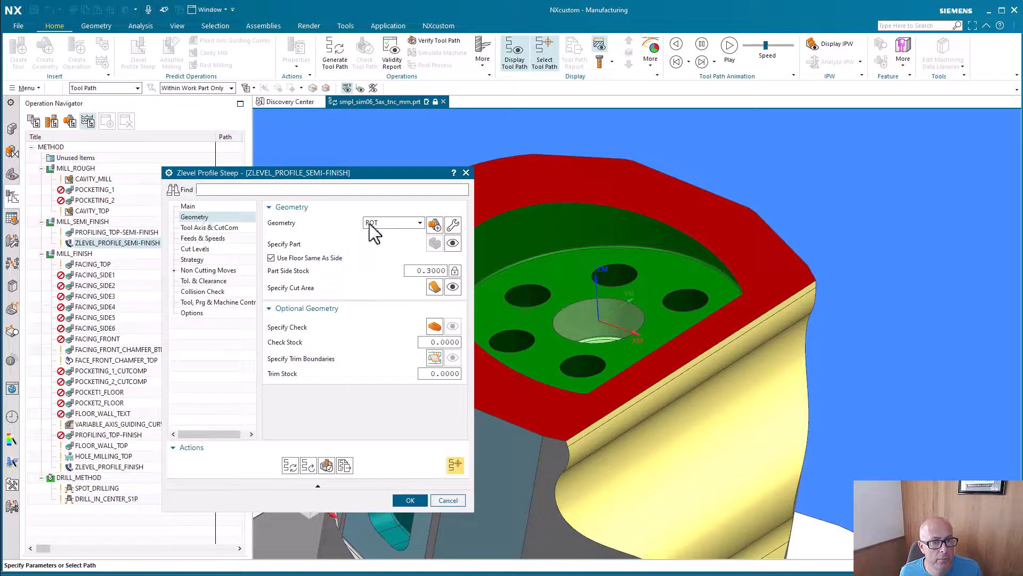
# Separate floor stock at 0.0000 from the 0.3000 side stock, generate the path and accept it.
pyautogui.click(271, 257)
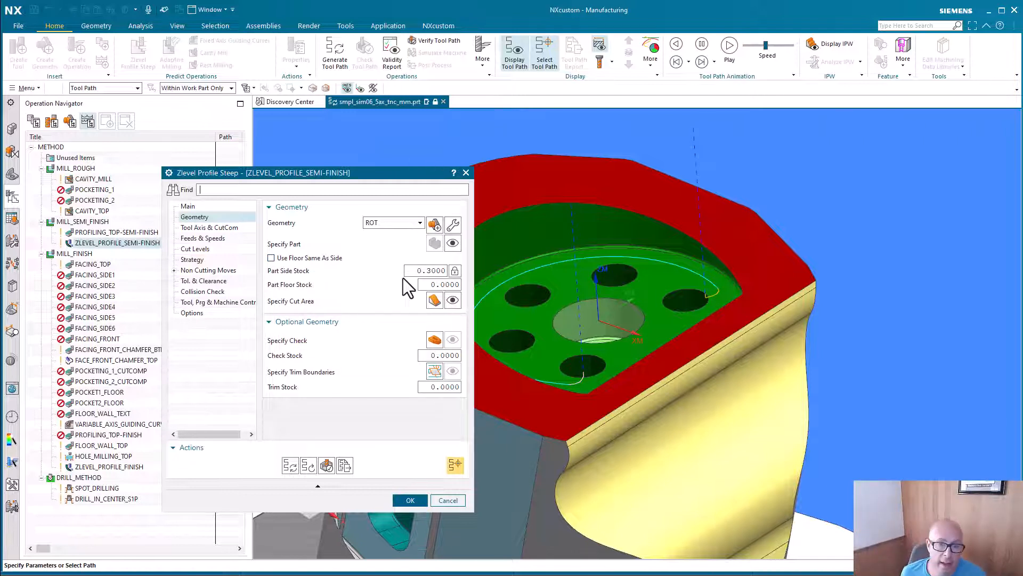
pyautogui.moveTo(411, 266)
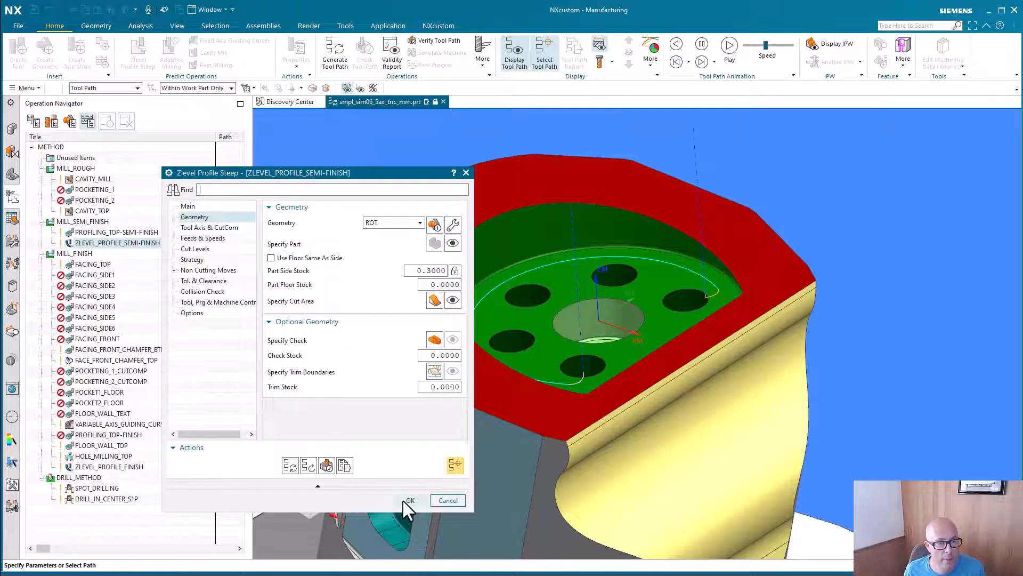
pyautogui.click(410, 499)
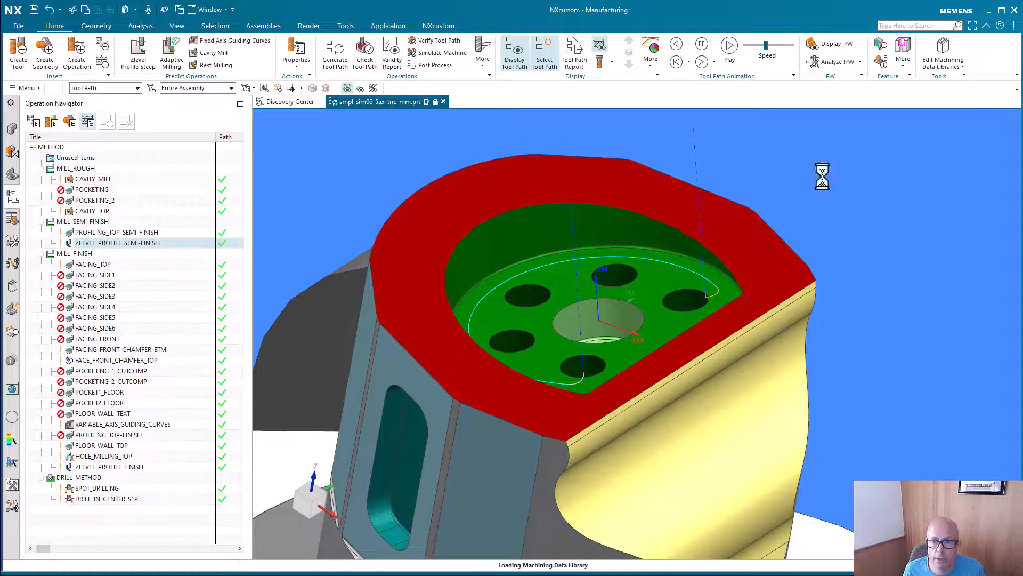